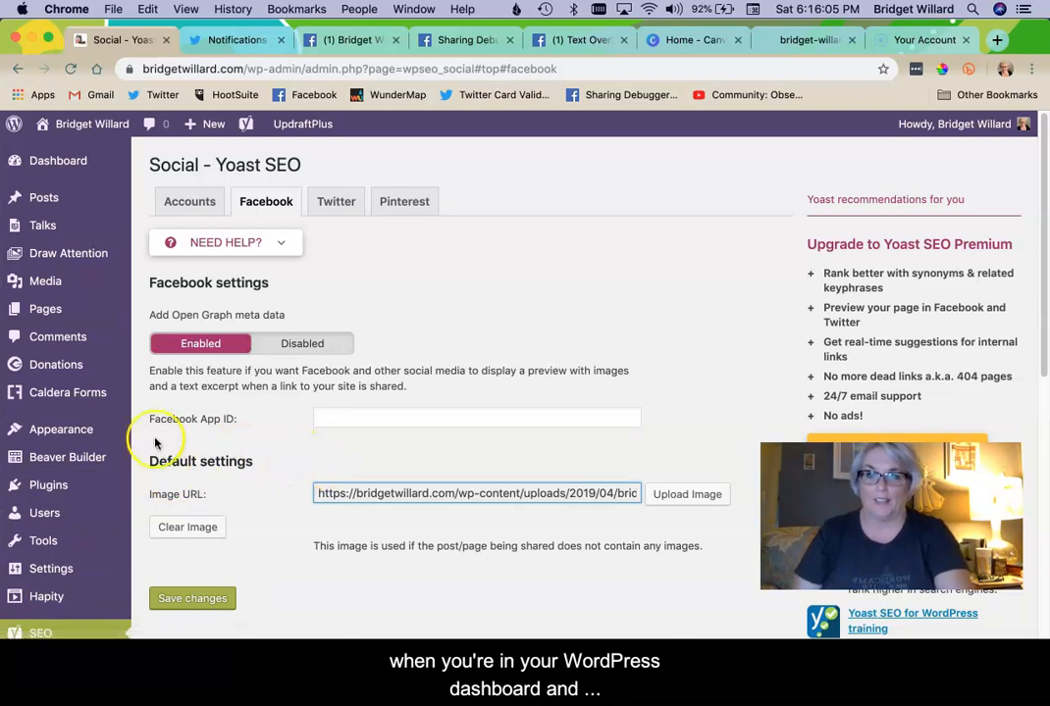
# Keep Facebook Open Graph metadata enabled, confirm the default image URL and save the changes.
pyautogui.scroll(-3)
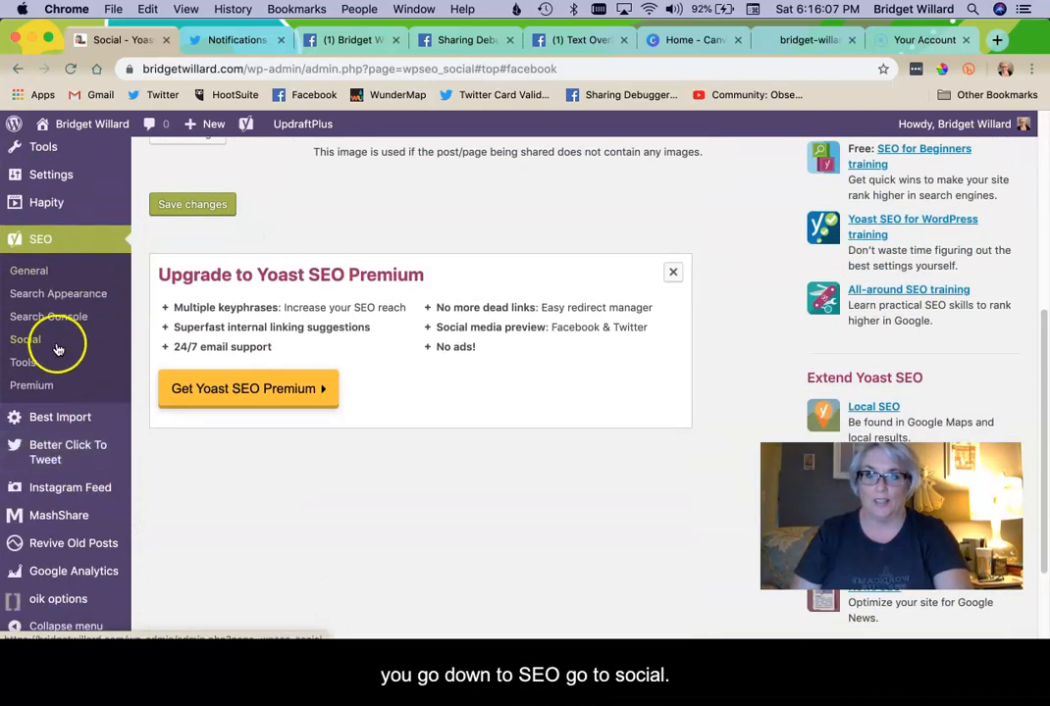
pyautogui.moveTo(95, 363)
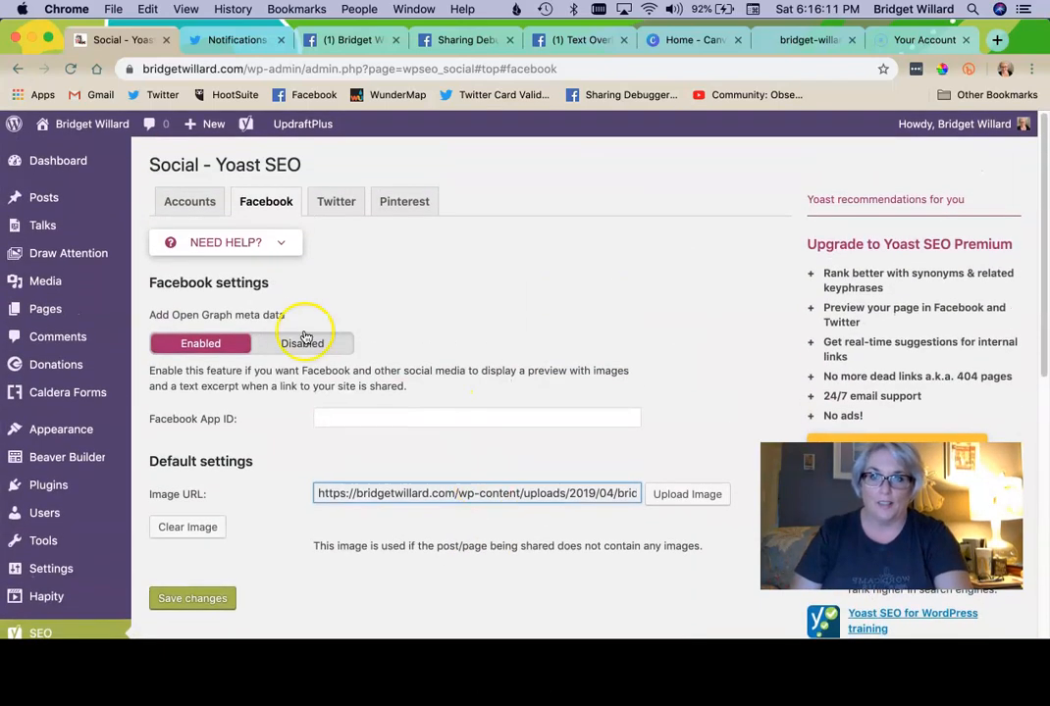
pyautogui.click(267, 200)
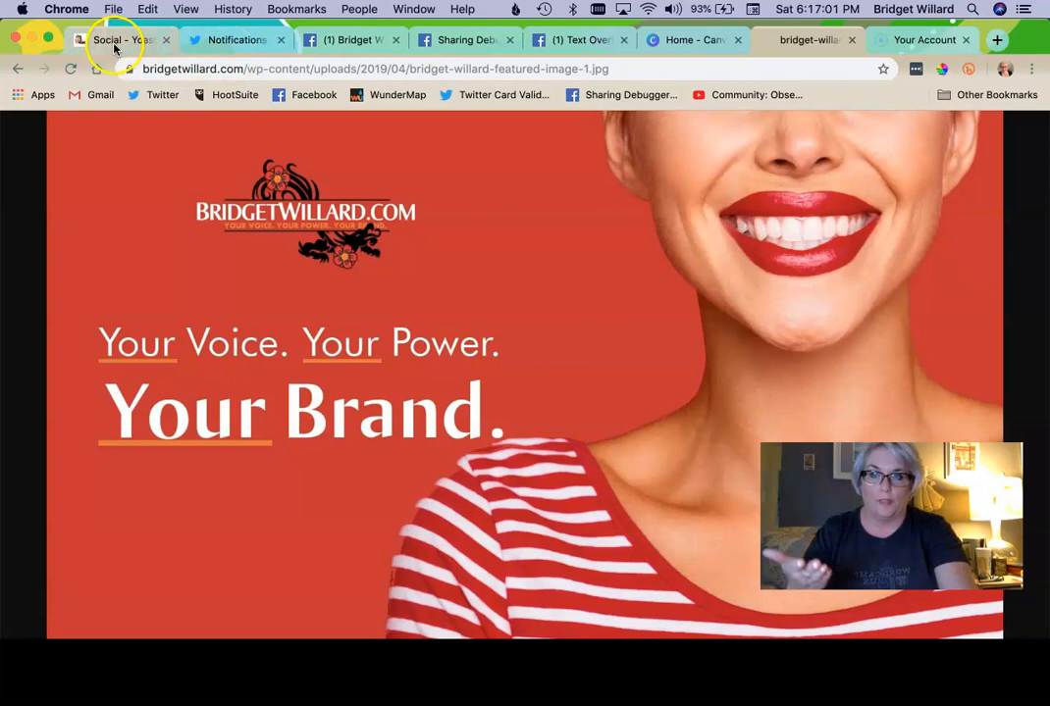
pyautogui.click(117, 39)
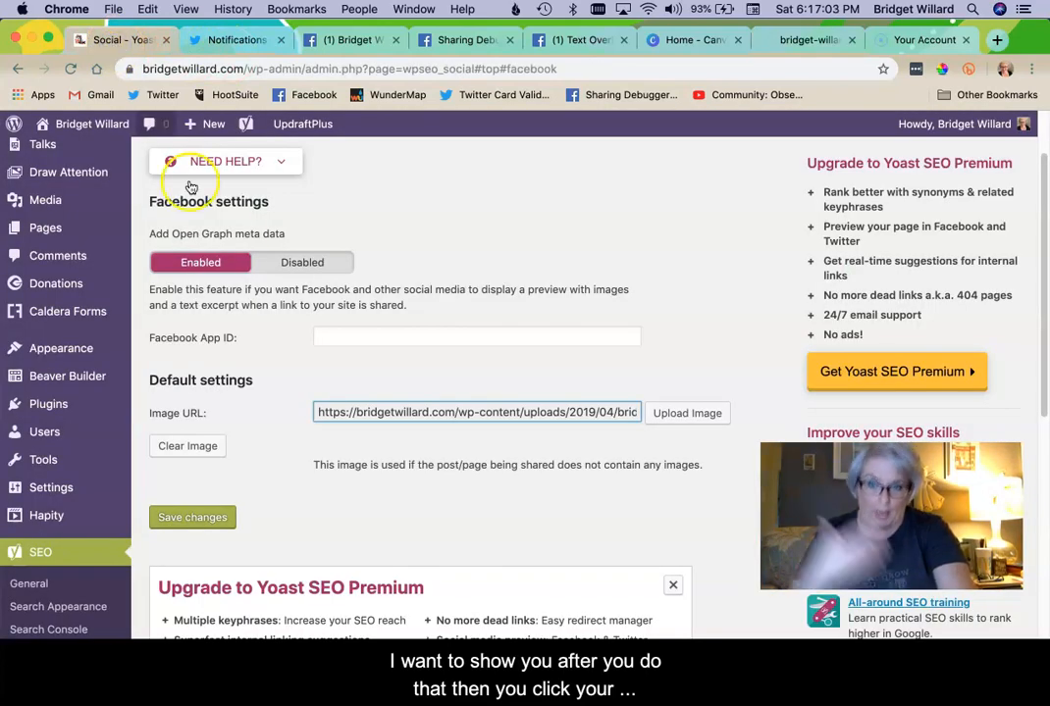
pyautogui.click(192, 518)
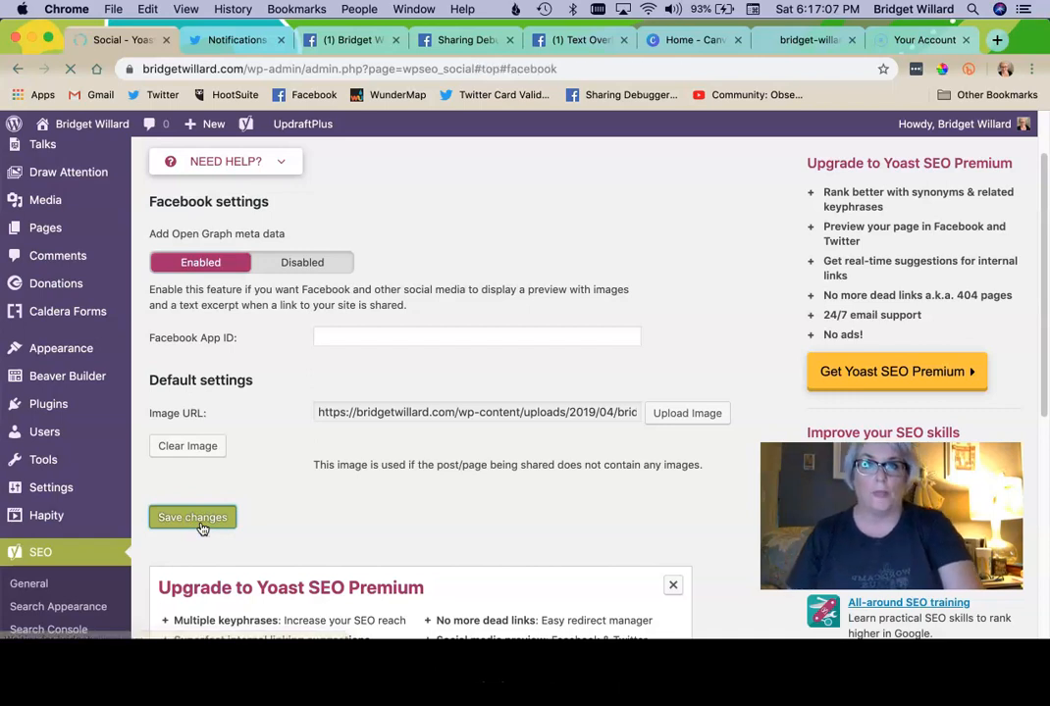
pyautogui.click(192, 518)
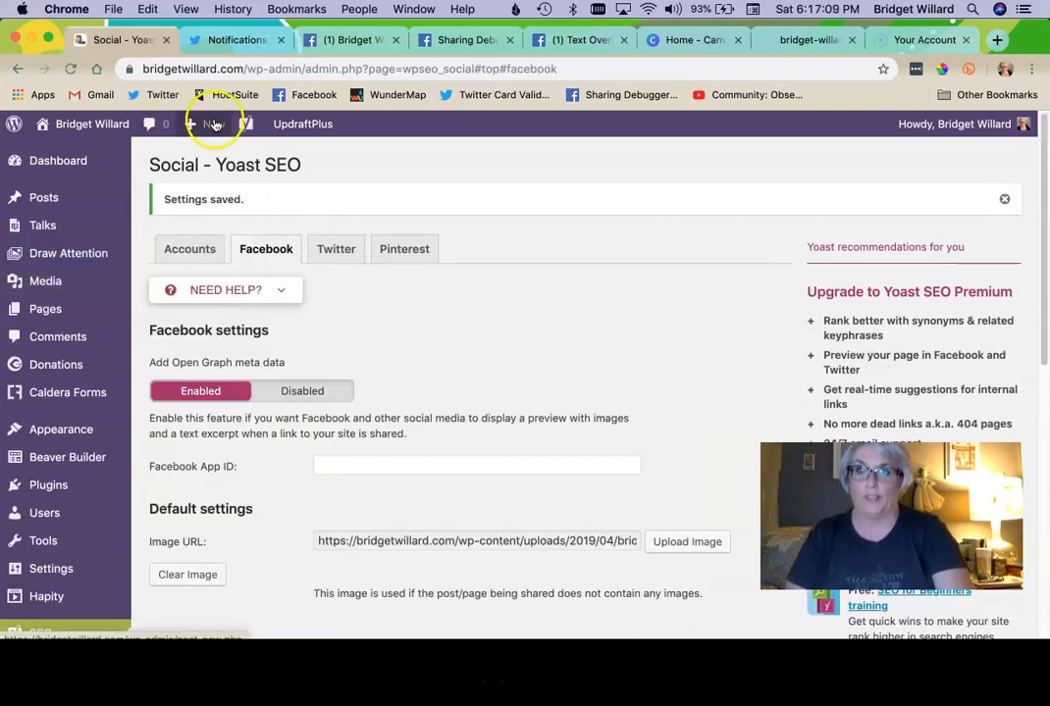
# Create a new page and title it 'This is a test page'.
pyautogui.click(212, 123)
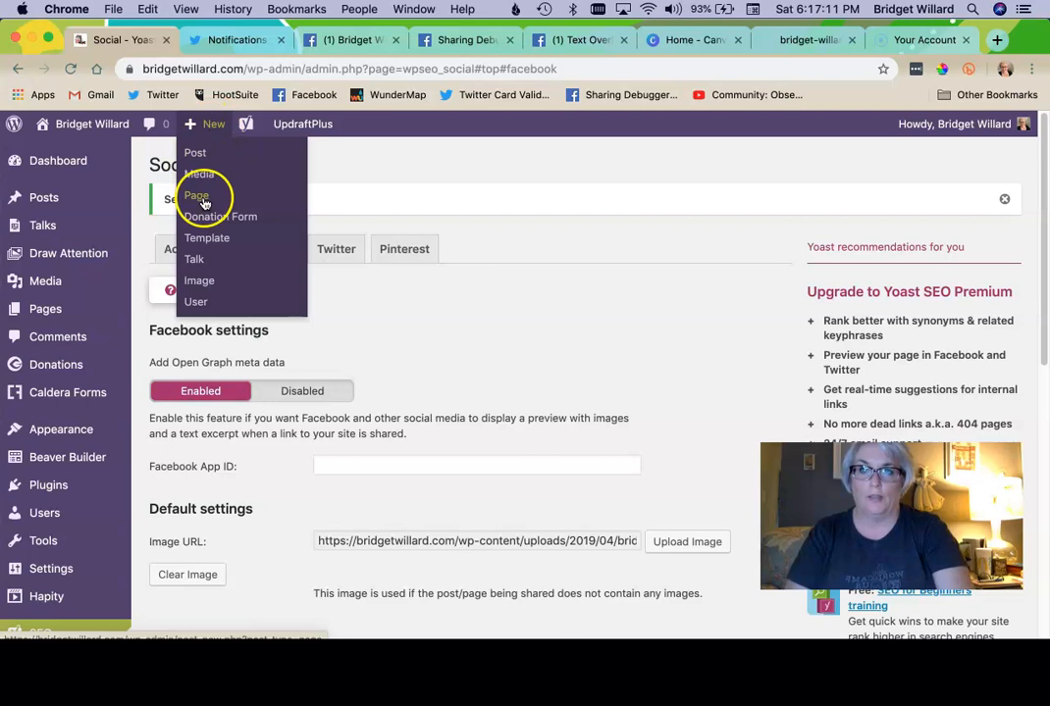
pyautogui.click(196, 196)
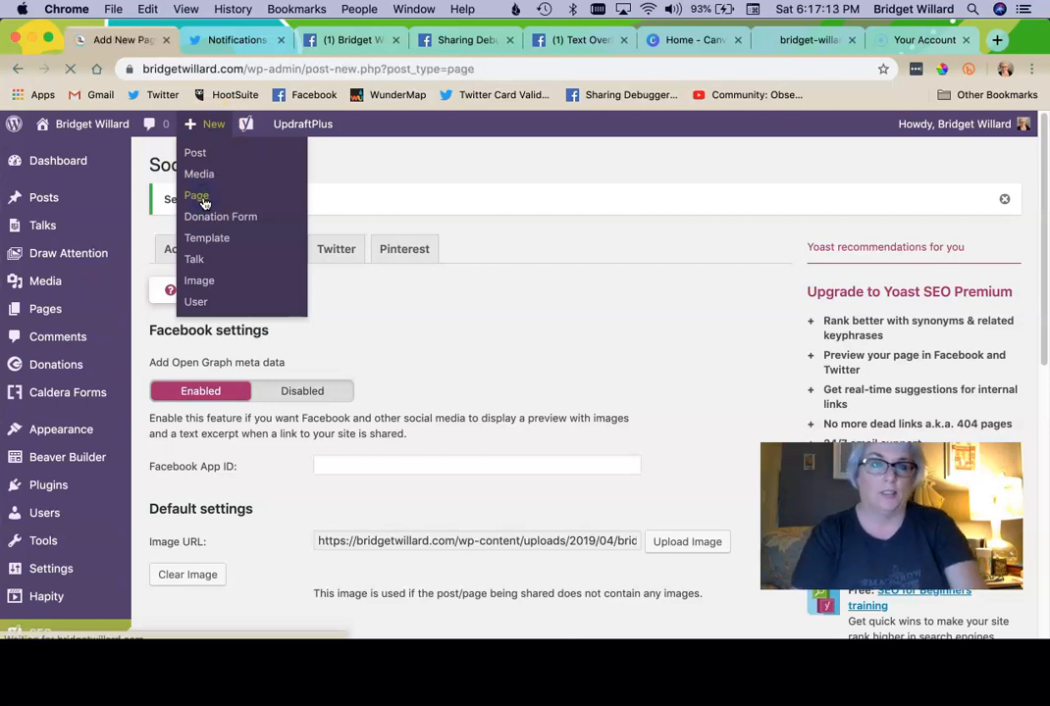
pyautogui.click(196, 197)
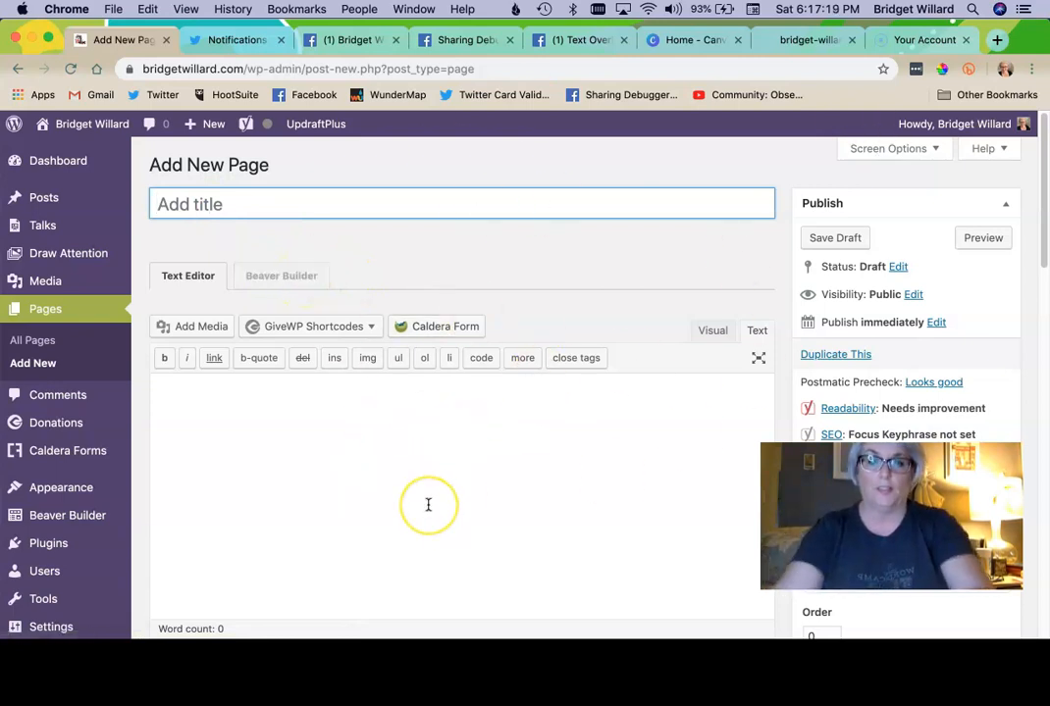
pyautogui.write('This is a test pa')
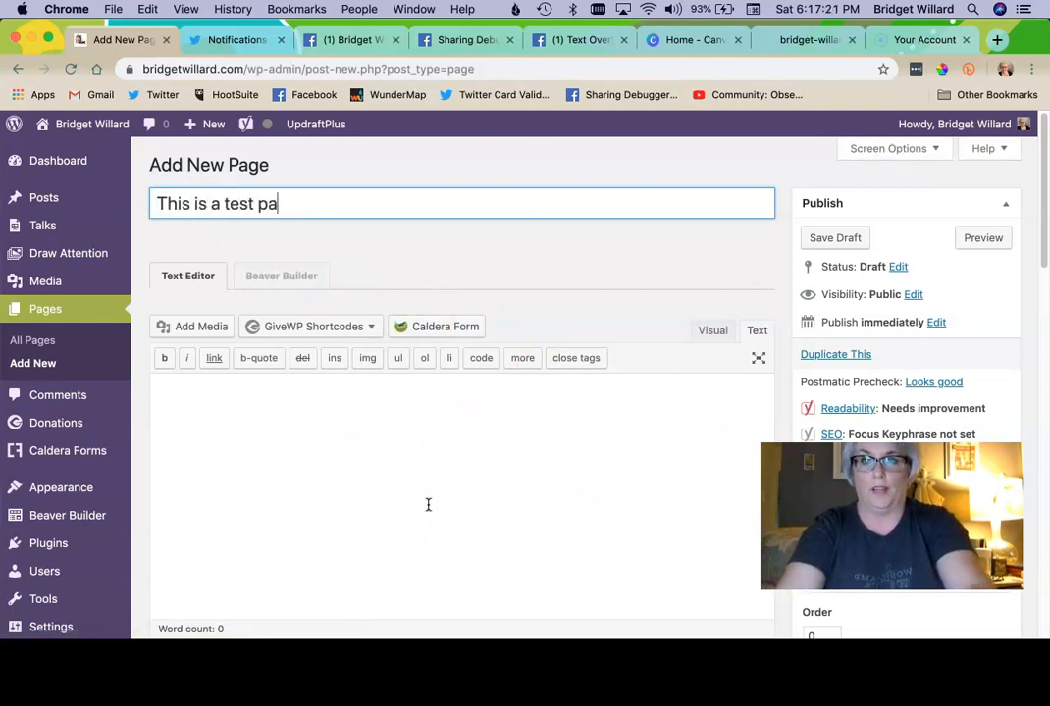
# Look at the featured image picker without choosing one and move down to the Yoast panel.
pyautogui.scroll(-3)
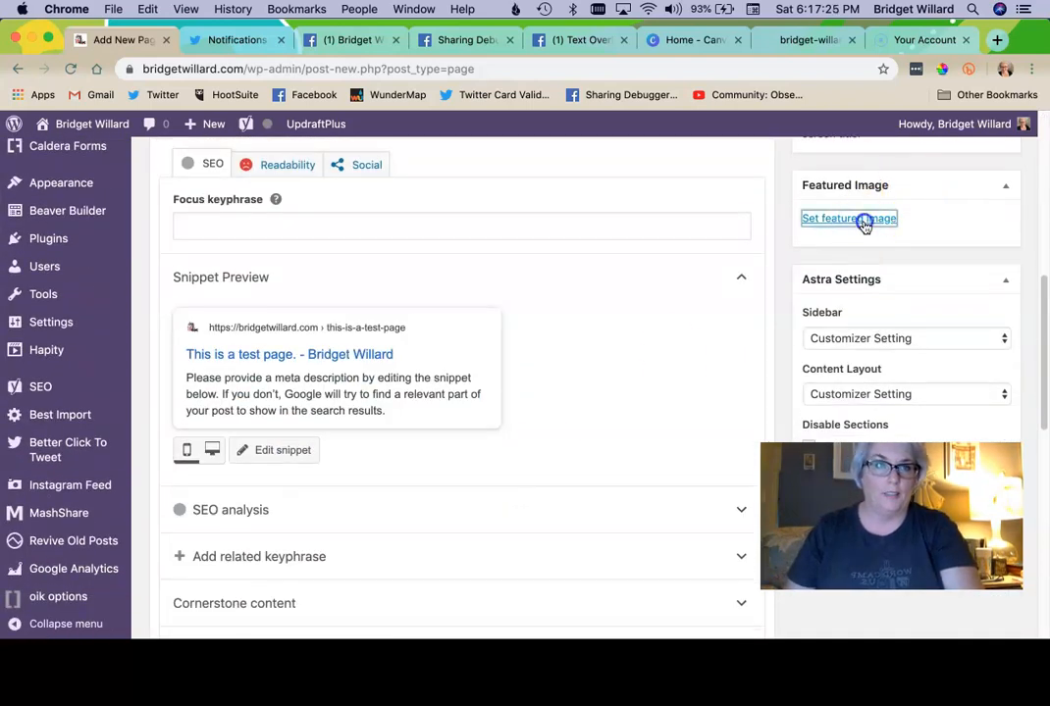
pyautogui.click(847, 218)
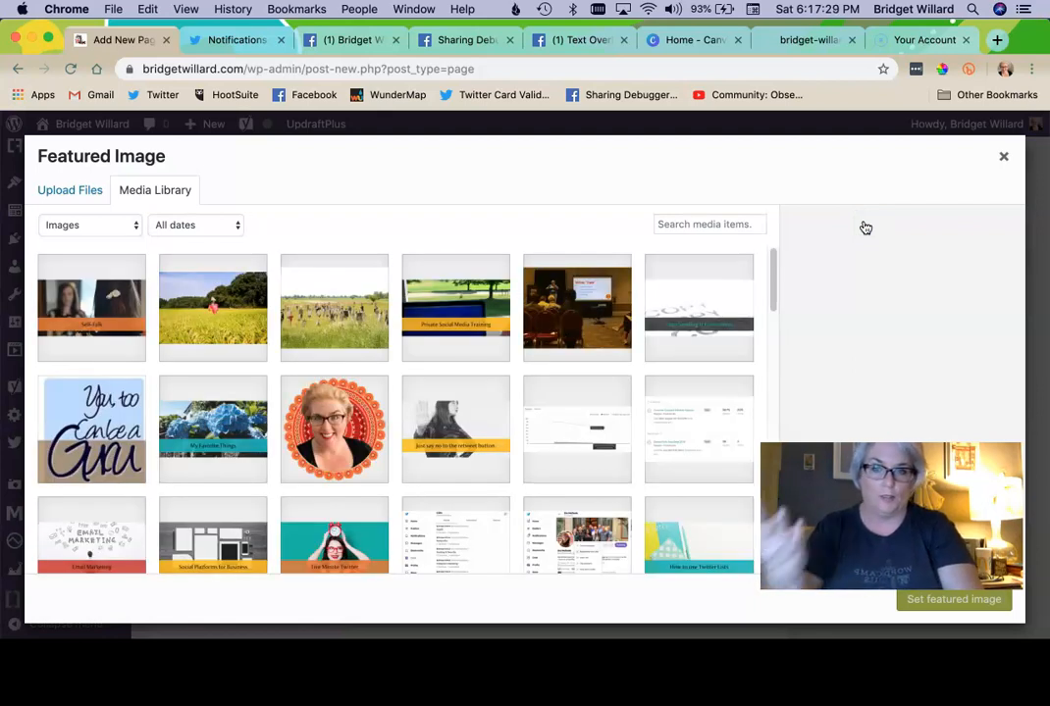
pyautogui.click(1005, 157)
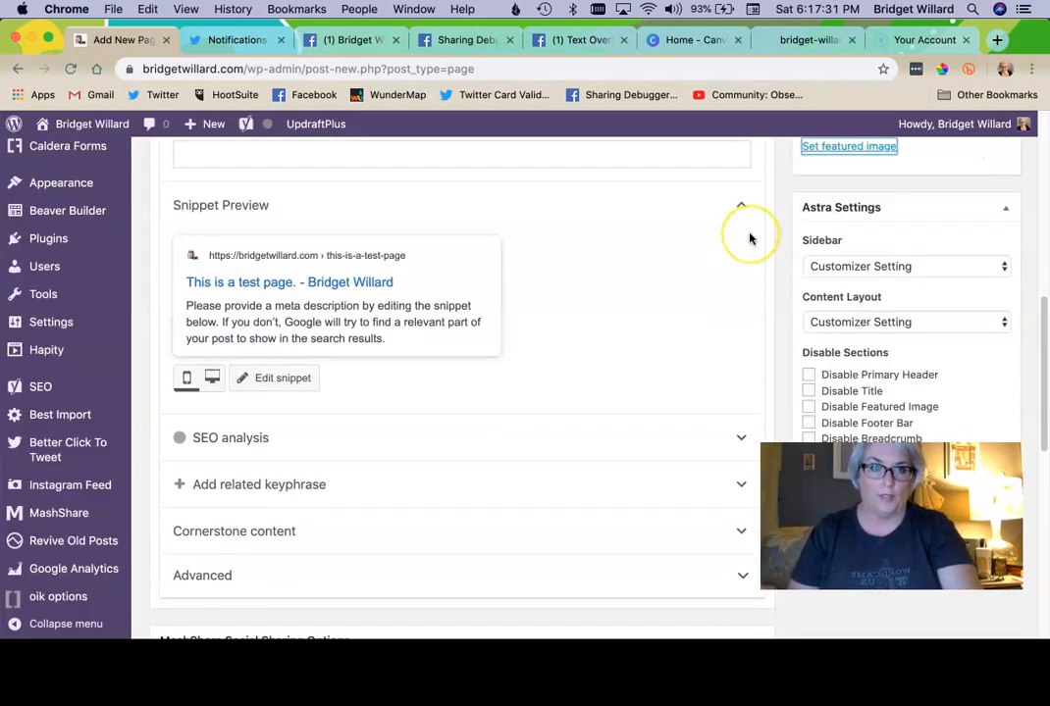
pyautogui.scroll(-3)
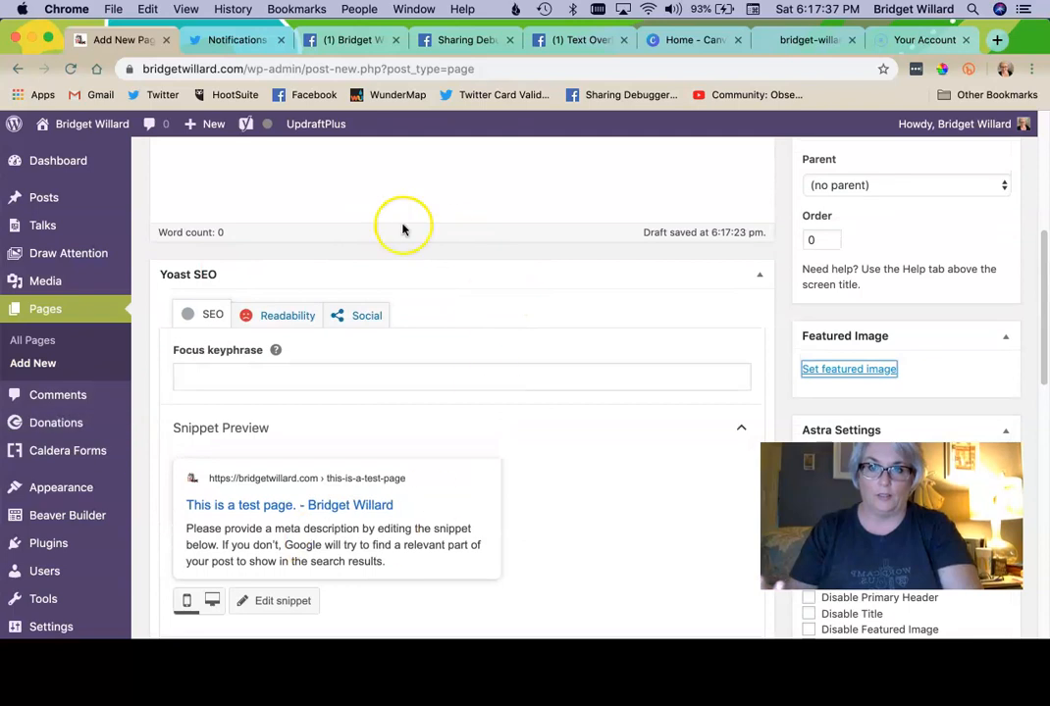
pyautogui.scroll(-3)
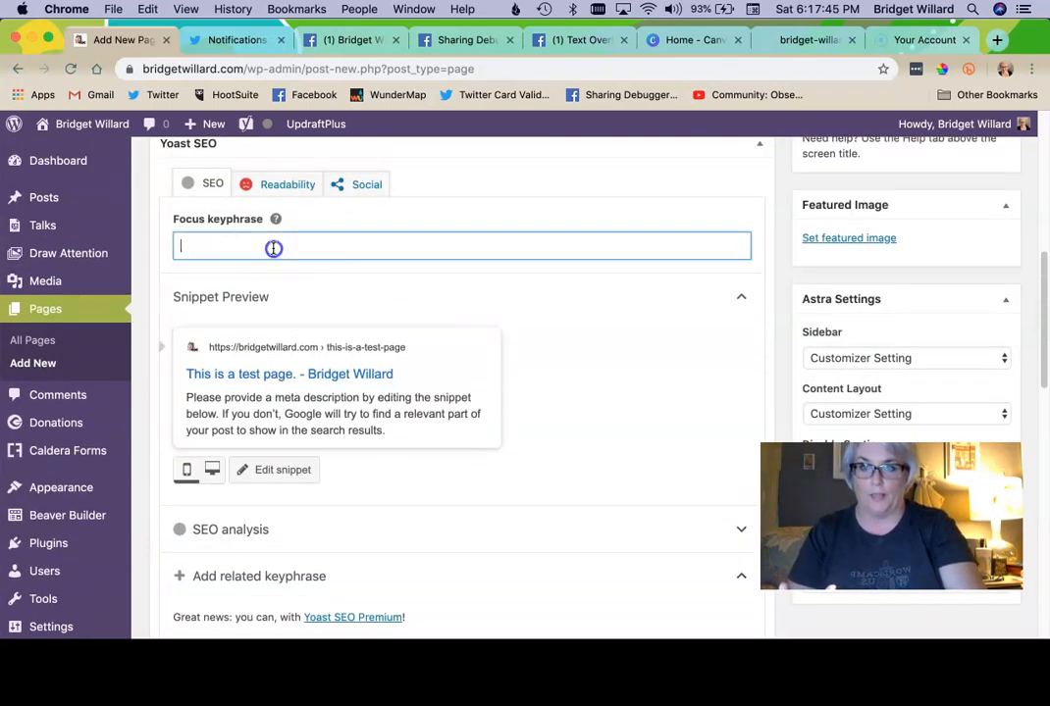
# Set focus keyphrase 'test page' and a meta description about making your website ready for social.
pyautogui.write('test page')
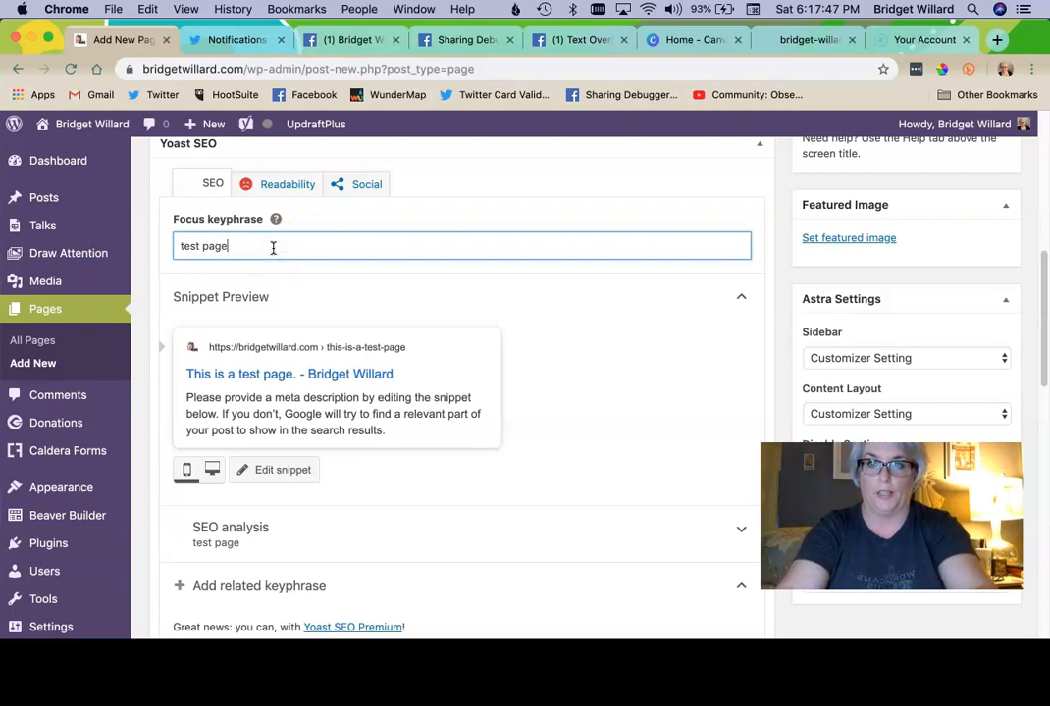
pyautogui.click(283, 470)
pyautogui.write('t')
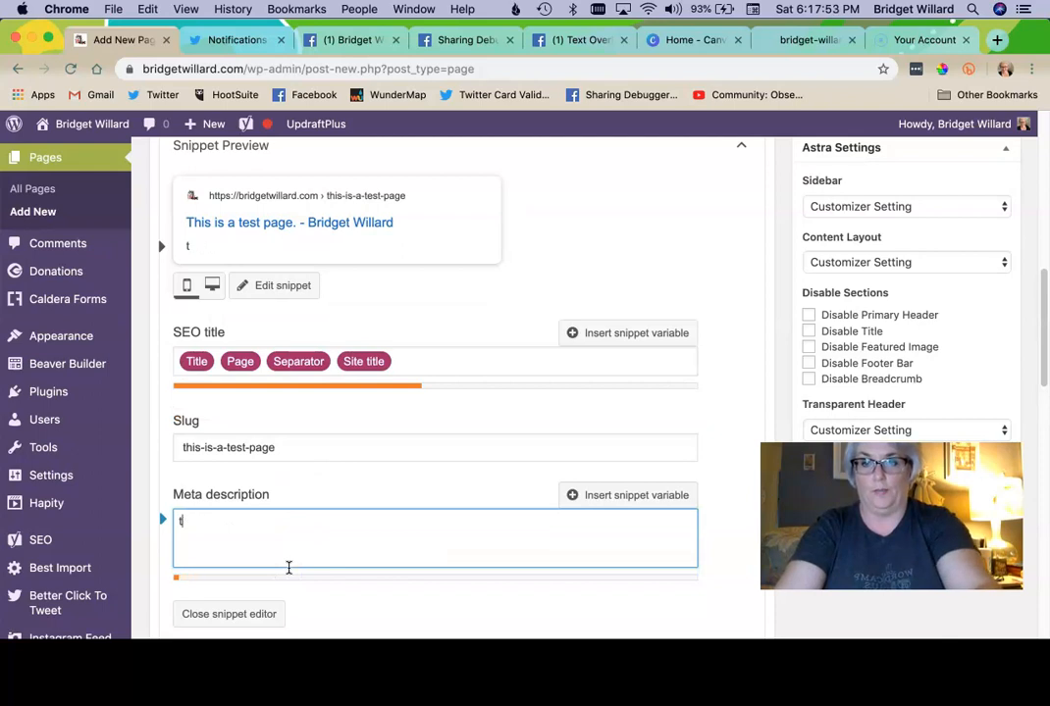
pyautogui.write('his is a tes')
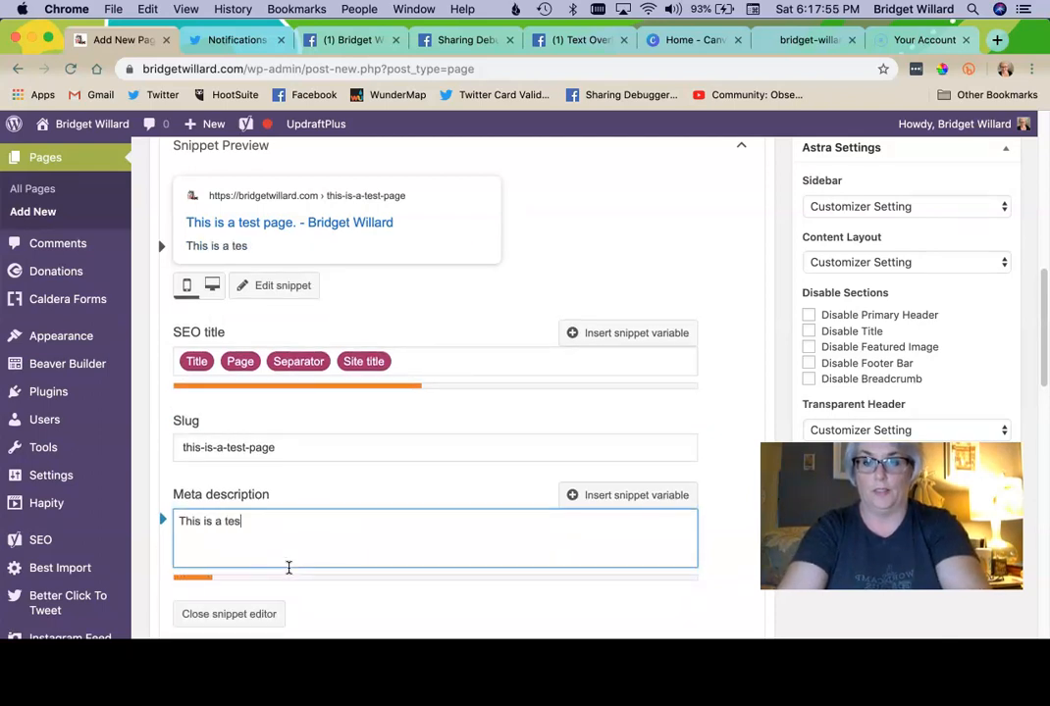
pyautogui.write('page to show')
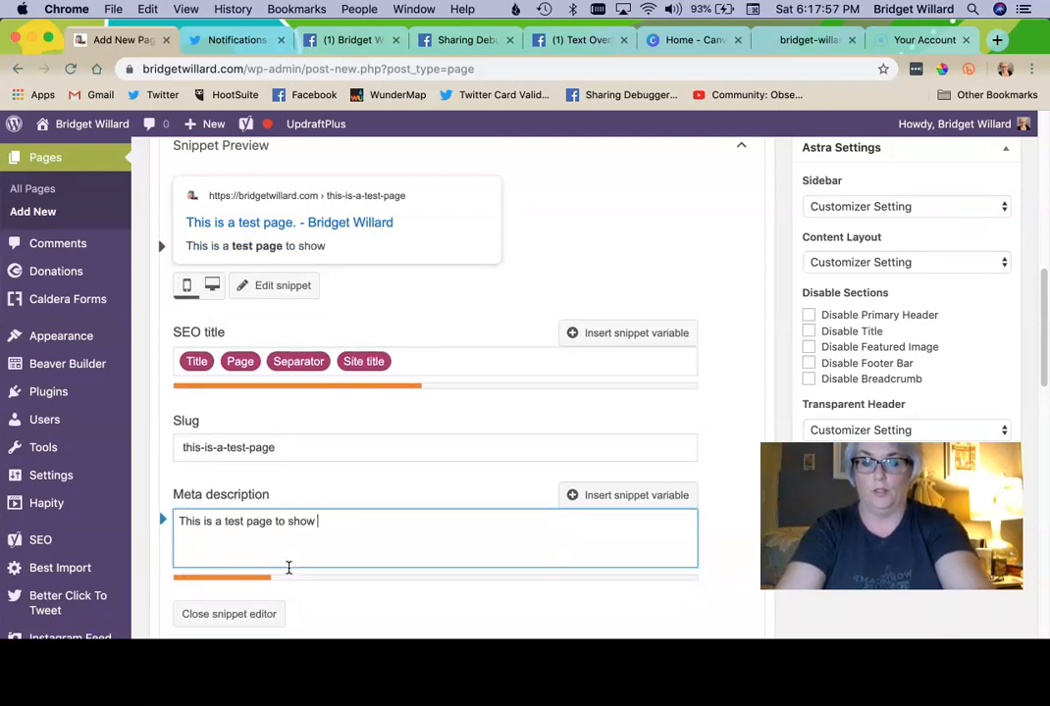
pyautogui.write('how to make your w')
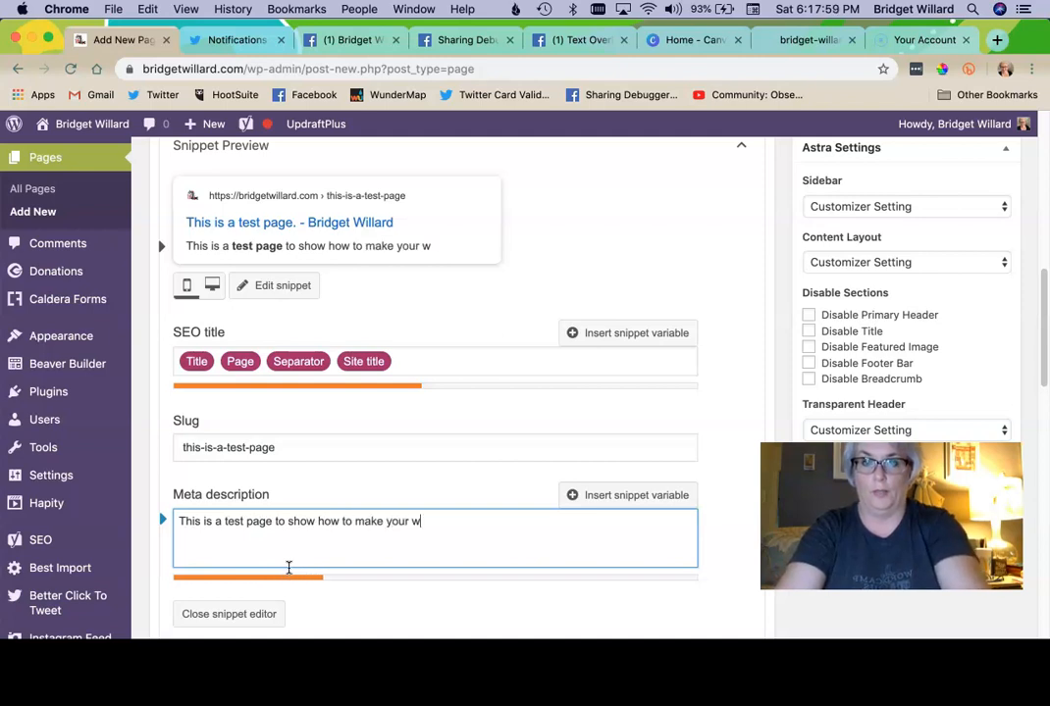
pyautogui.write('ebsite ready for social.')
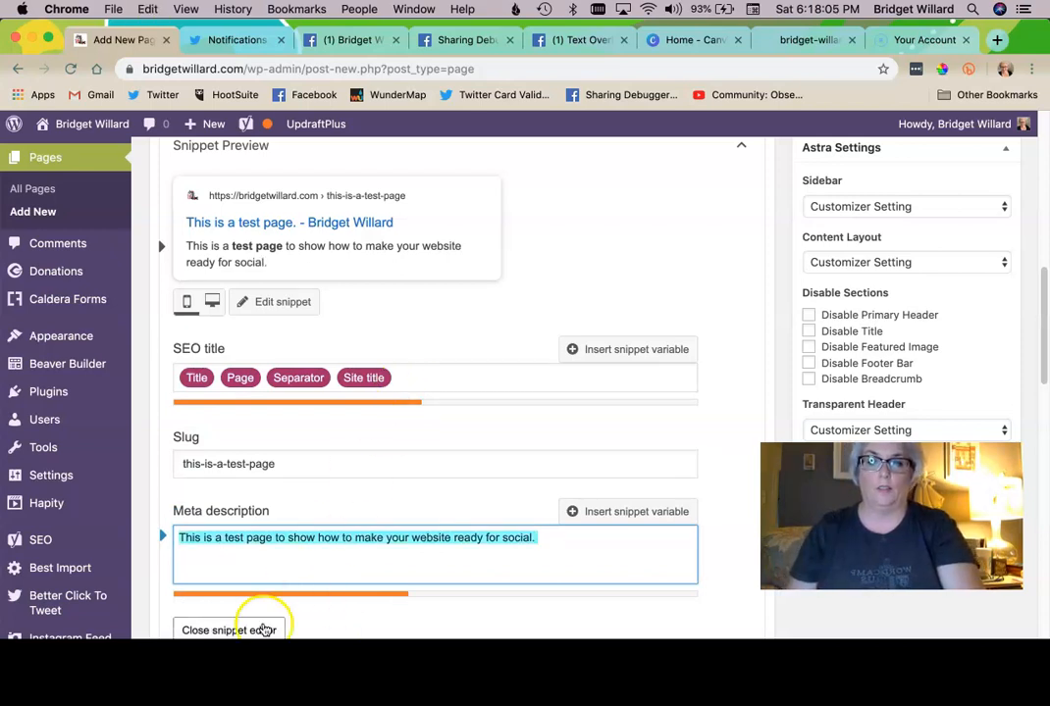
pyautogui.click(227, 630)
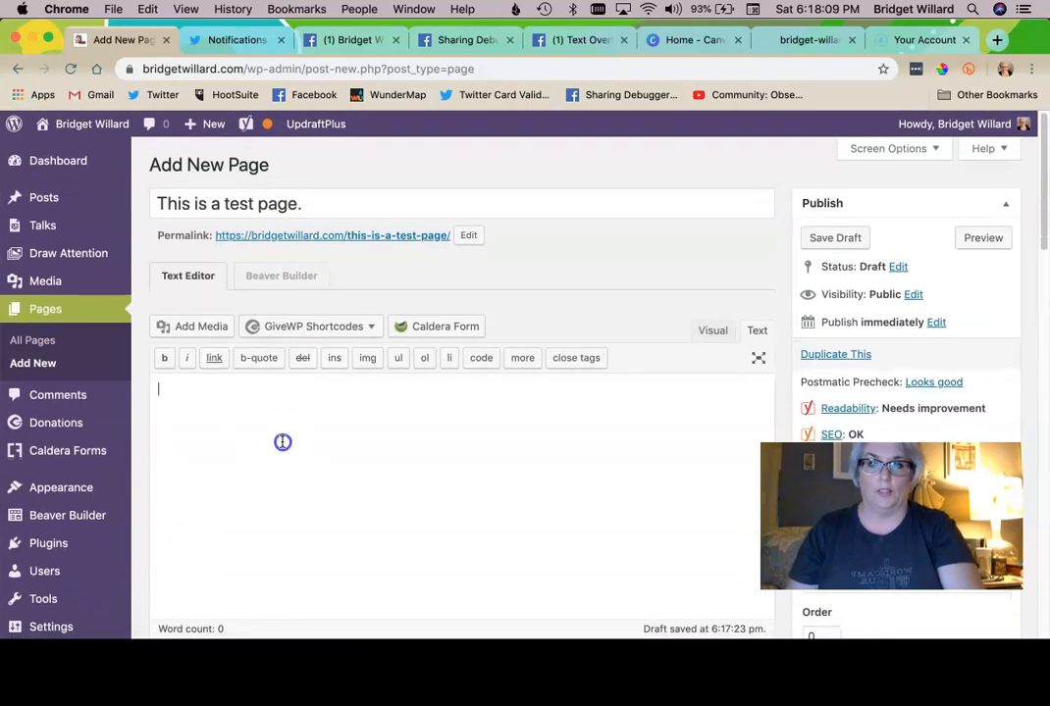
# Add 'This is a test page to show how to make your website ready for social.' as body text.
pyautogui.write('This is a test page to show how to make your website ready for social.')
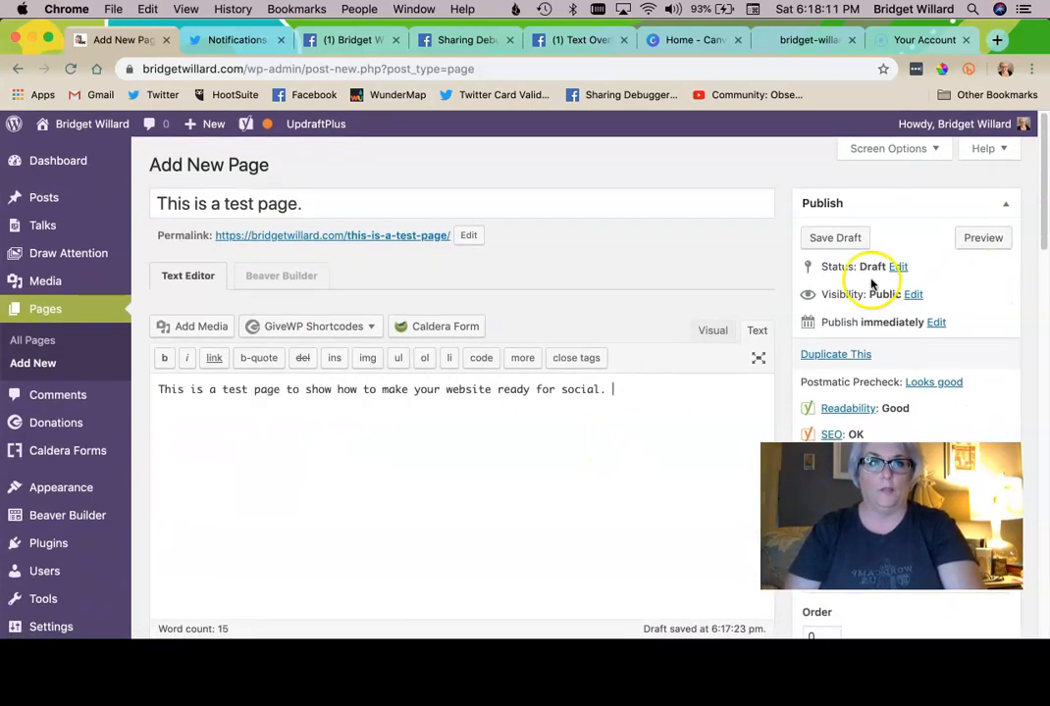
pyautogui.scroll(-3)
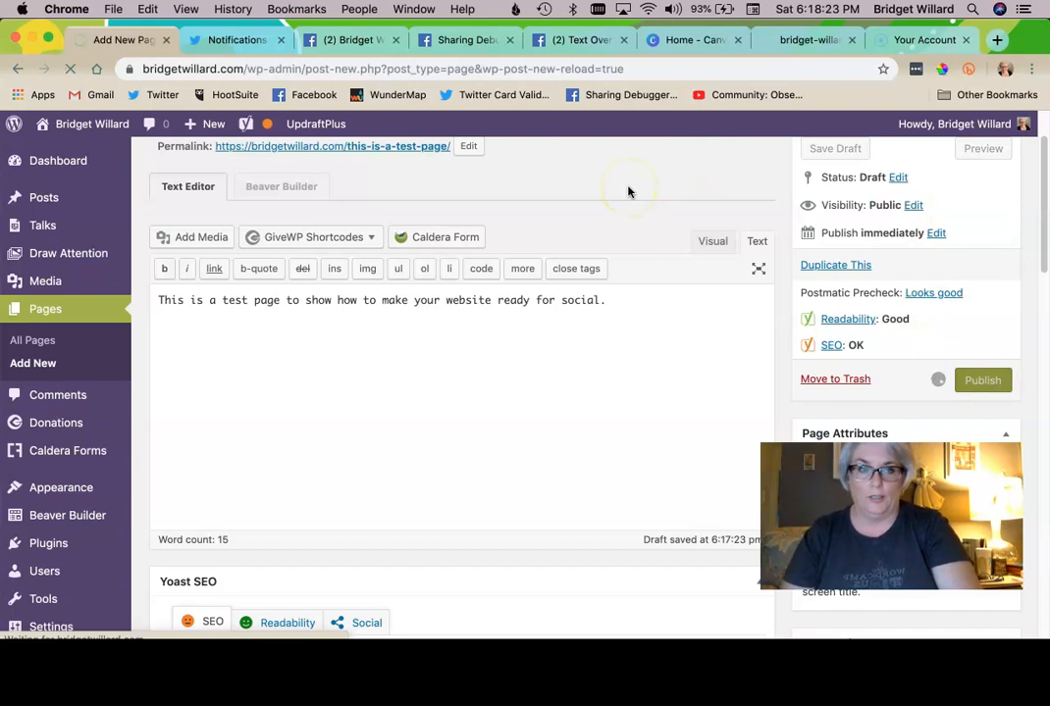
# Publish the test page, view it live on the site and head over to Facebook.
pyautogui.click(981, 381)
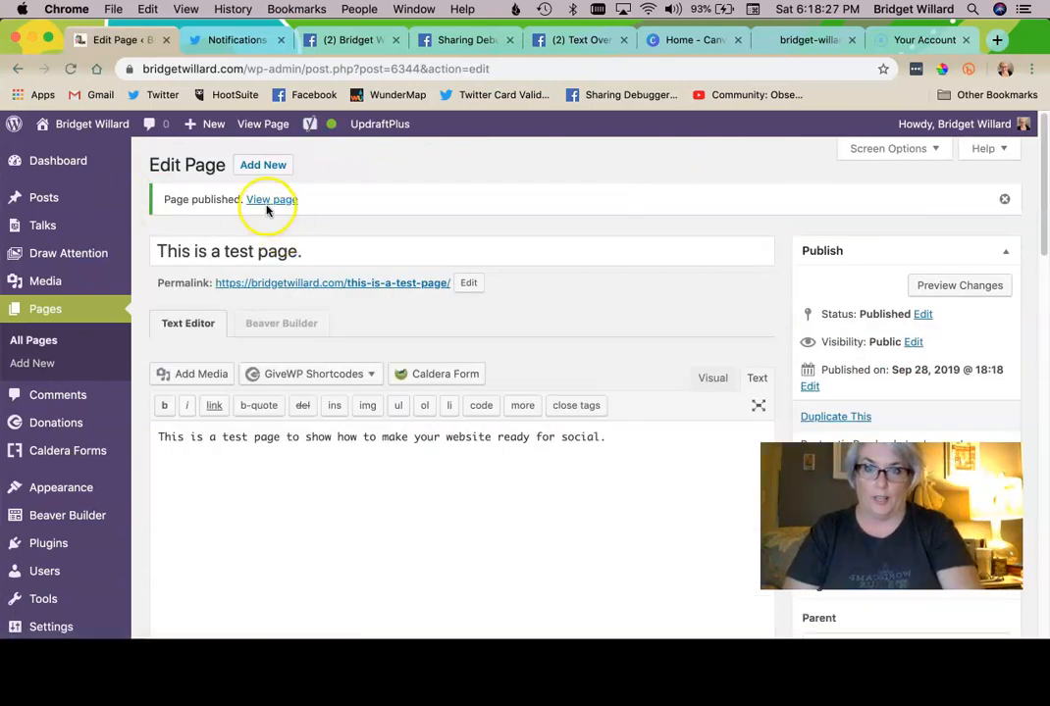
pyautogui.click(271, 200)
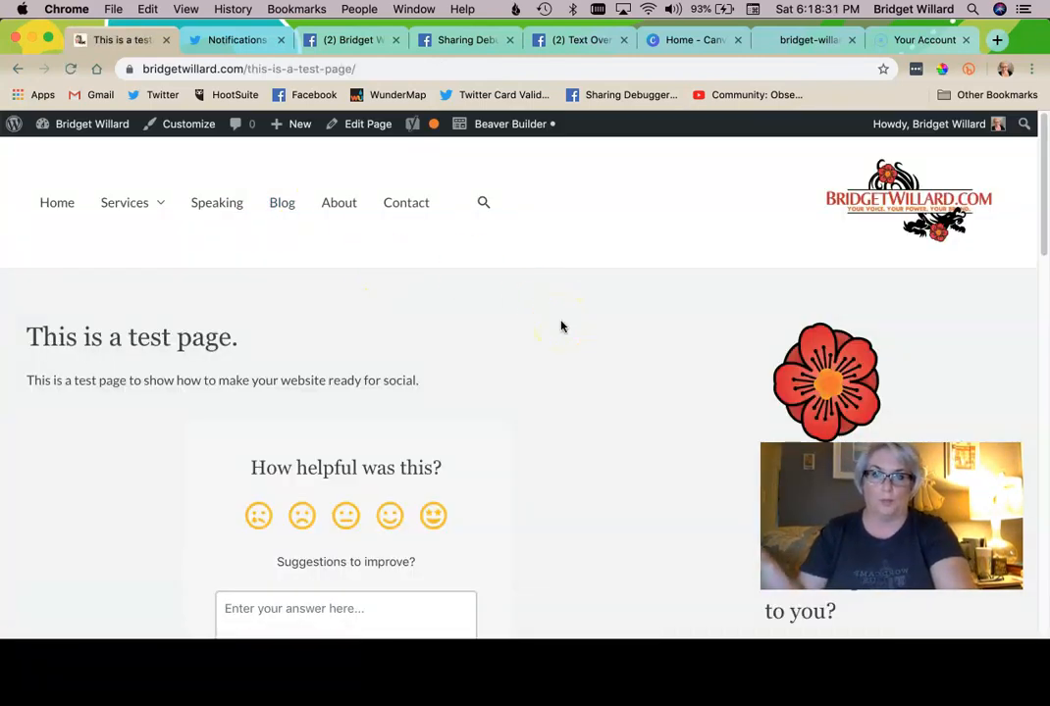
pyautogui.scroll(-3)
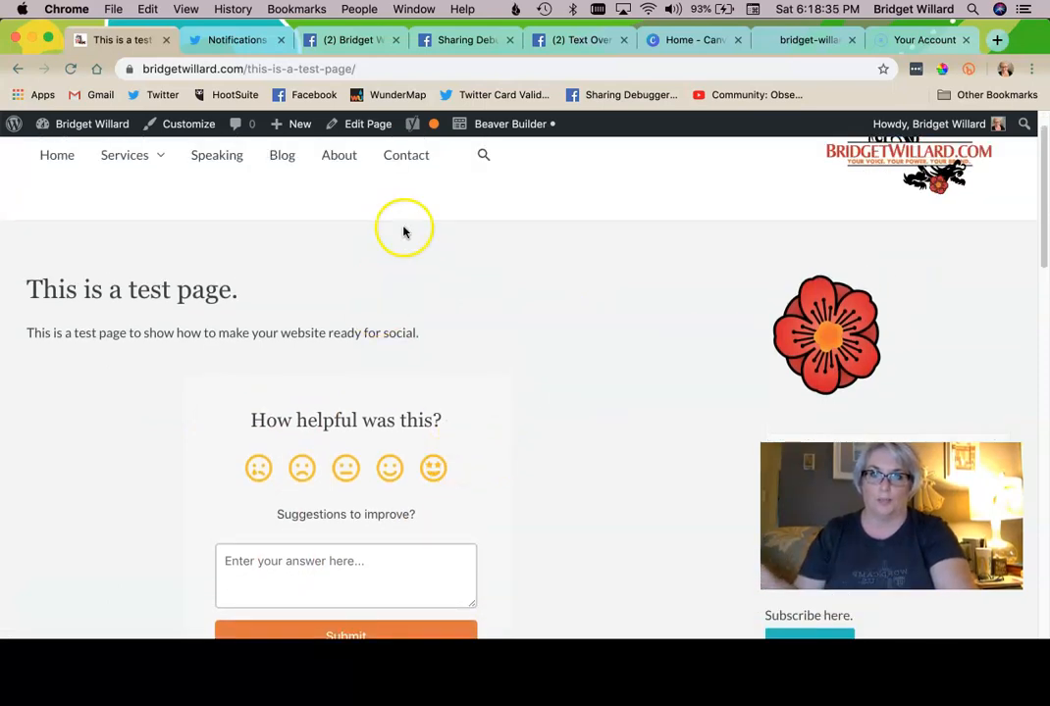
pyautogui.click(248, 68)
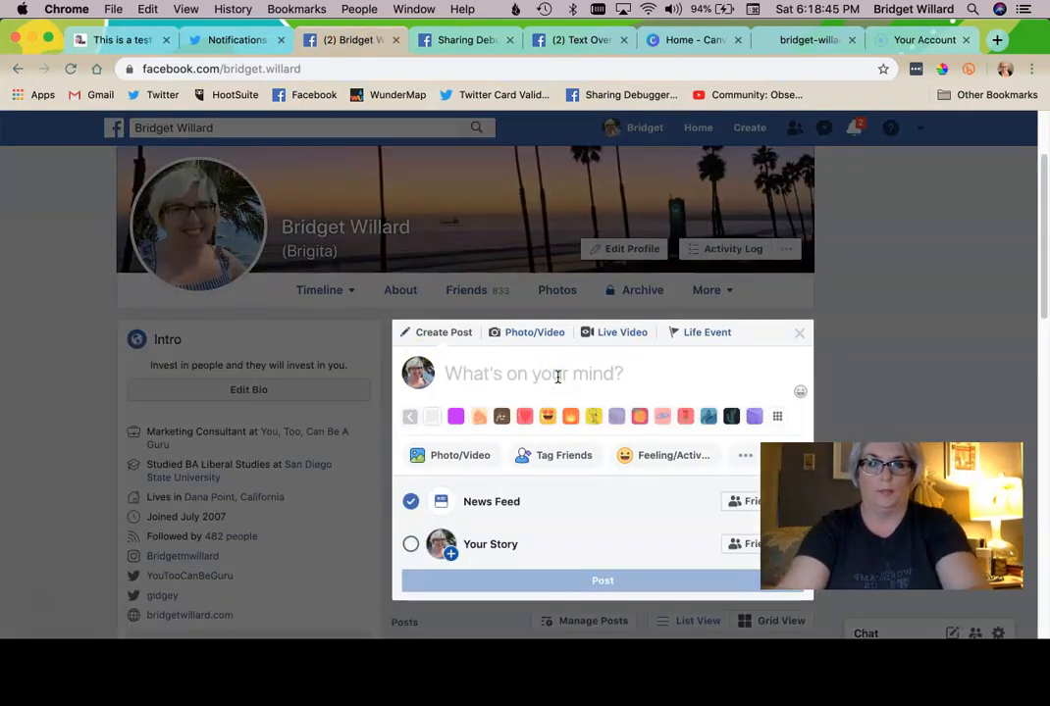
# Draft a Facebook post 'Check this out' with the test page URL and review its link preview.
pyautogui.write('Check this out')
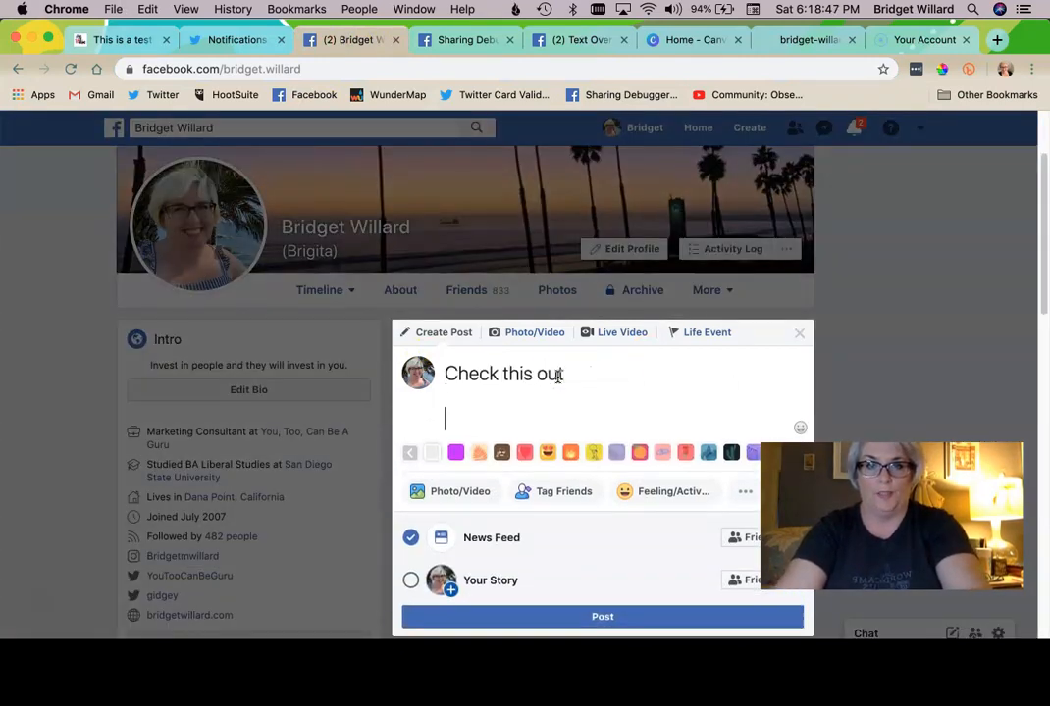
pyautogui.write('https://bridgetwillard.com/this-is-a-test-page/')
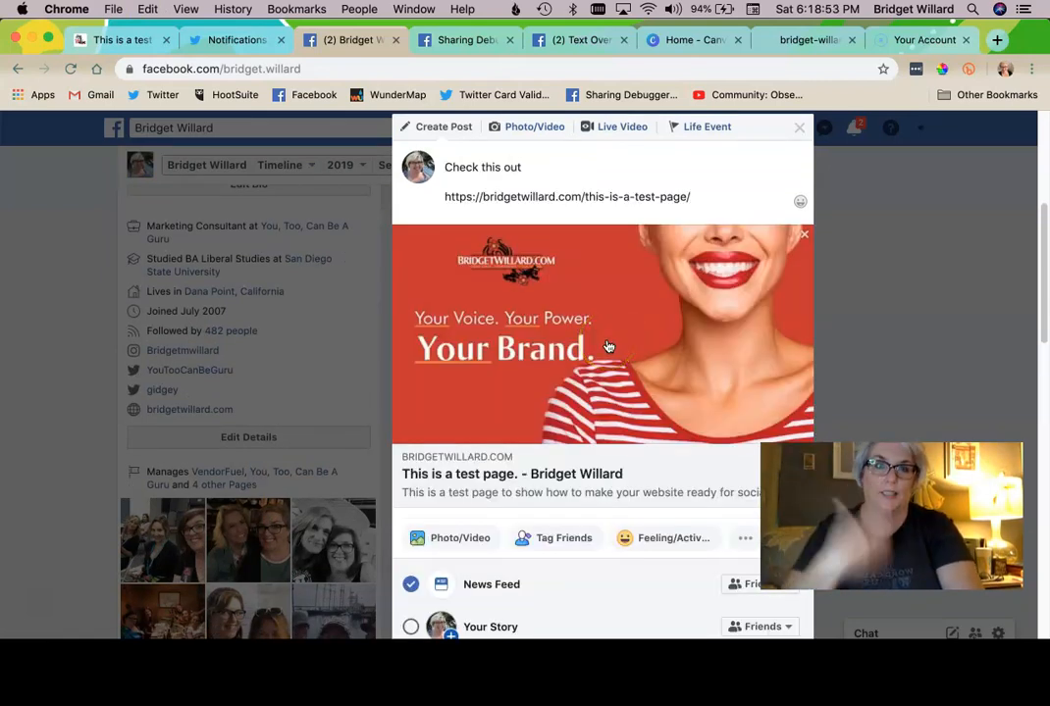
pyautogui.moveTo(938, 304)
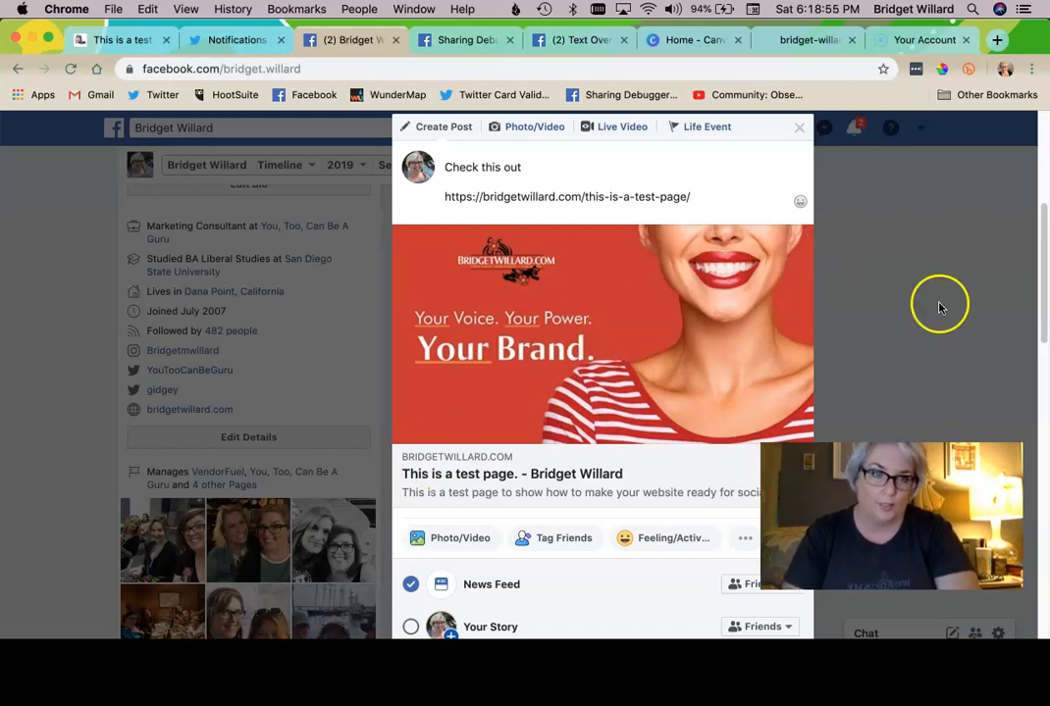
pyautogui.scroll(-3)
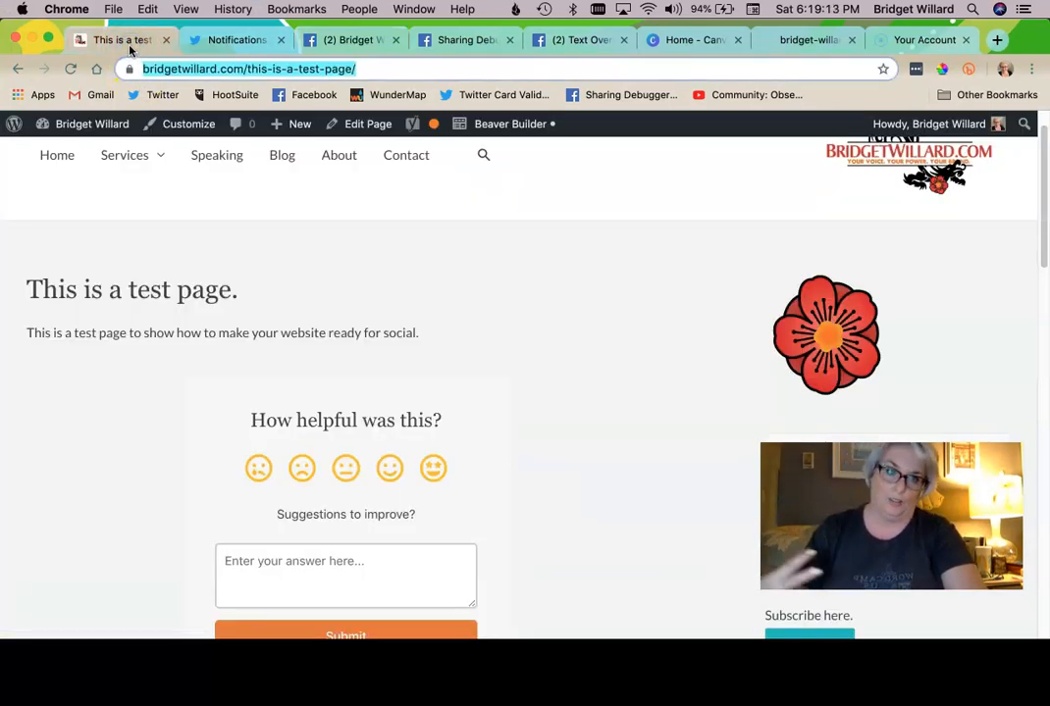
# Return from the live page to the site dashboard via the admin bar.
pyautogui.click(91, 123)
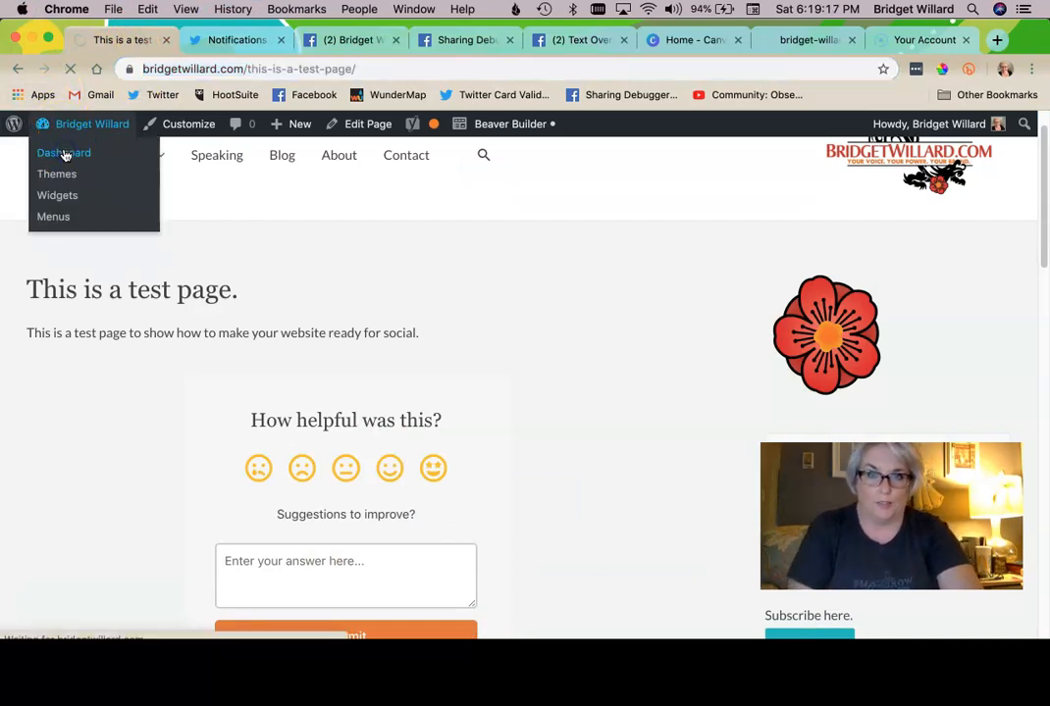
pyautogui.click(63, 153)
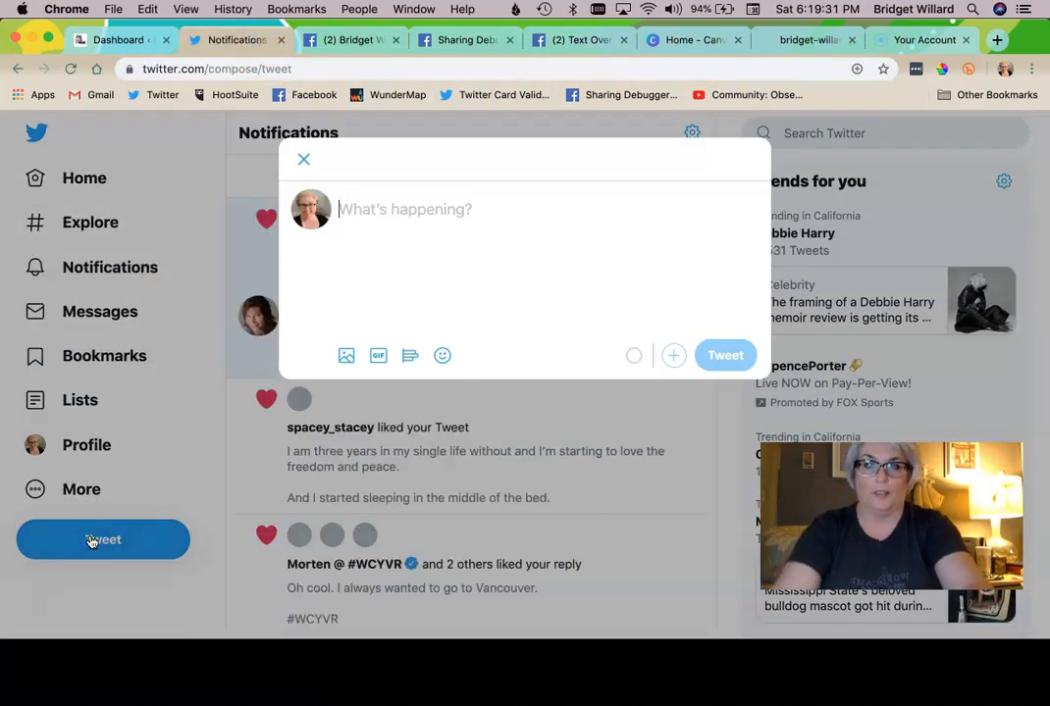
# Tweet 'Check this out.' with the test page URL and view its card preview.
pyautogui.write('Check this out.')
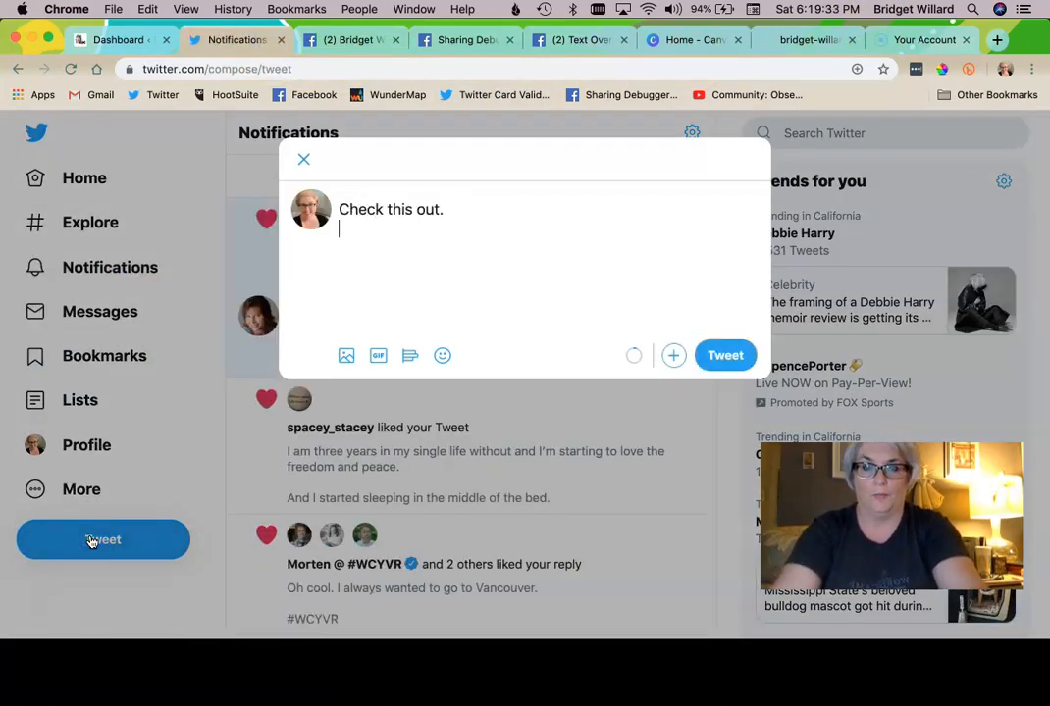
pyautogui.write('https://bridgetwillard.com/this-is-a-test-page/')
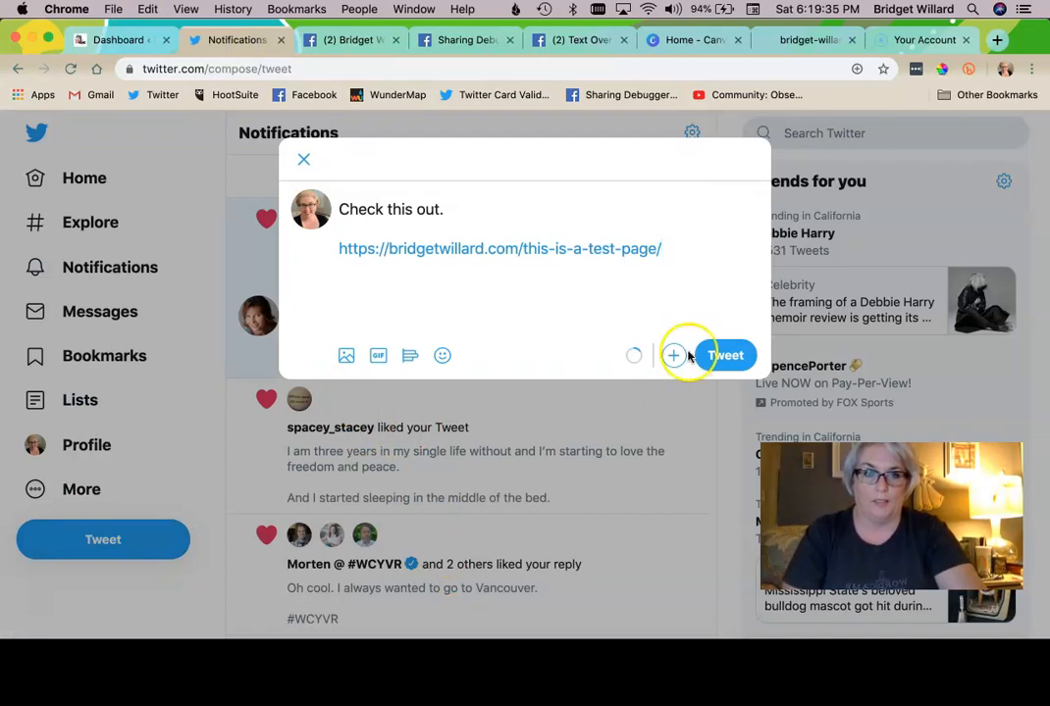
pyautogui.click(726, 356)
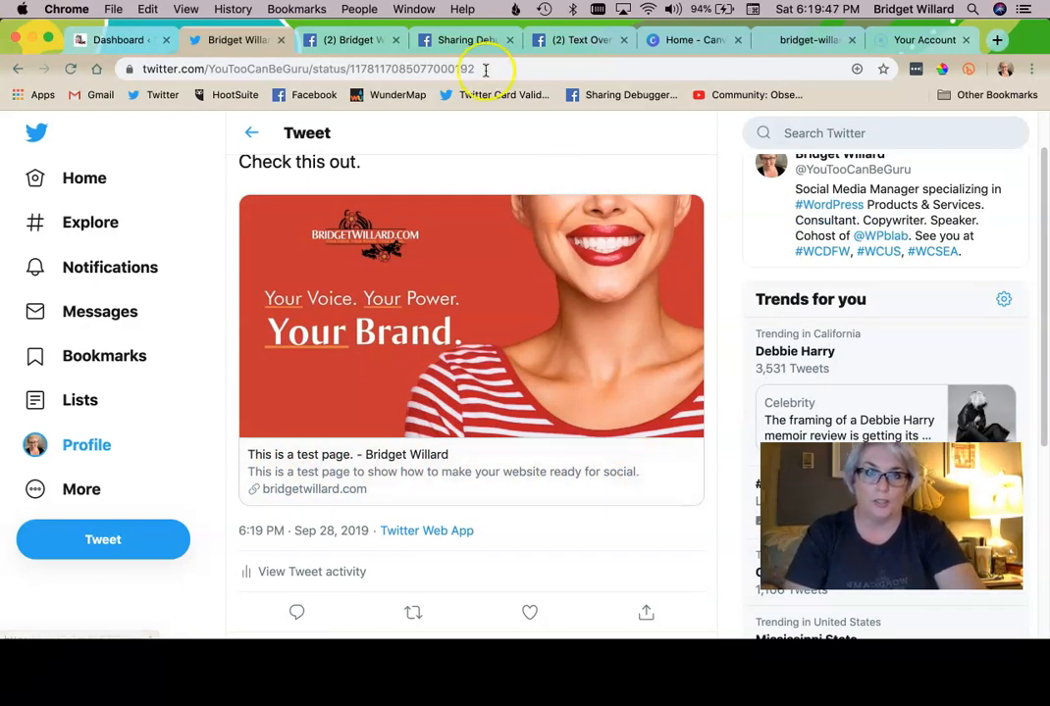
pyautogui.click(461, 39)
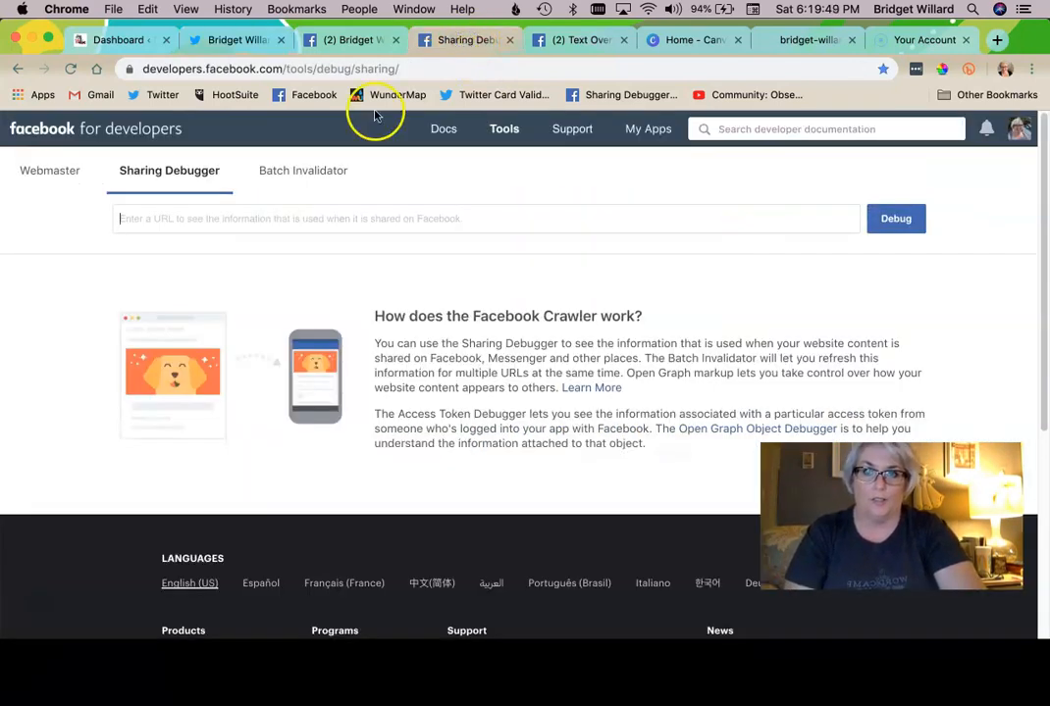
# Debug the test page URL in the Sharing Debugger and scroll through its link preview and og:image properties.
pyautogui.click(895, 218)
pyautogui.write('https://bridgetwillard.com/this-is-a-test-page/')
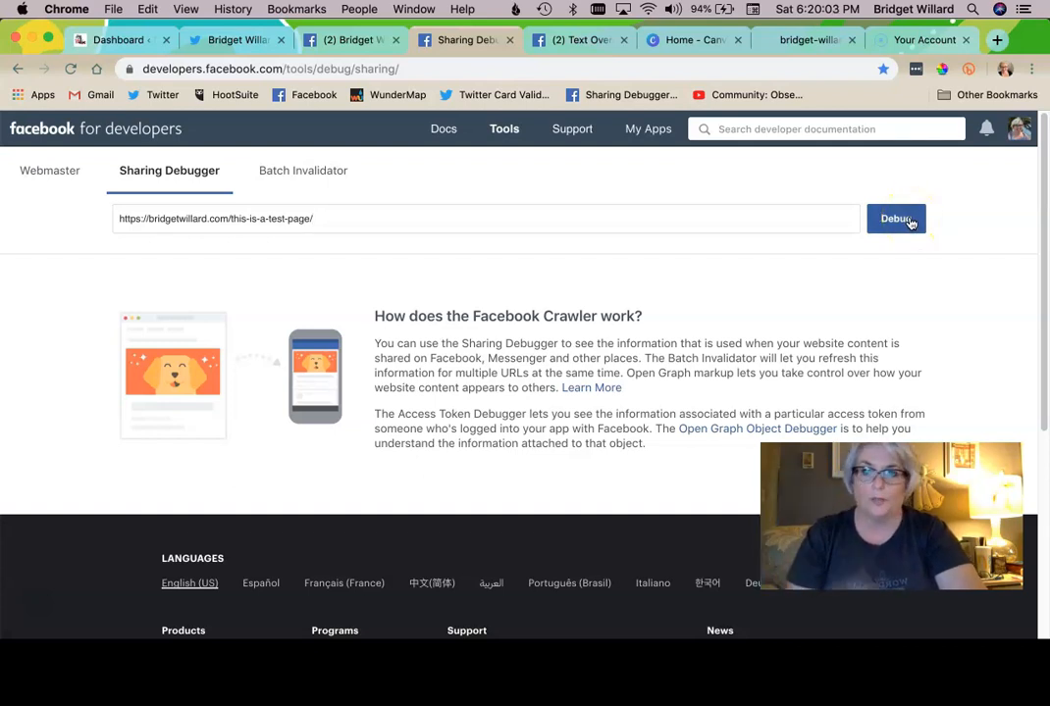
pyautogui.click(895, 218)
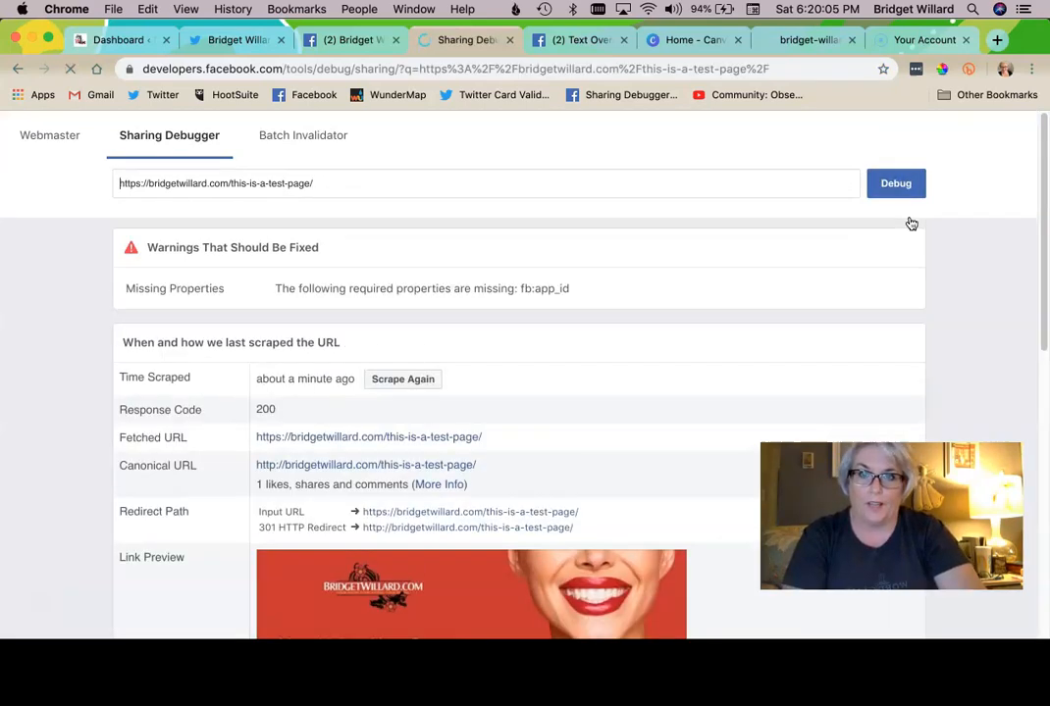
pyautogui.scroll(-3)
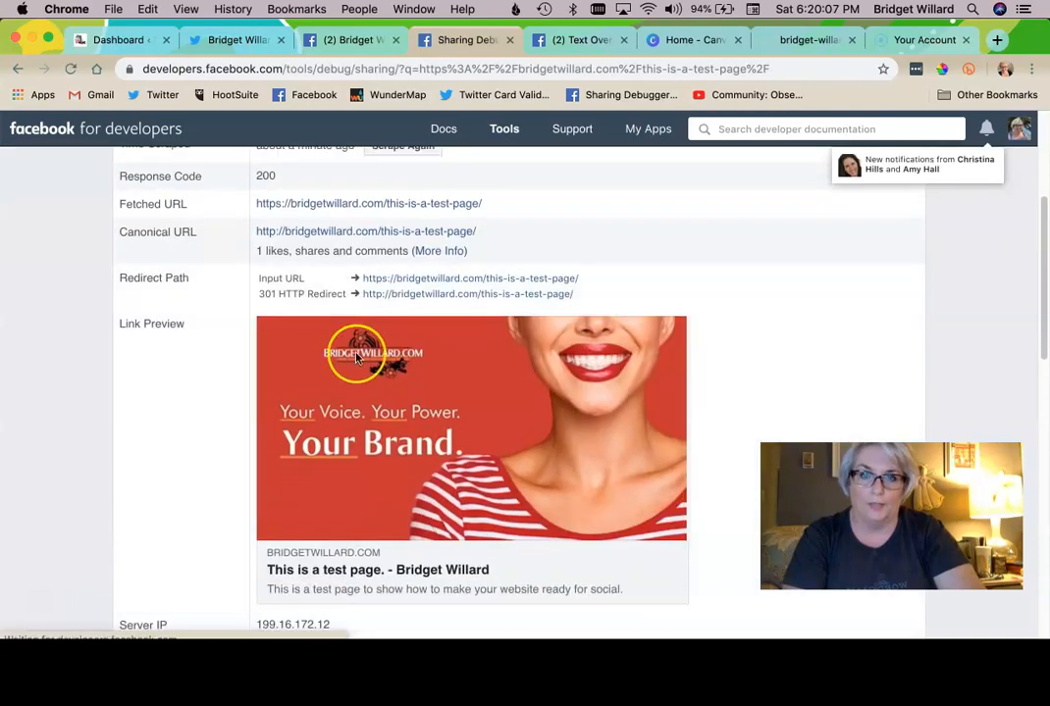
pyautogui.scroll(-3)
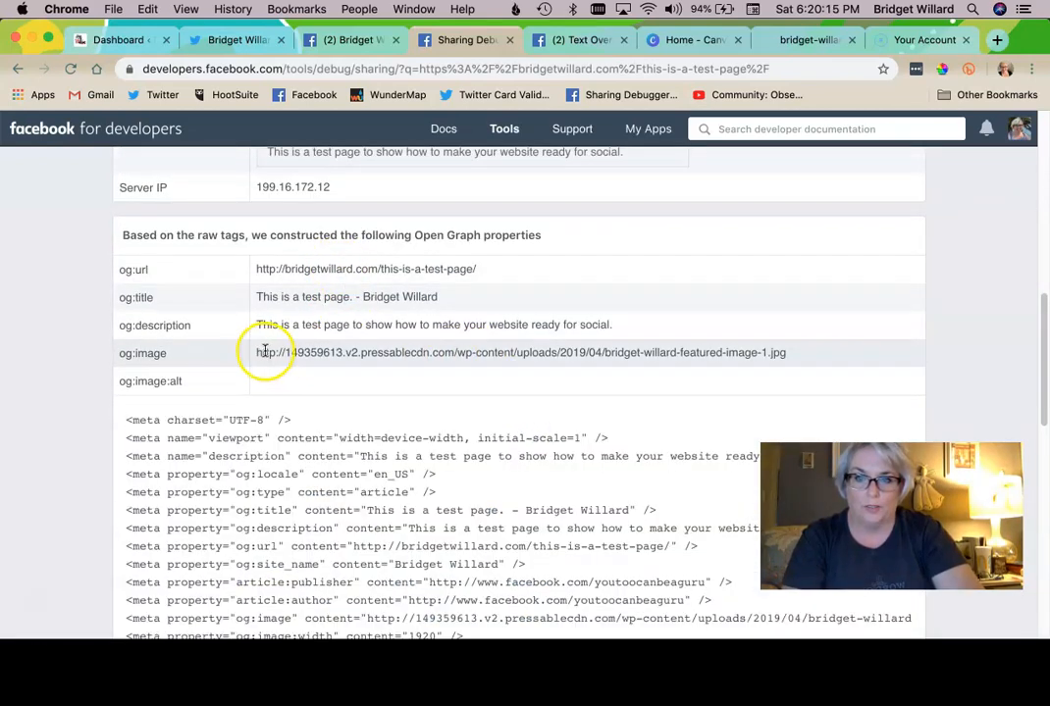
pyautogui.moveTo(422, 355)
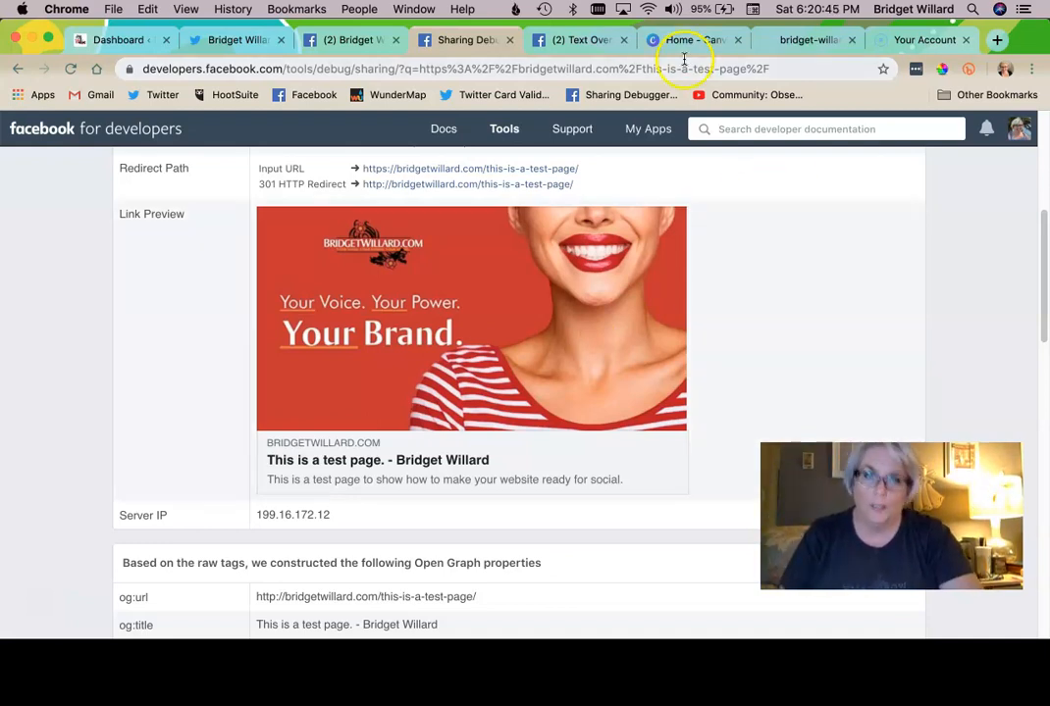
# Switch Canva to the personal team and create a custom 1200 × 628 px design.
pyautogui.click(690, 39)
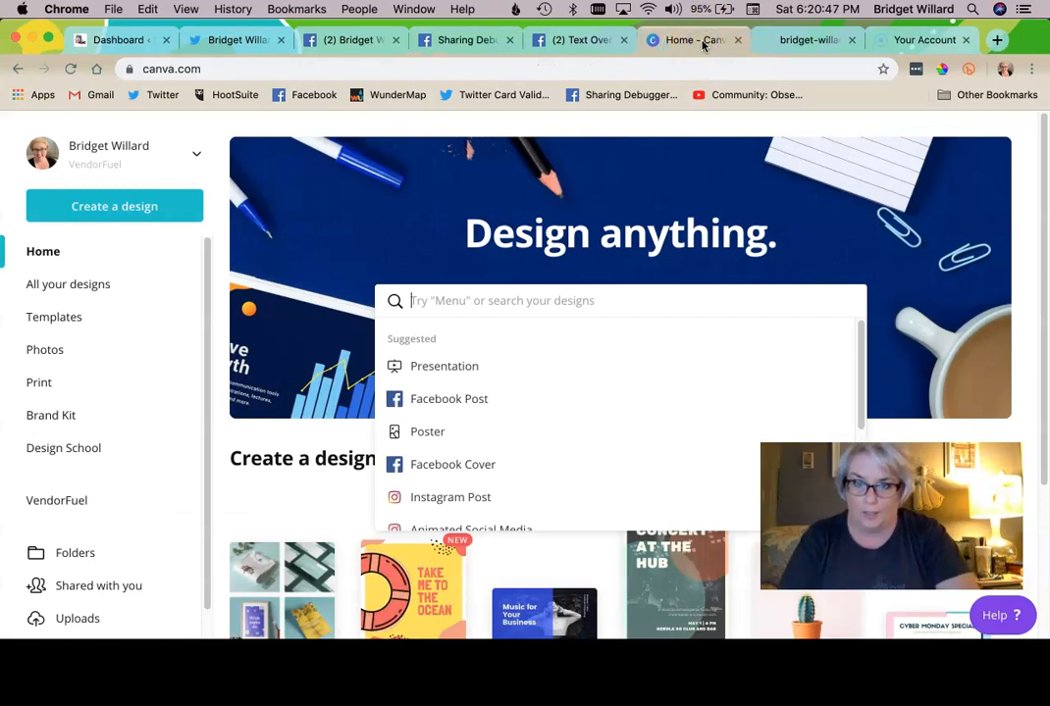
pyautogui.click(114, 206)
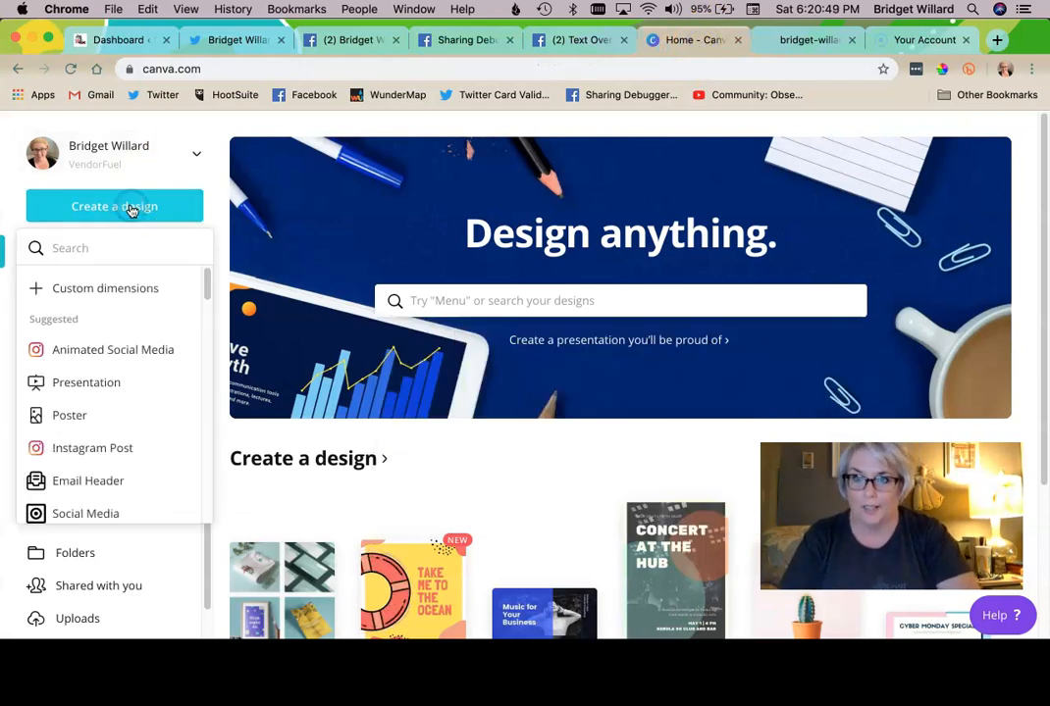
pyautogui.click(114, 153)
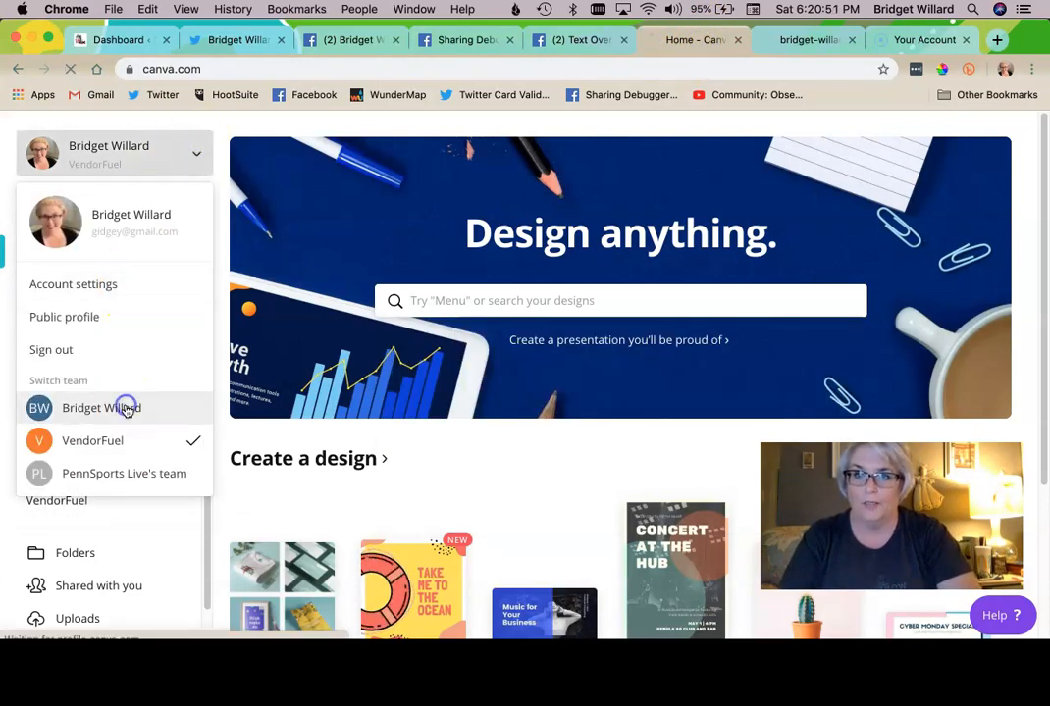
pyautogui.click(102, 406)
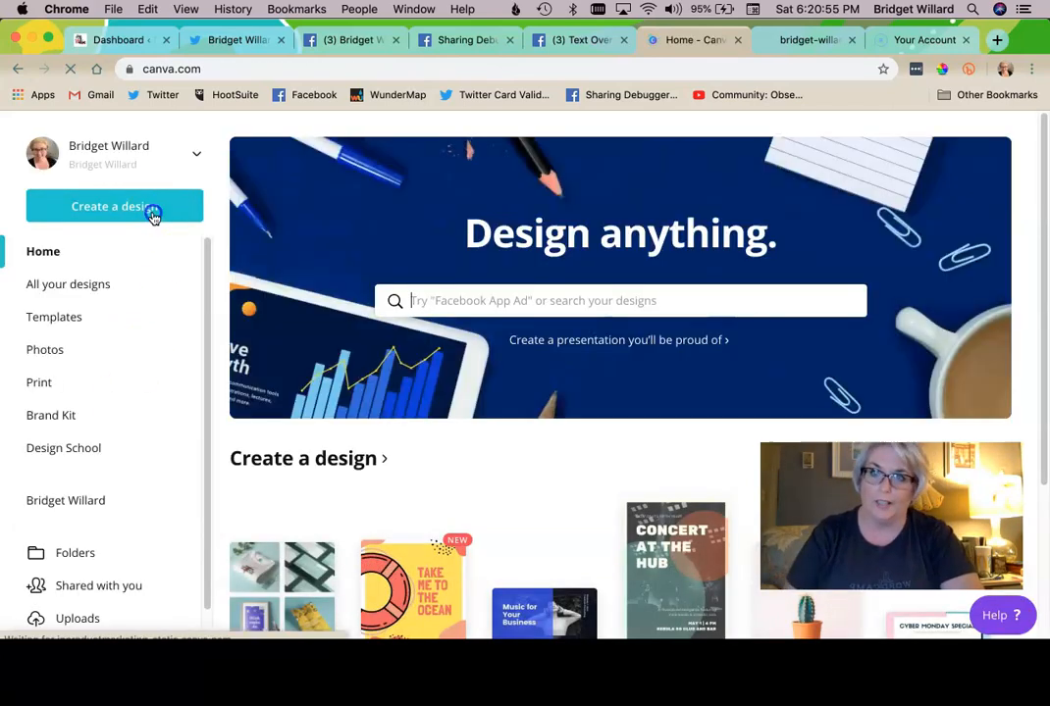
pyautogui.click(114, 206)
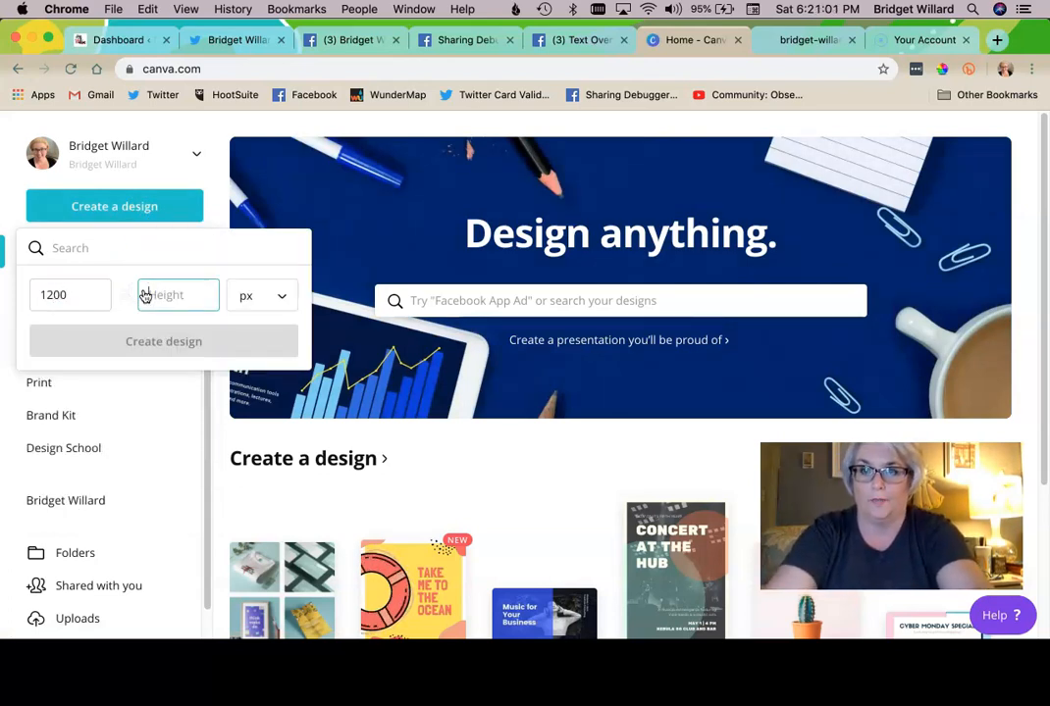
pyautogui.click(163, 342)
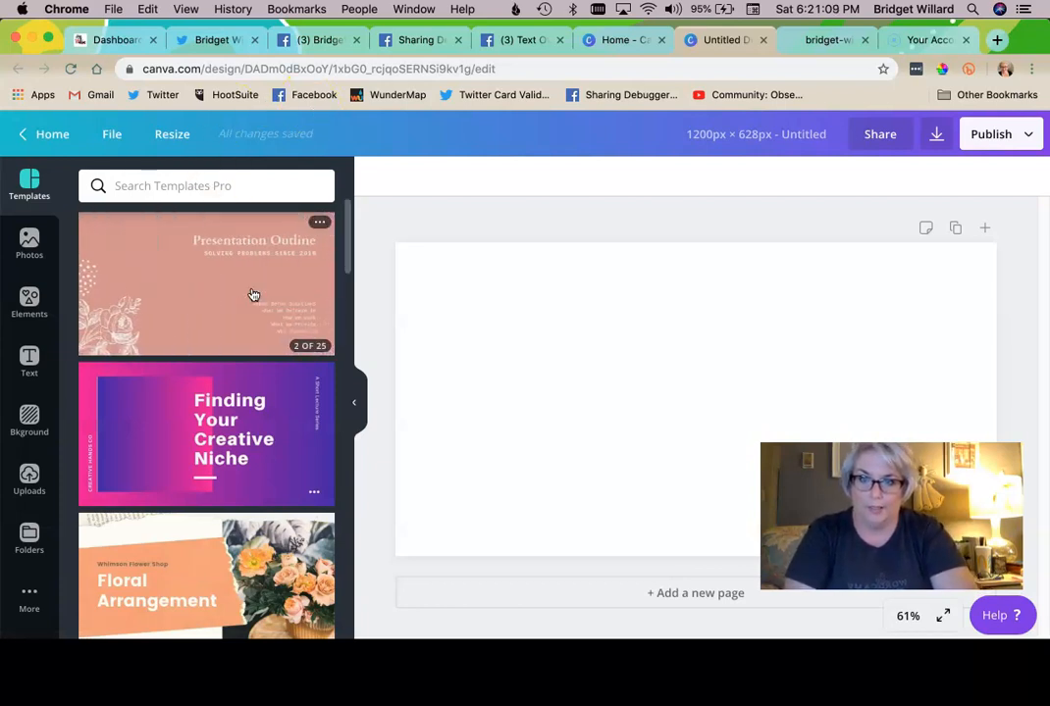
# Apply the Work Portfolio page from the Pink and Red Fashion Portfolio template set.
pyautogui.scroll(-3)
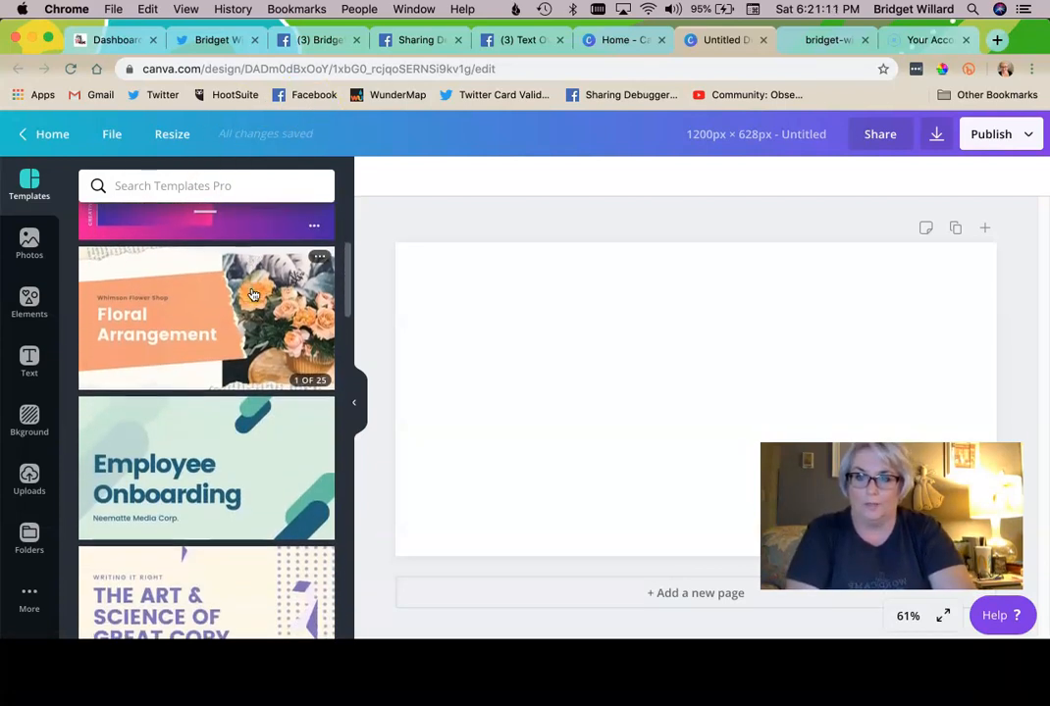
pyautogui.scroll(-3)
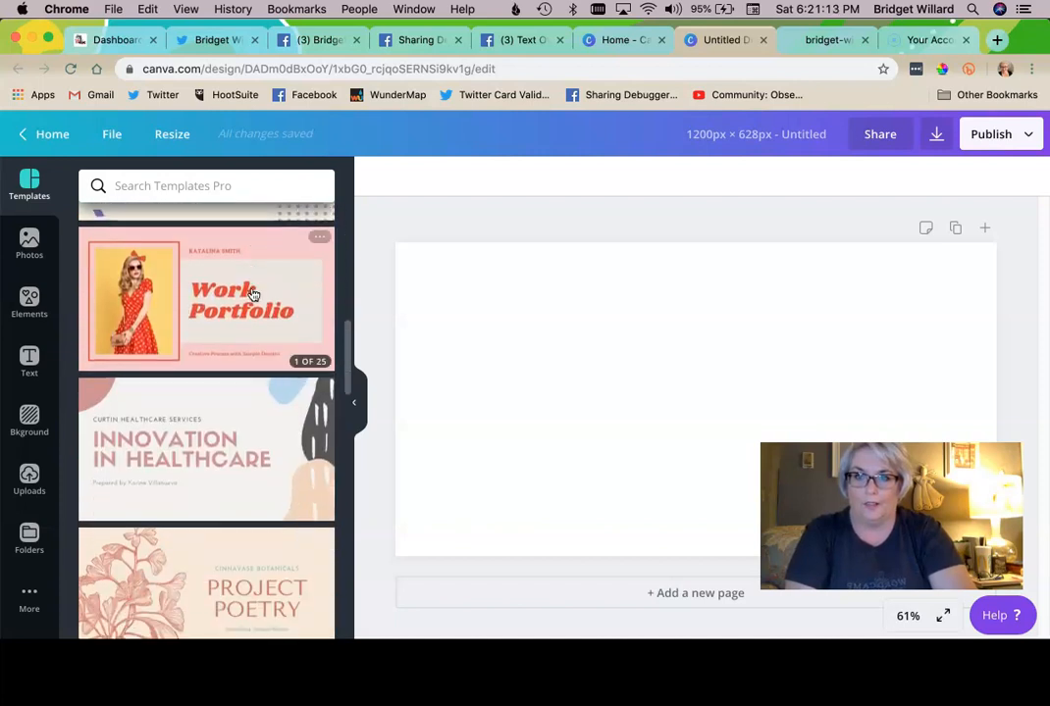
pyautogui.click(206, 298)
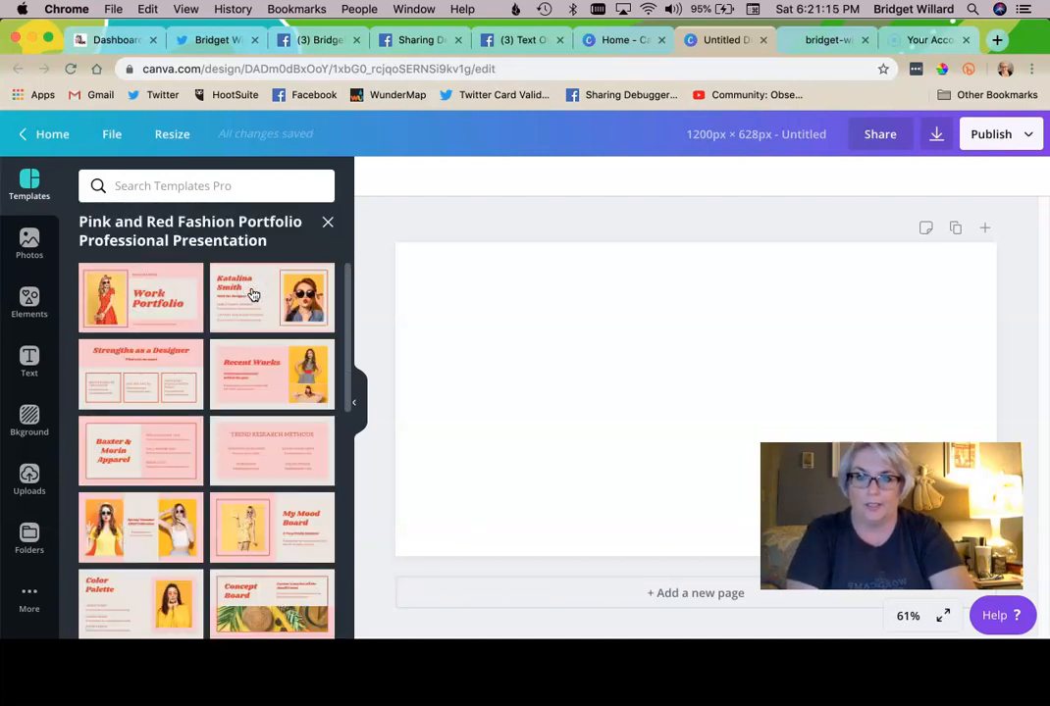
pyautogui.click(141, 298)
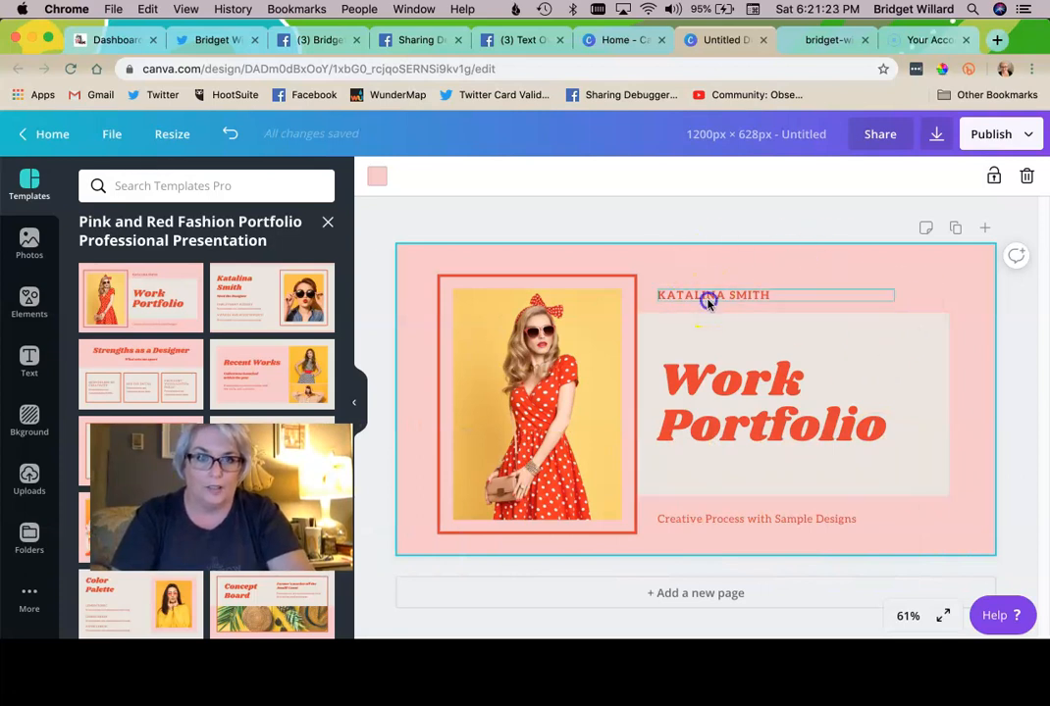
# Retitle the headline 'Test Page' and set the text to bridgetwillard.com.
pyautogui.click(706, 302)
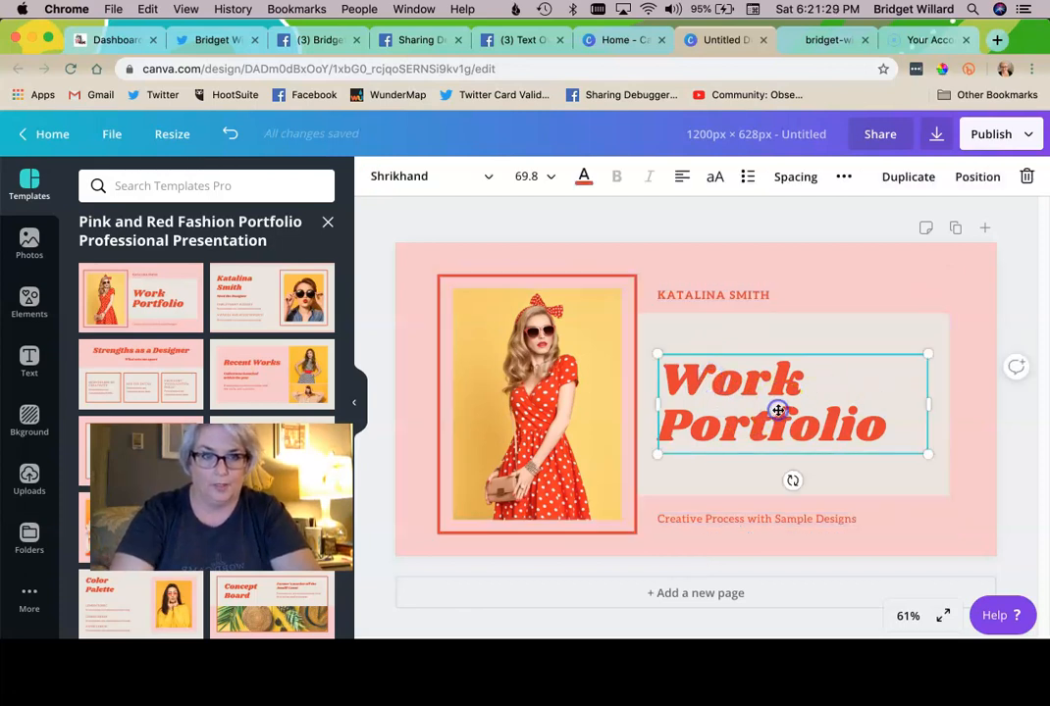
pyautogui.write('Testi')
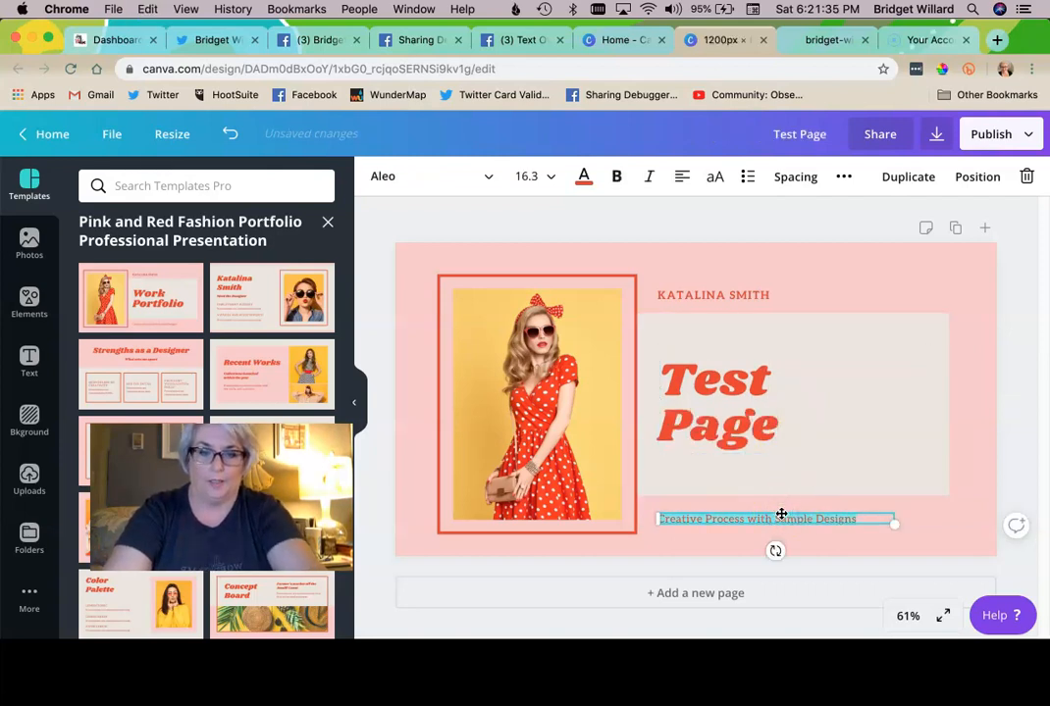
pyautogui.write('bridgetwillard.com')
pyautogui.click(775, 295)
pyautogui.write('IS YOUR SITE UNIQUE?')
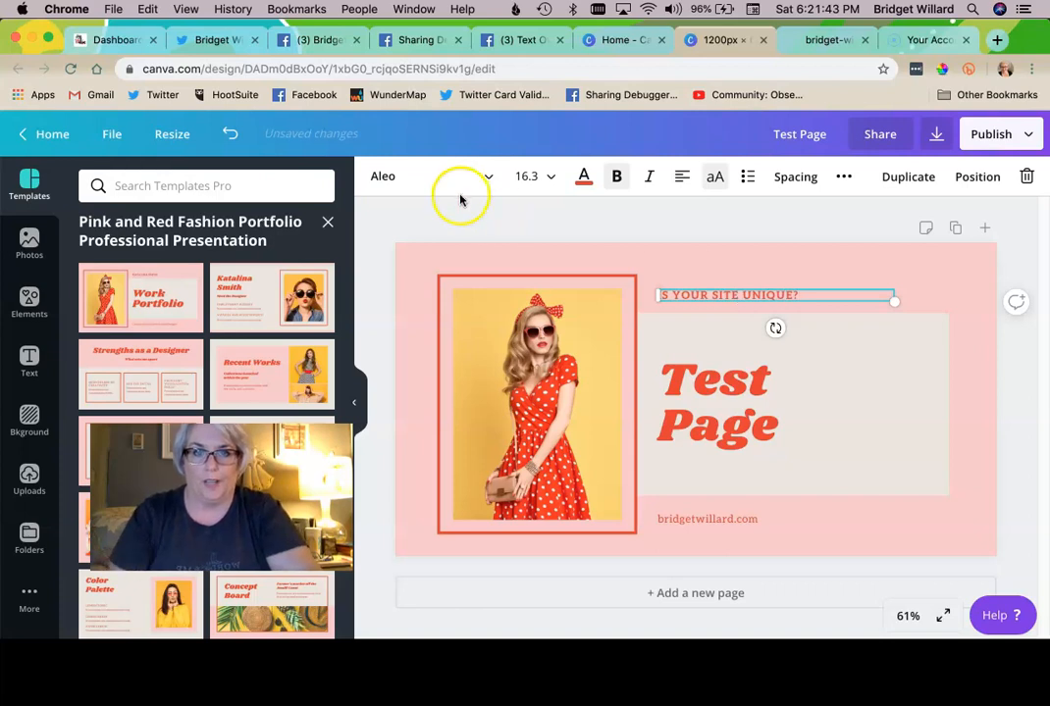
# Recolour the design background to the teal brand colour.
pyautogui.click(584, 176)
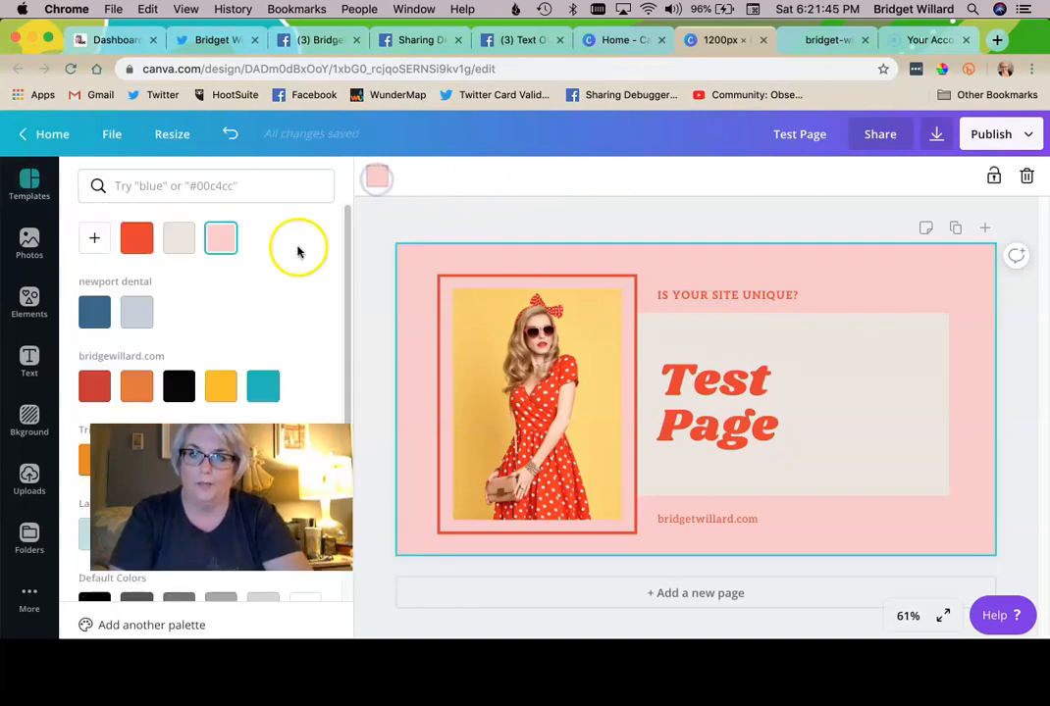
pyautogui.click(137, 385)
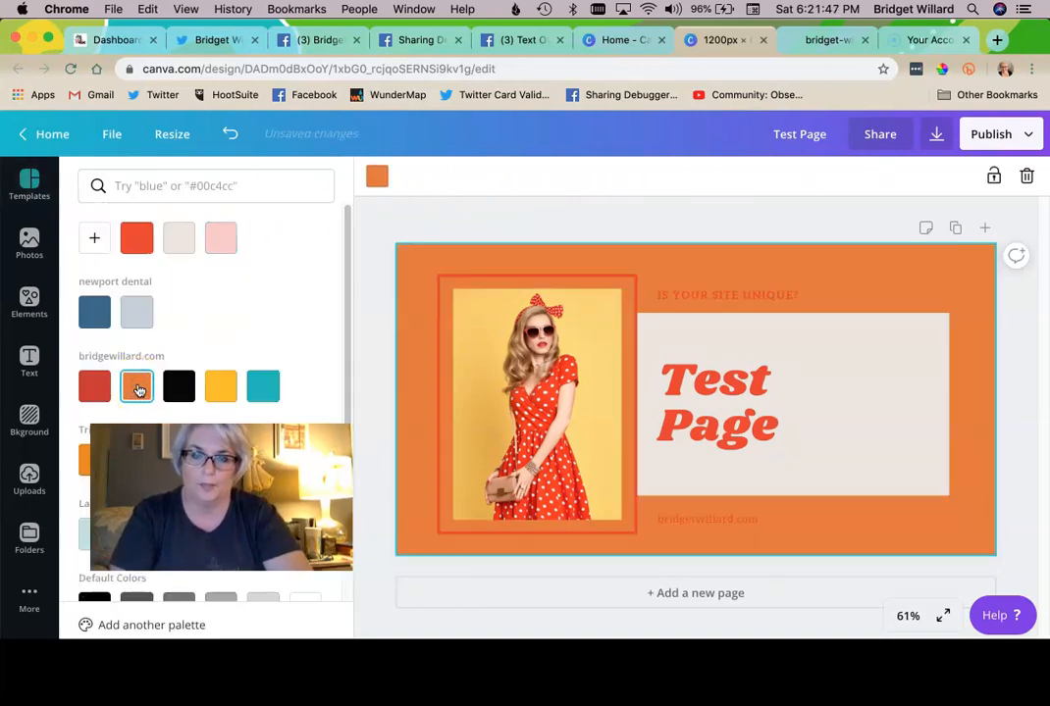
pyautogui.click(263, 384)
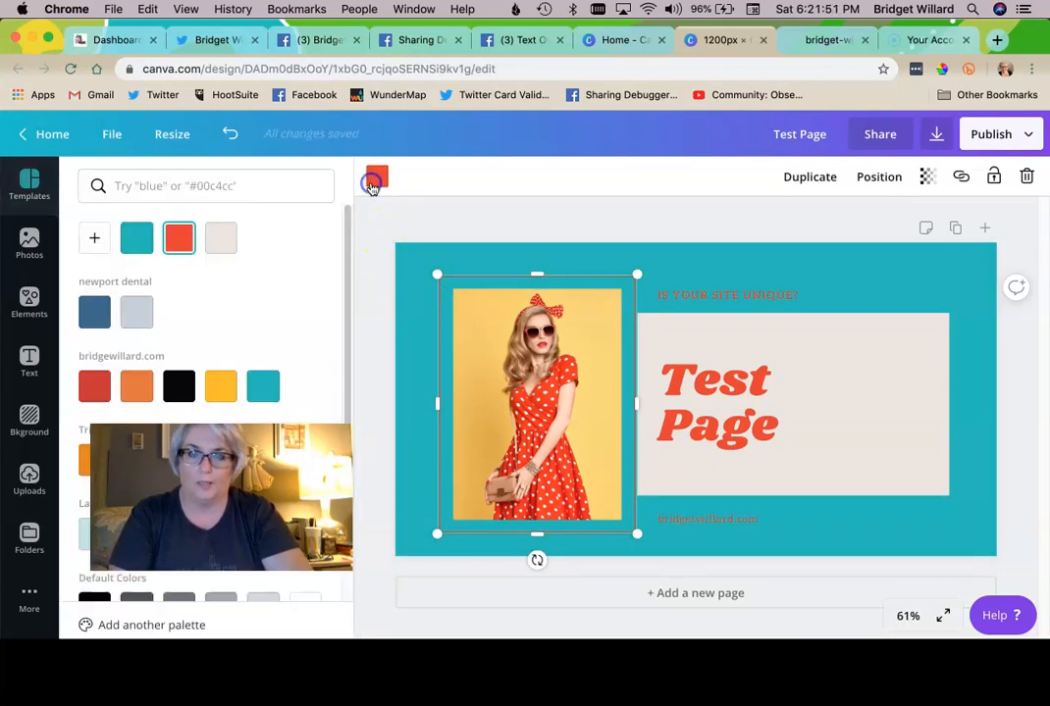
# Make the Test Page headline yellow and bring up the download options.
pyautogui.click(716, 403)
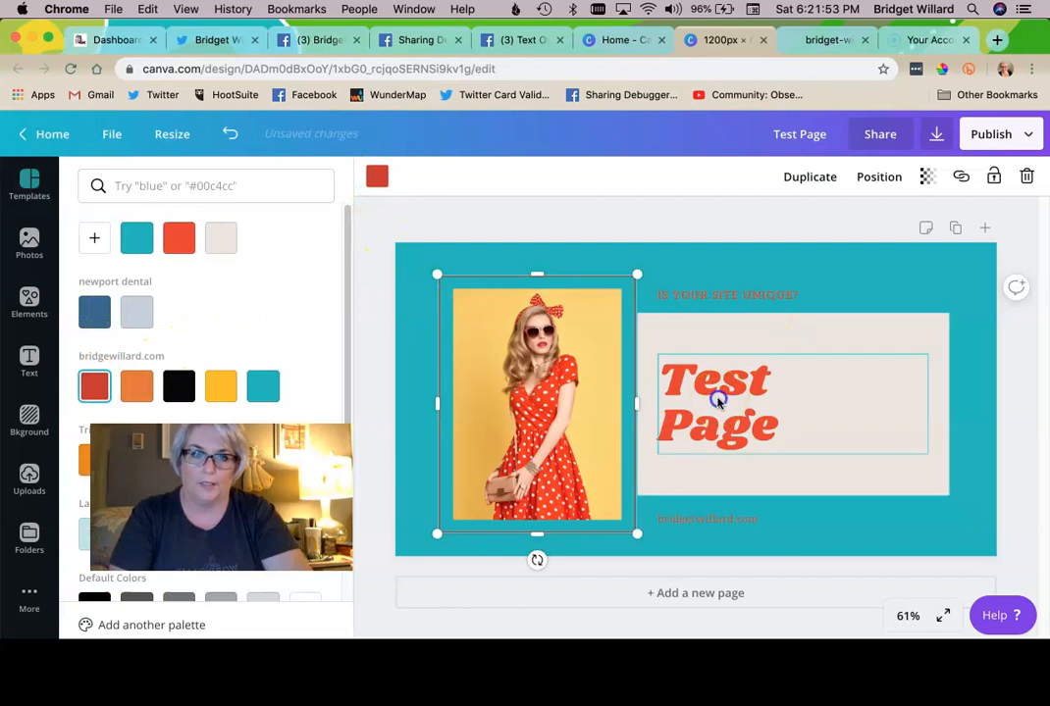
pyautogui.click(718, 402)
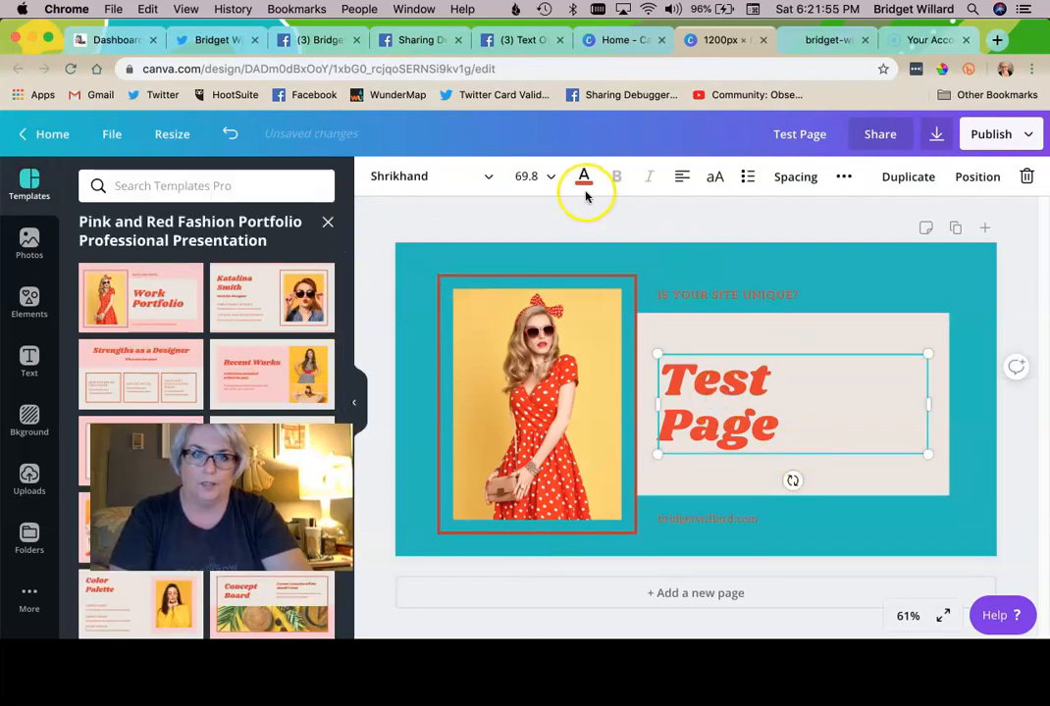
pyautogui.click(585, 177)
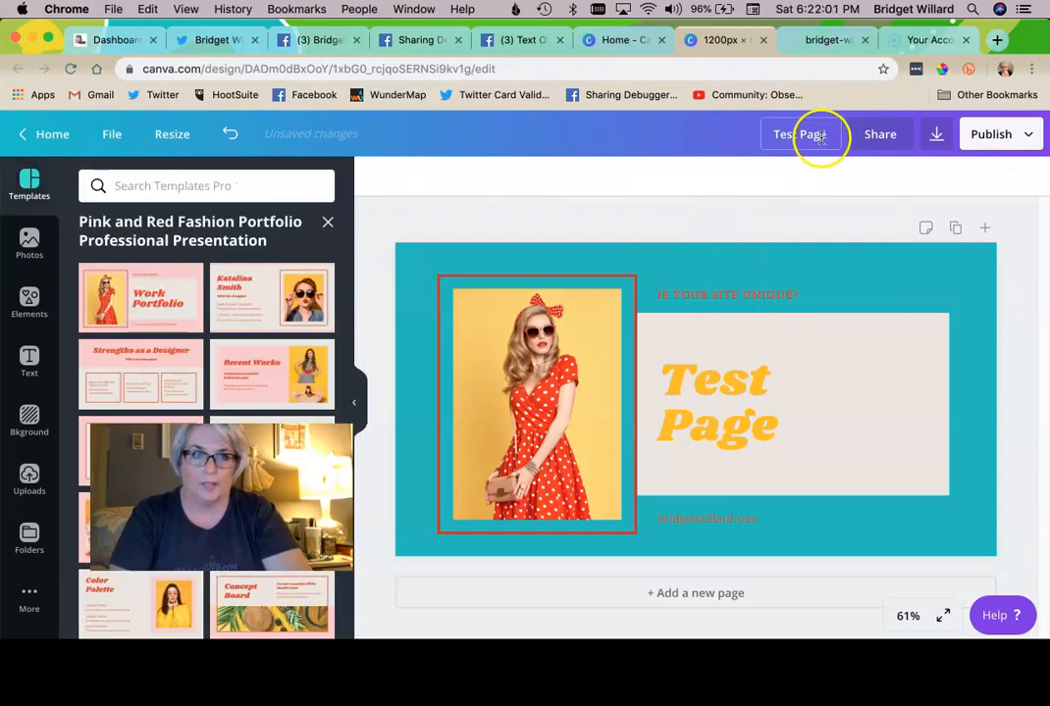
pyautogui.click(936, 134)
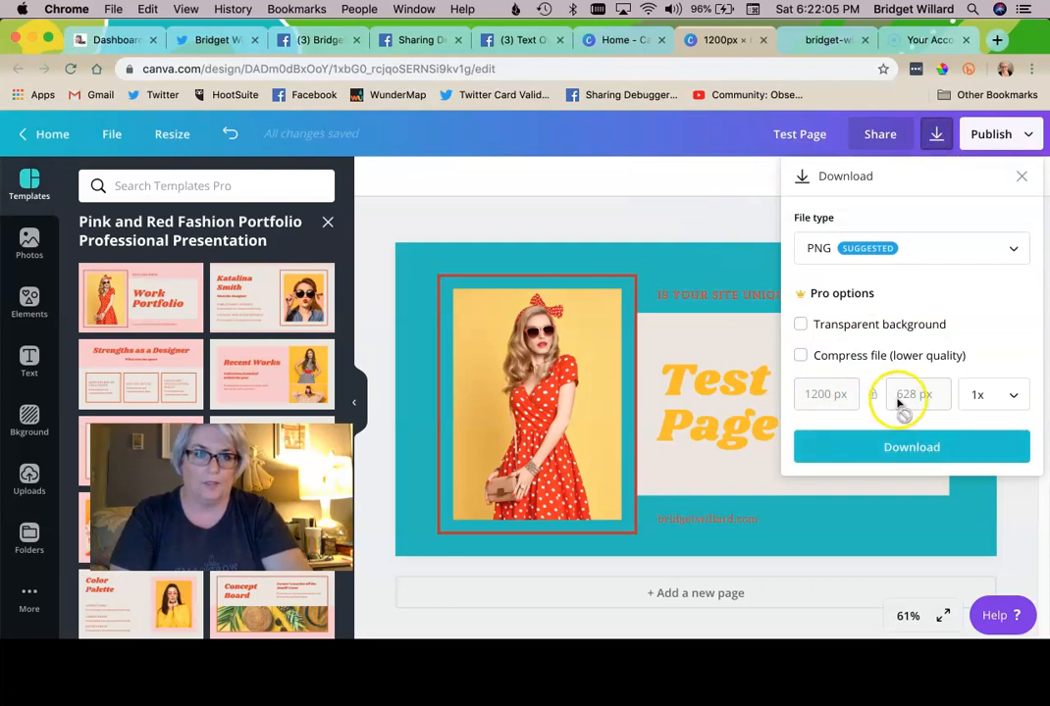
# Download the design as a 1200×628 PNG named Test Page.png.
pyautogui.click(910, 448)
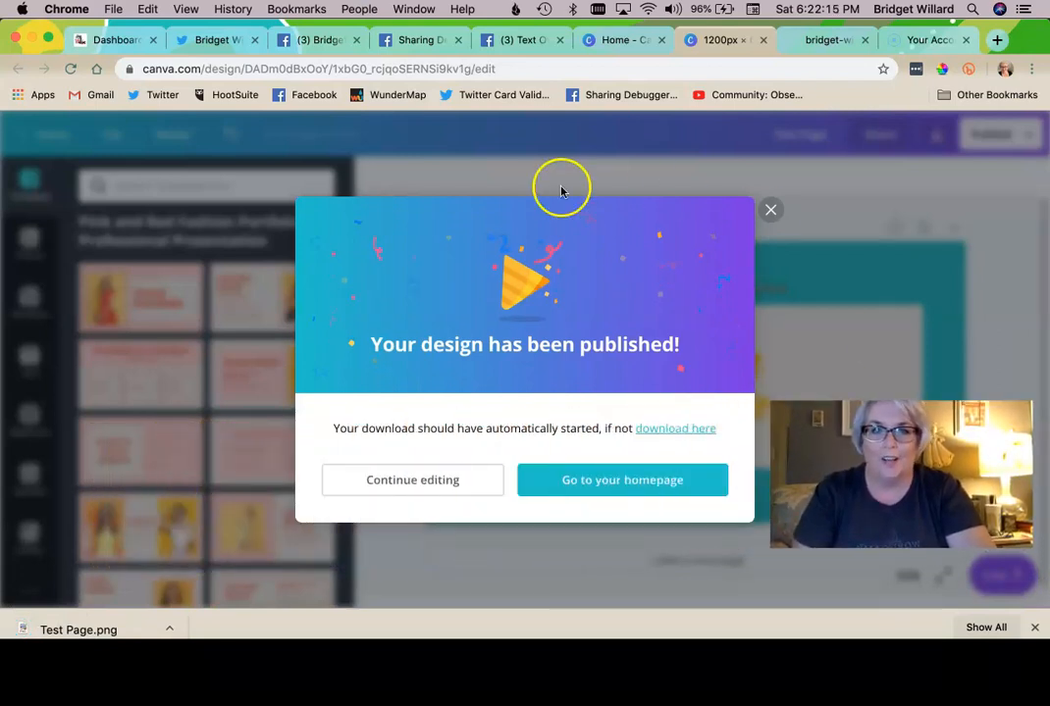
pyautogui.moveTo(236, 39)
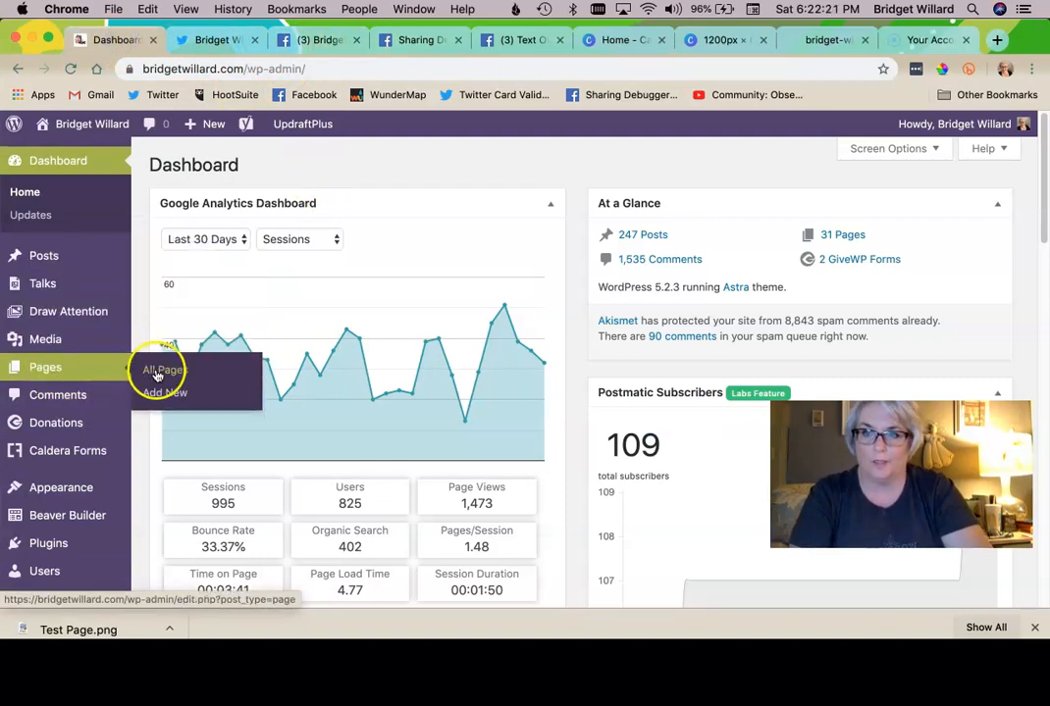
# Search All Pages for 'test page'.
pyautogui.click(157, 369)
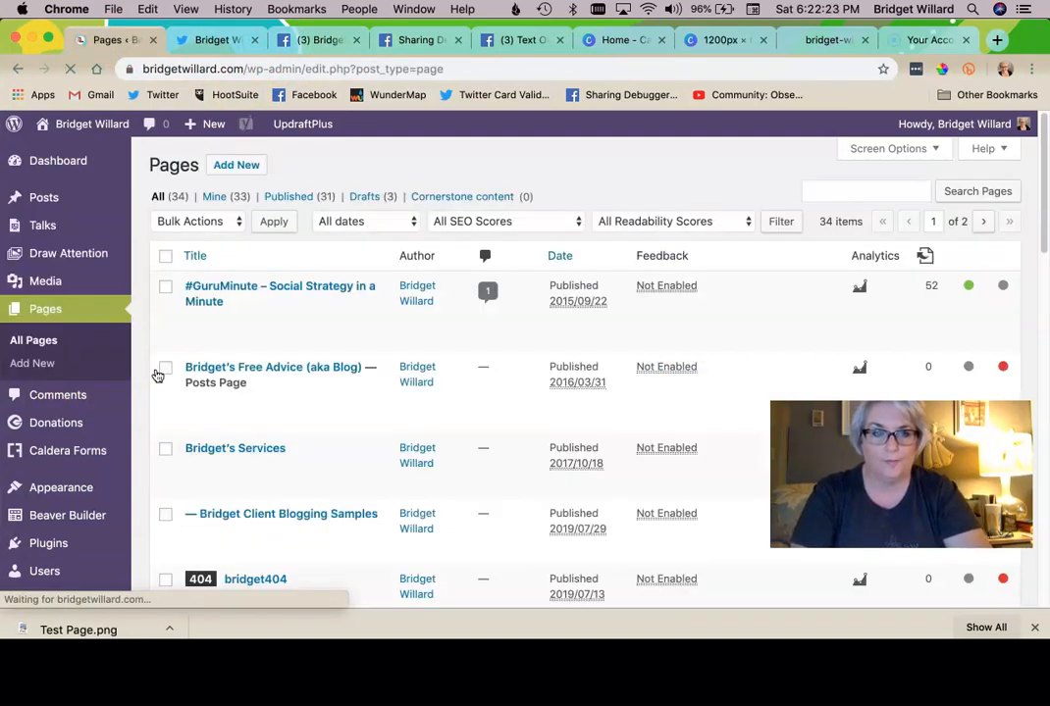
pyautogui.click(866, 190)
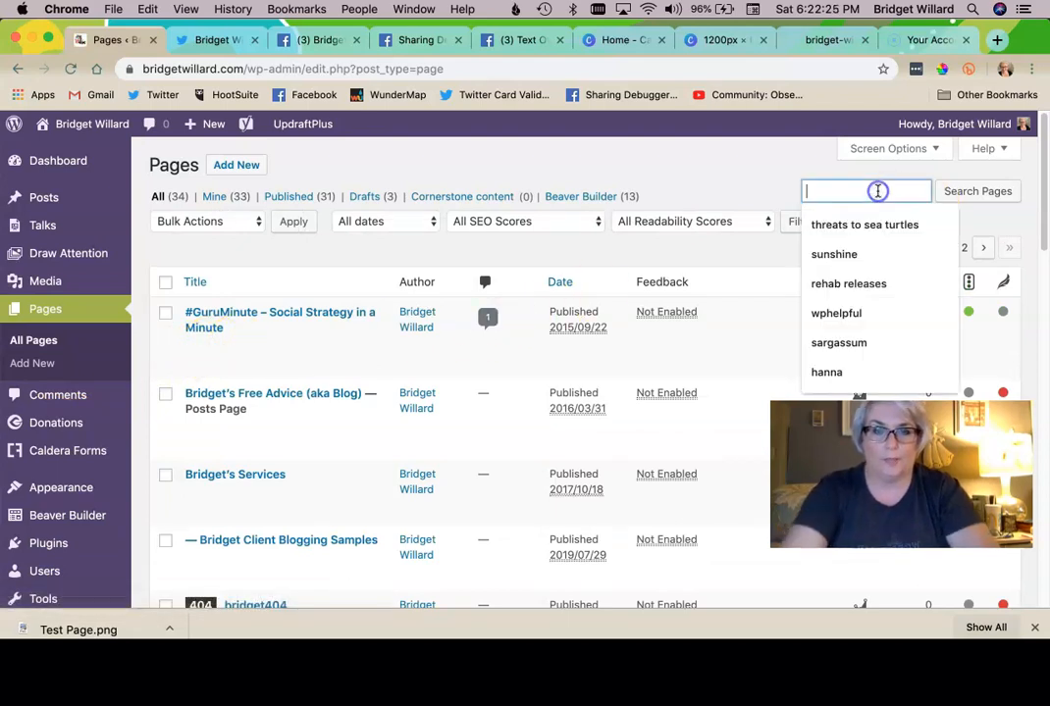
pyautogui.write('test page')
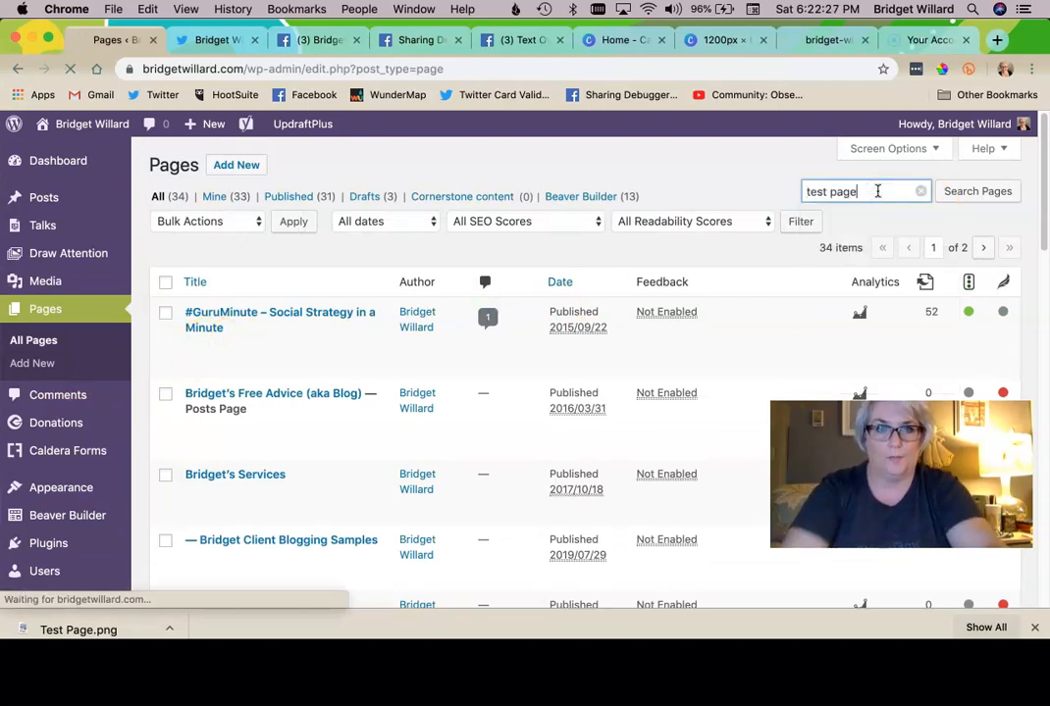
pyautogui.click(977, 193)
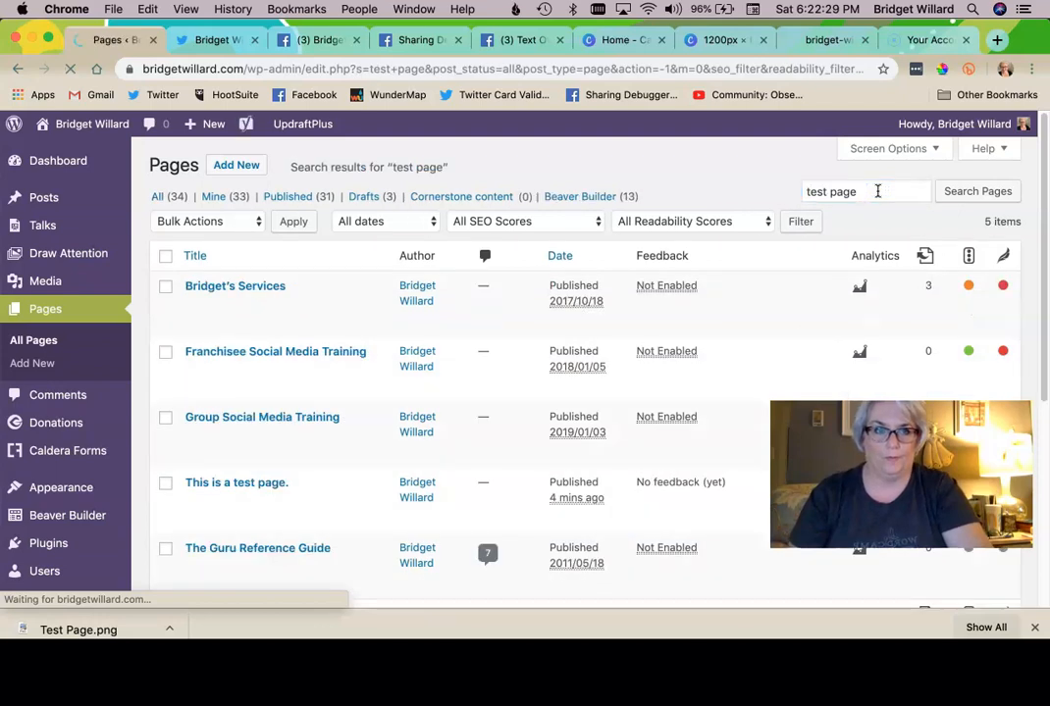
# Open 'This is a test page.' in the editor and scroll to its featured image section.
pyautogui.scroll(-3)
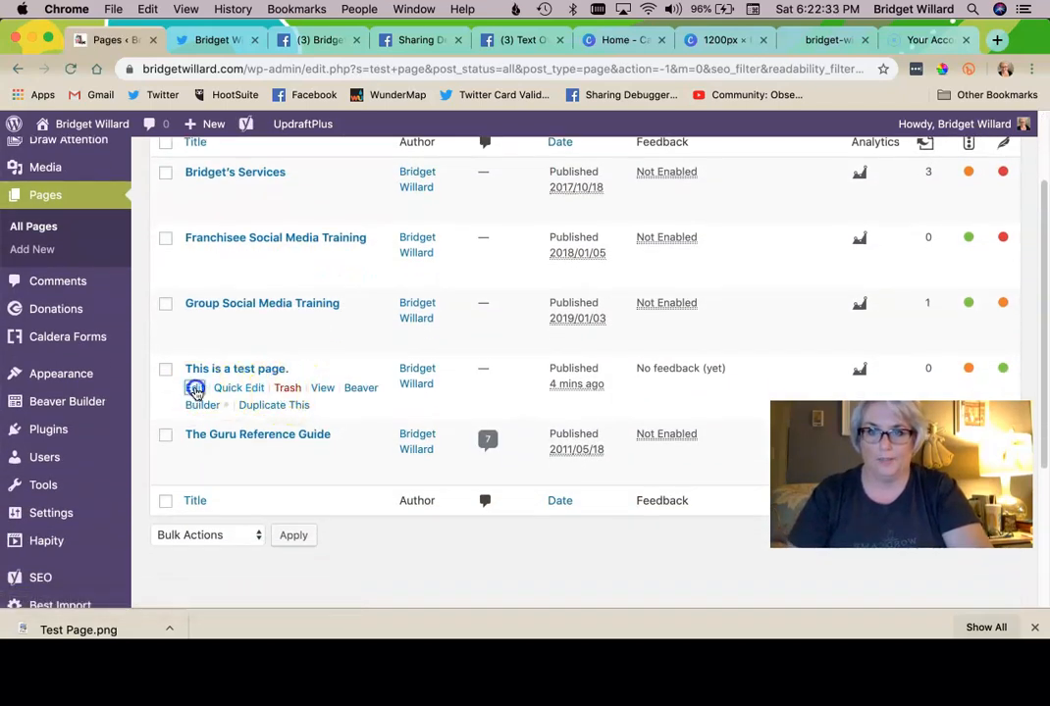
pyautogui.click(236, 369)
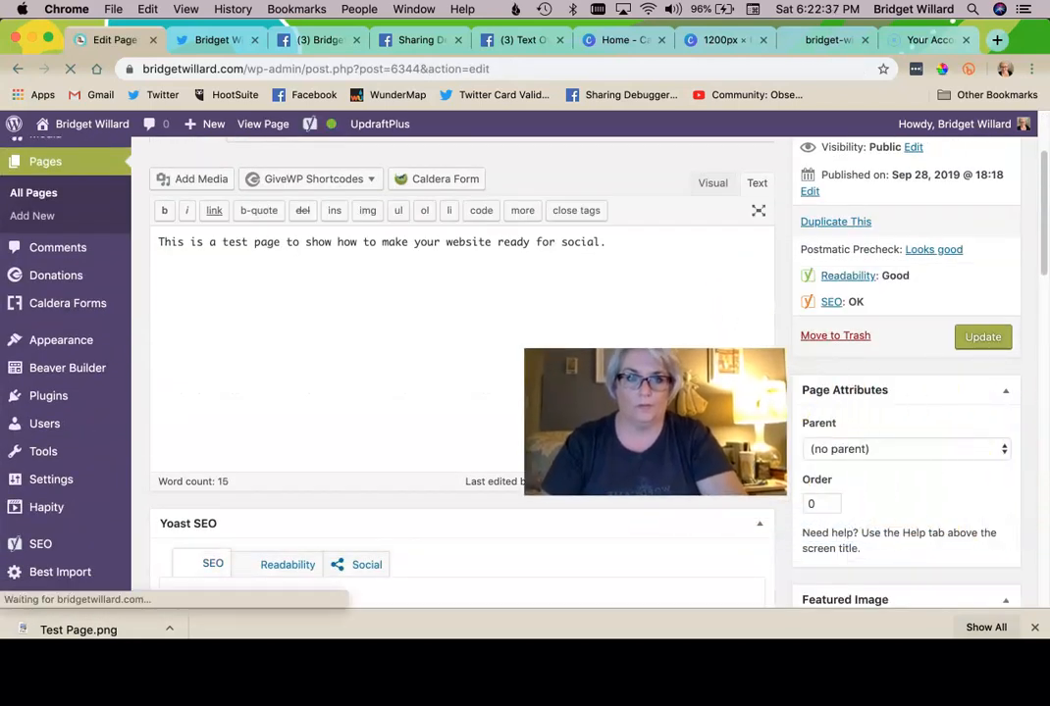
pyautogui.scroll(-3)
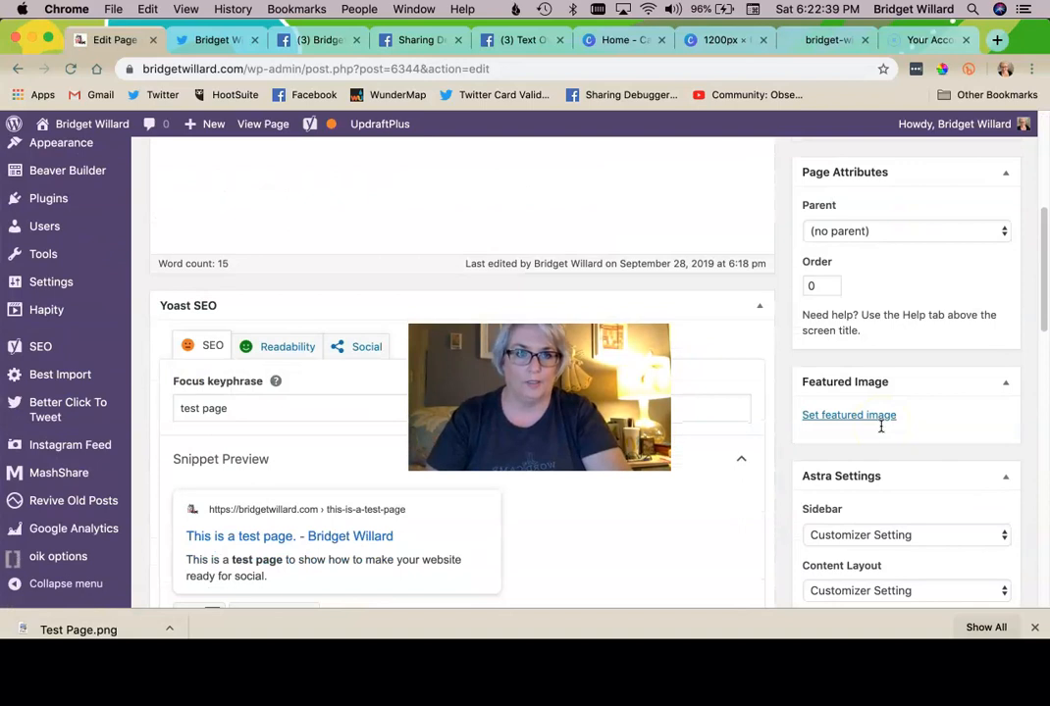
# Set Test-Page.png as the featured image with title 'Featured' and alt text, then update the page.
pyautogui.click(847, 414)
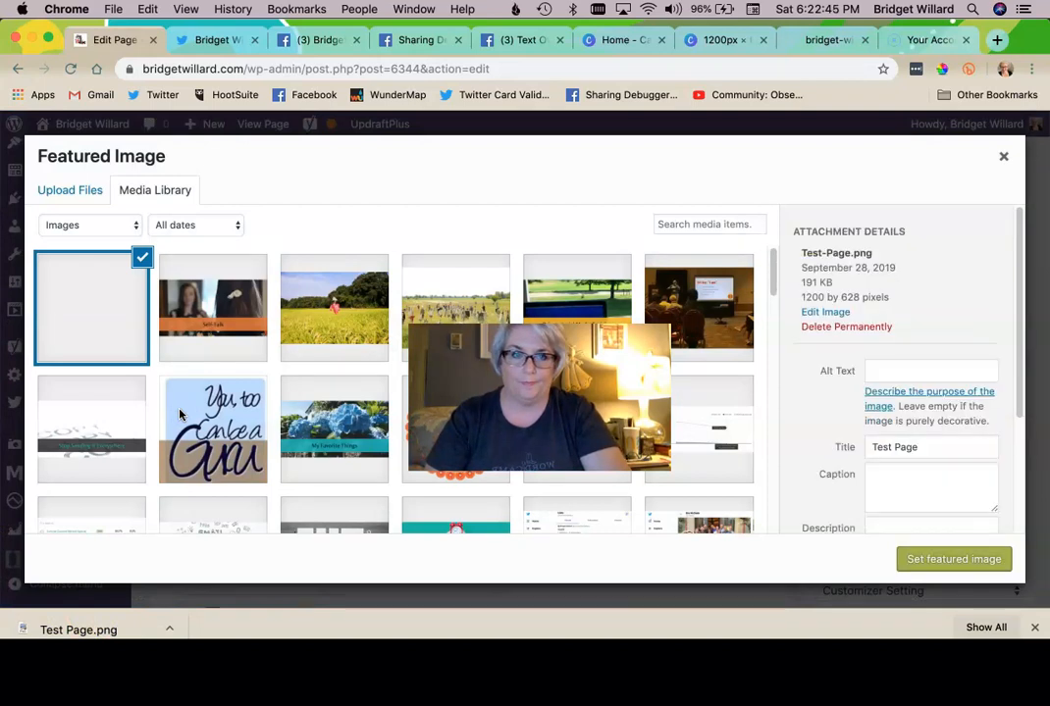
pyautogui.click(930, 447)
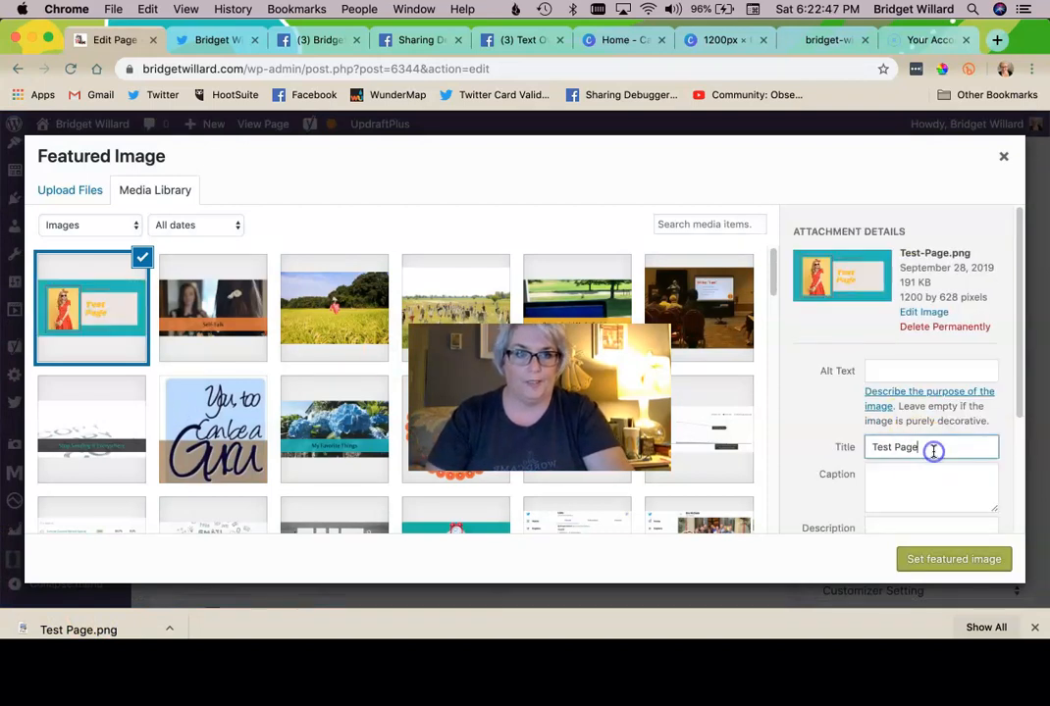
pyautogui.write('Featured')
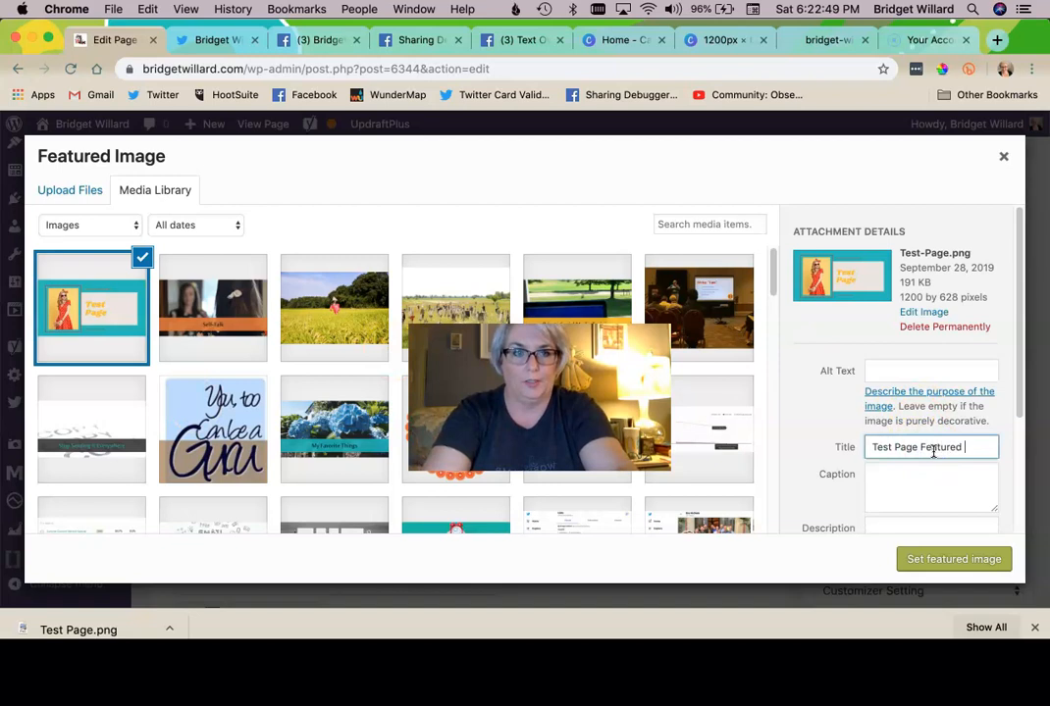
pyautogui.click(930, 371)
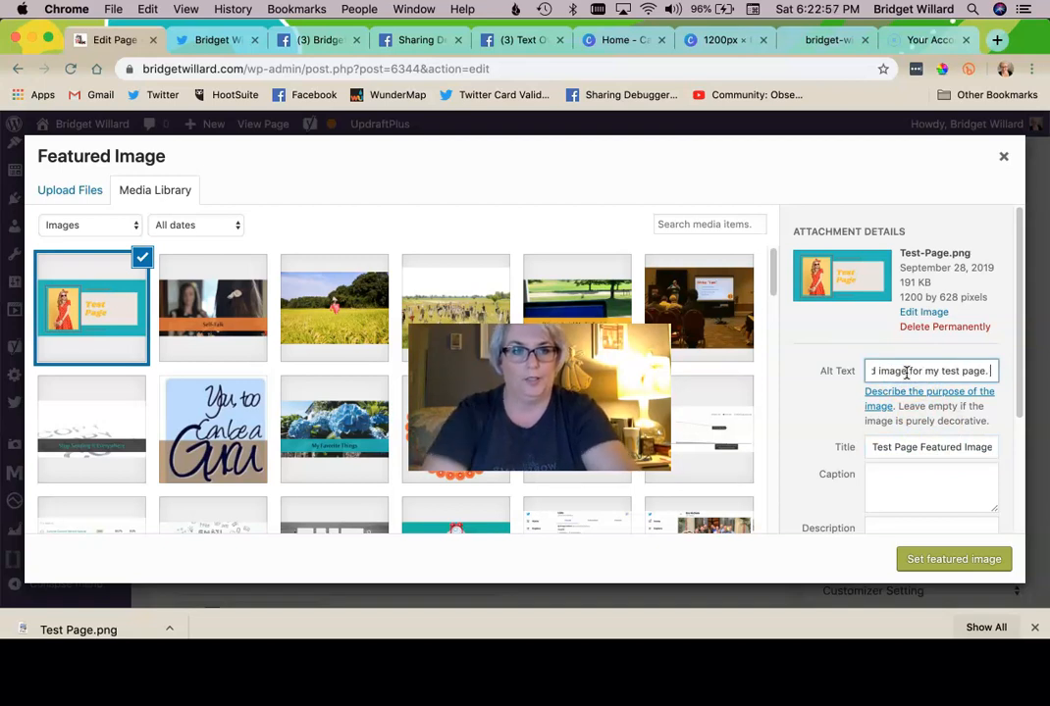
pyautogui.click(954, 557)
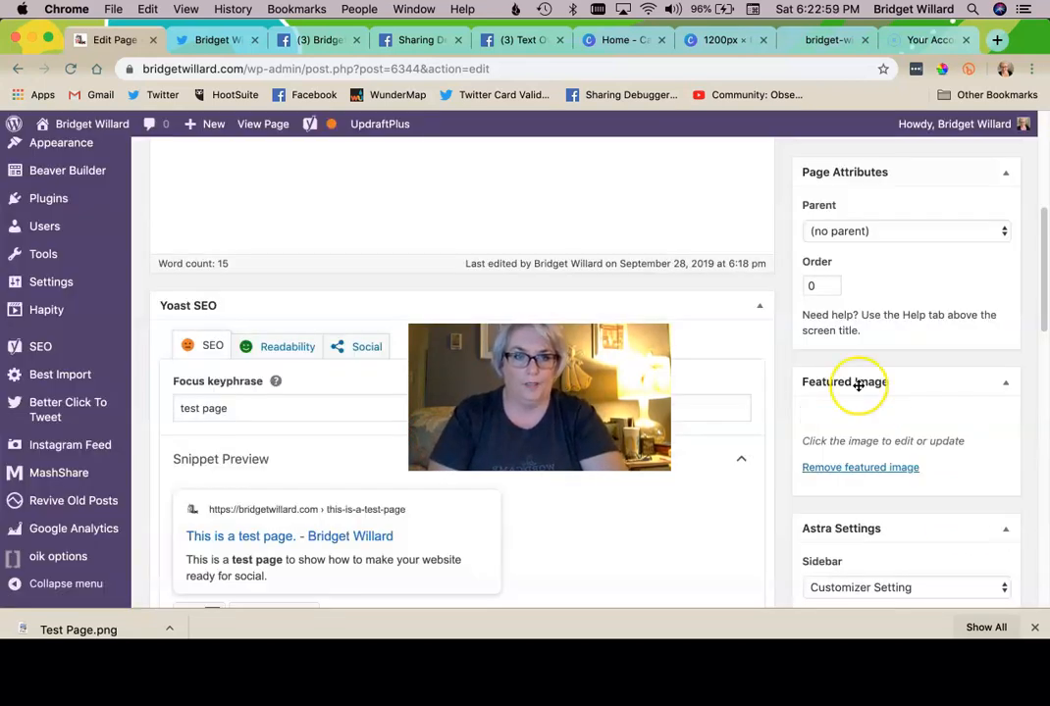
pyautogui.click(981, 483)
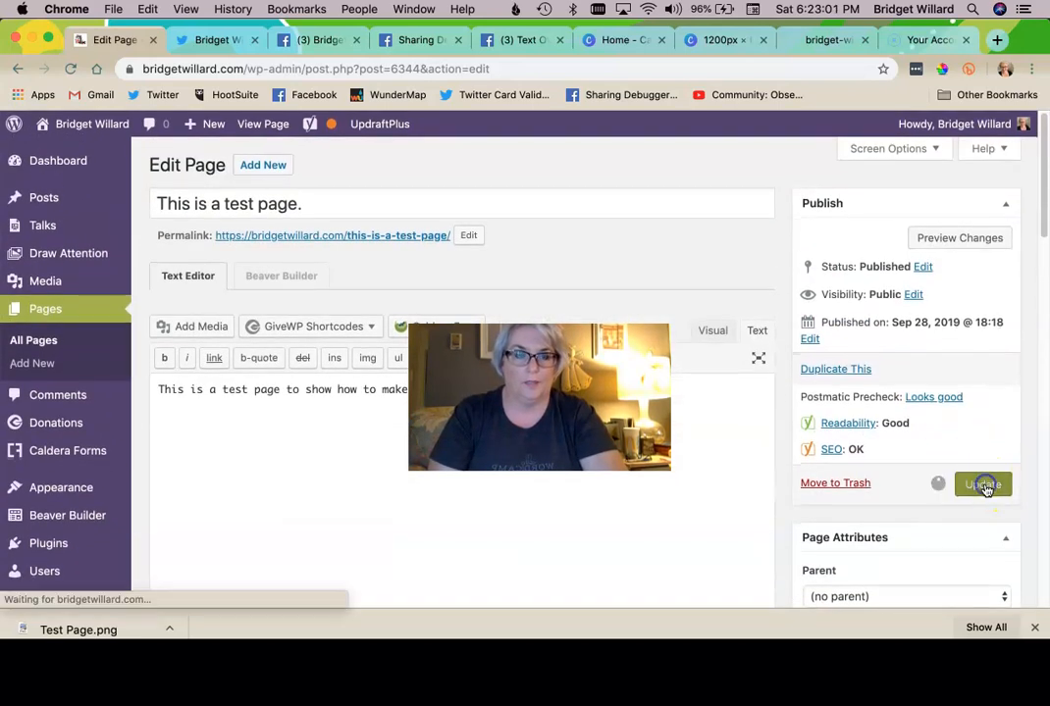
# Update the page and view the live test page showing the new Test Page image.
pyautogui.click(981, 483)
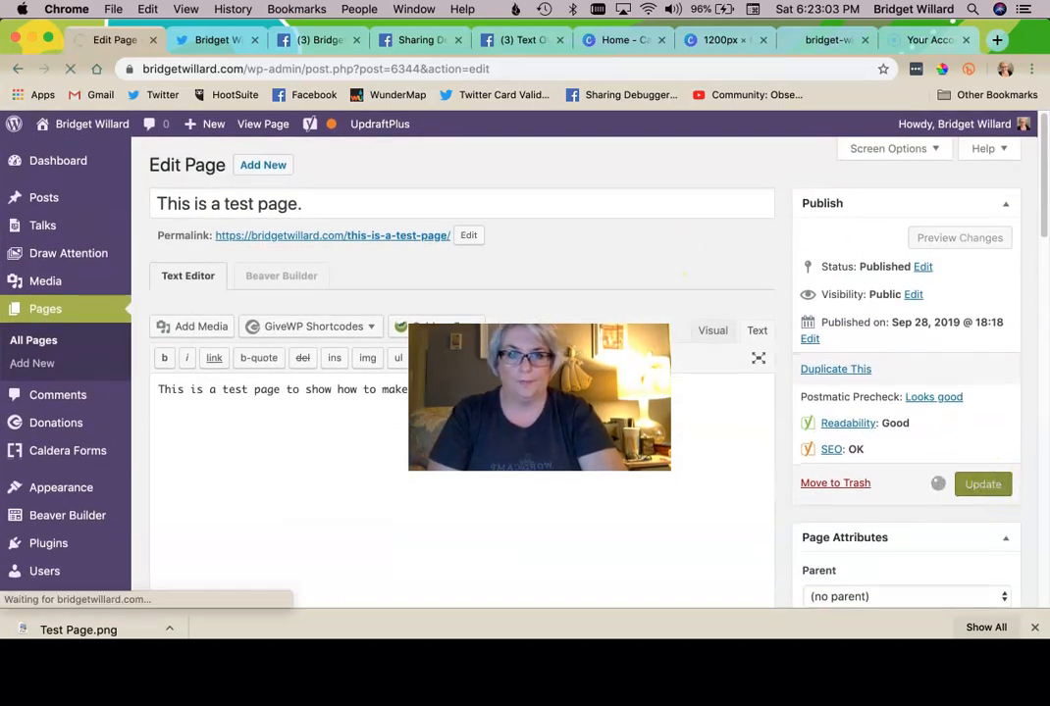
pyautogui.click(981, 483)
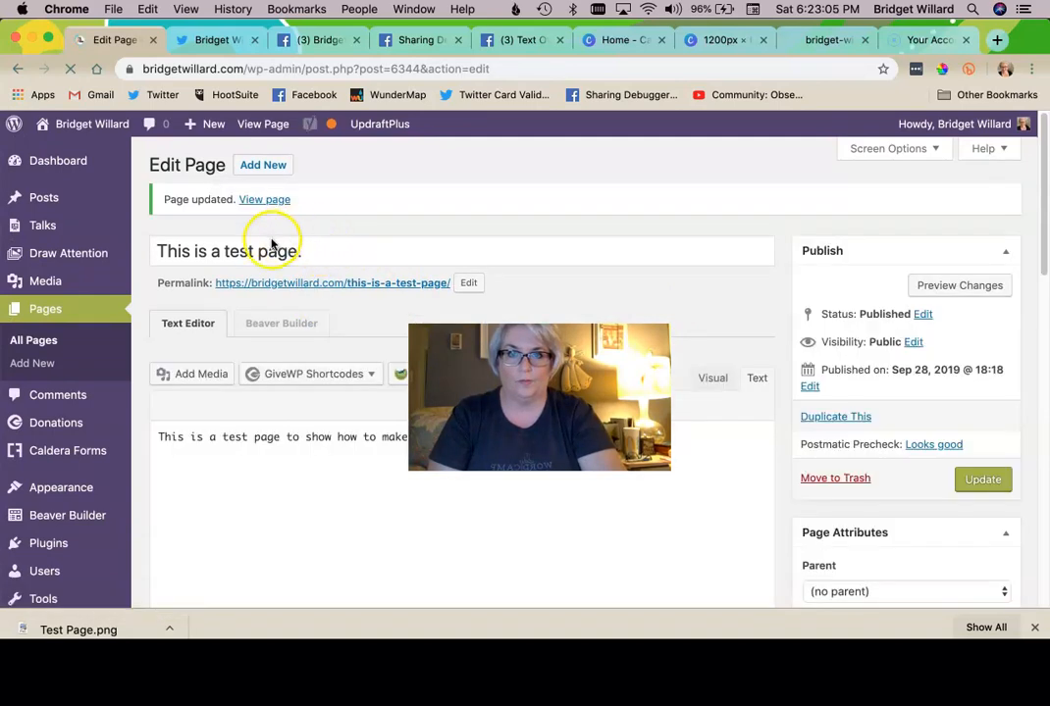
pyautogui.click(263, 200)
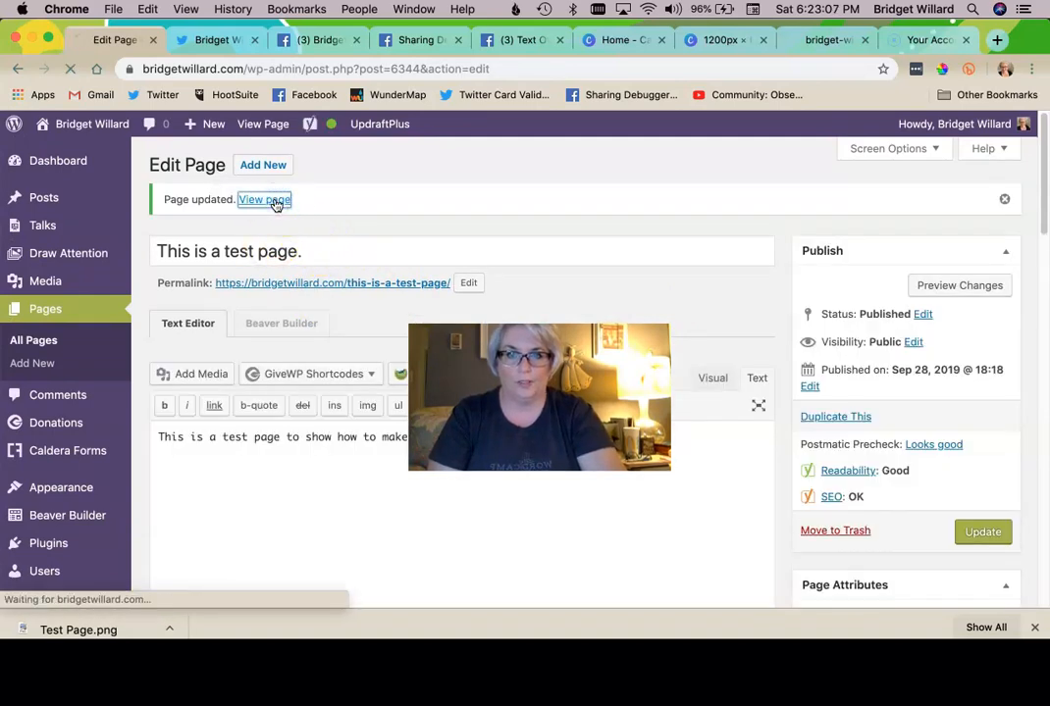
pyautogui.click(263, 200)
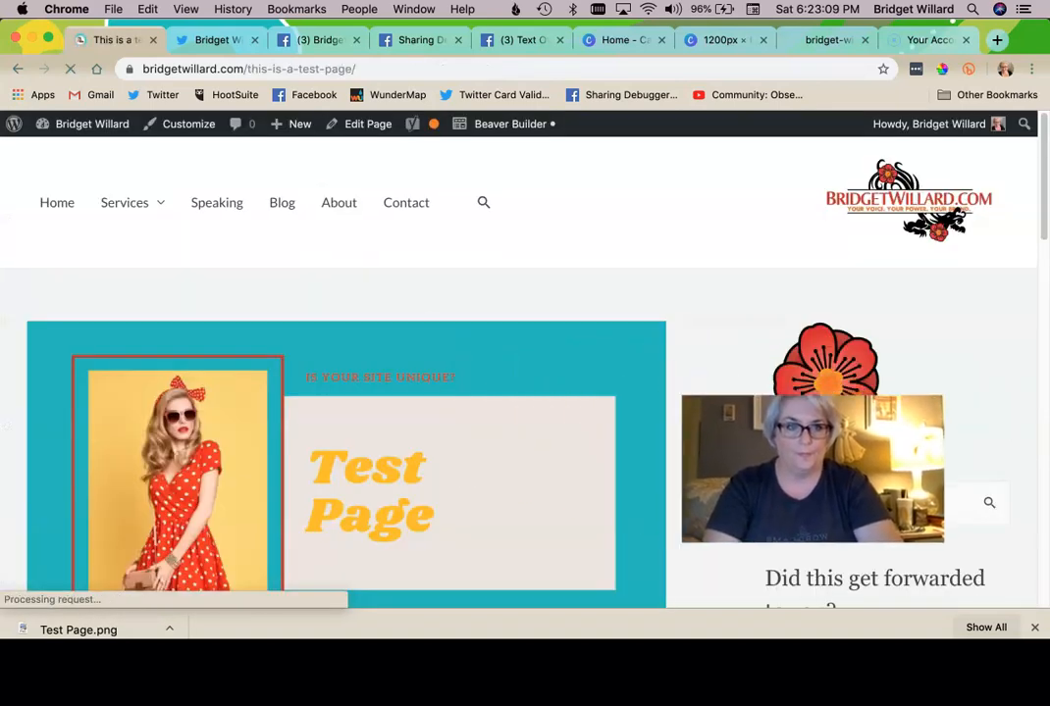
pyautogui.scroll(-3)
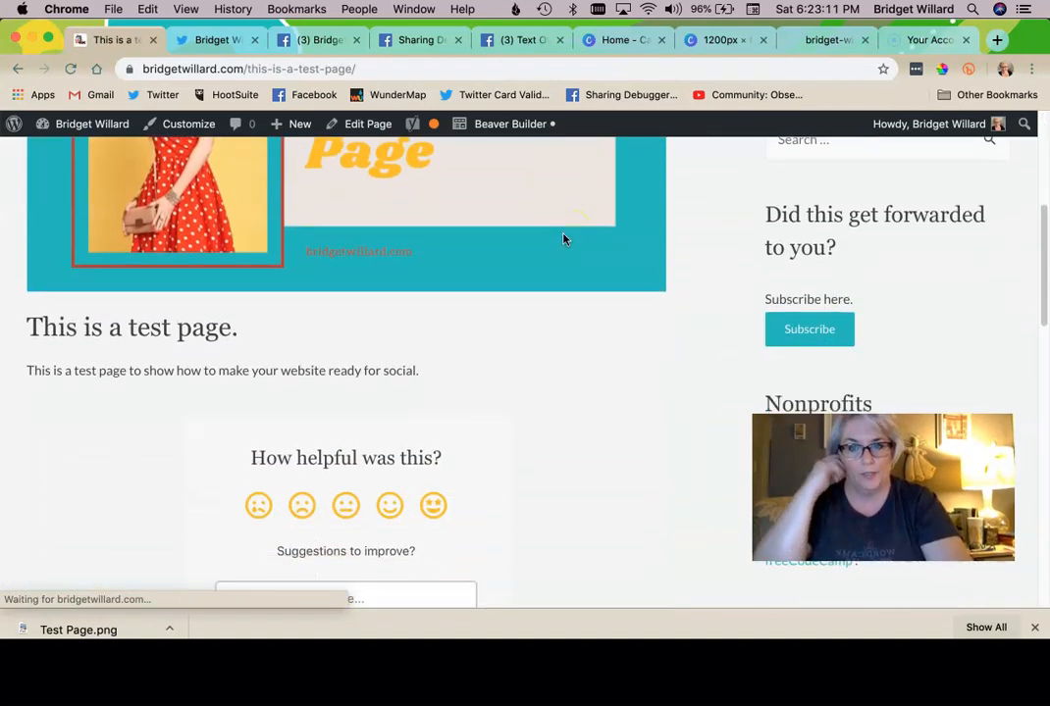
pyautogui.click(318, 39)
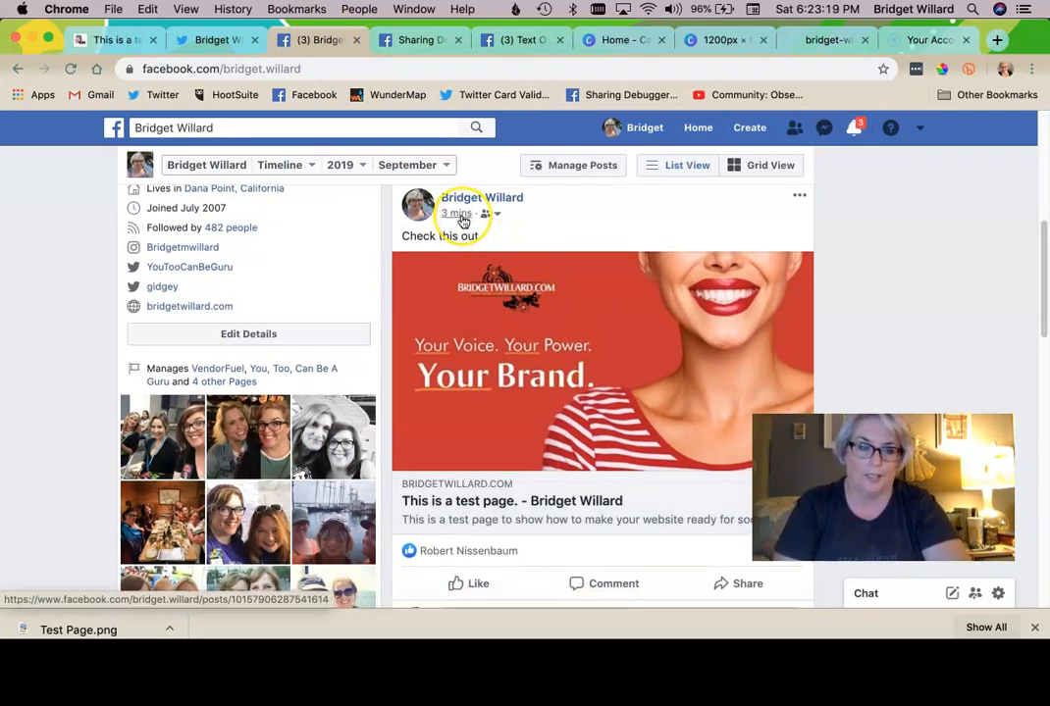
pyautogui.click(456, 212)
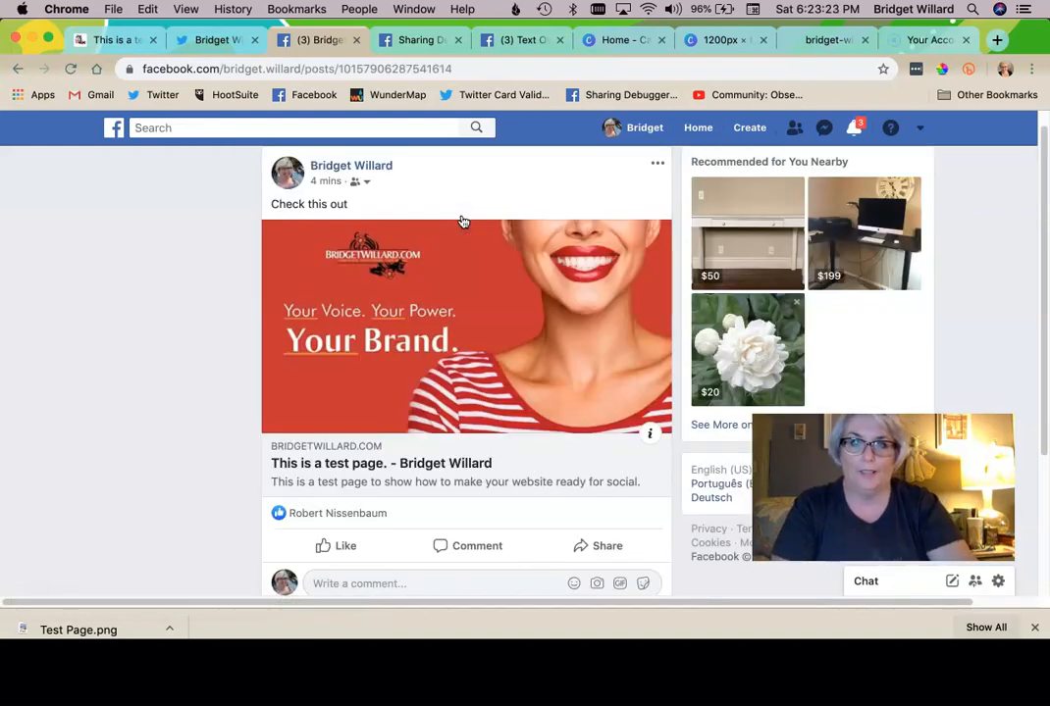
pyautogui.click(18, 69)
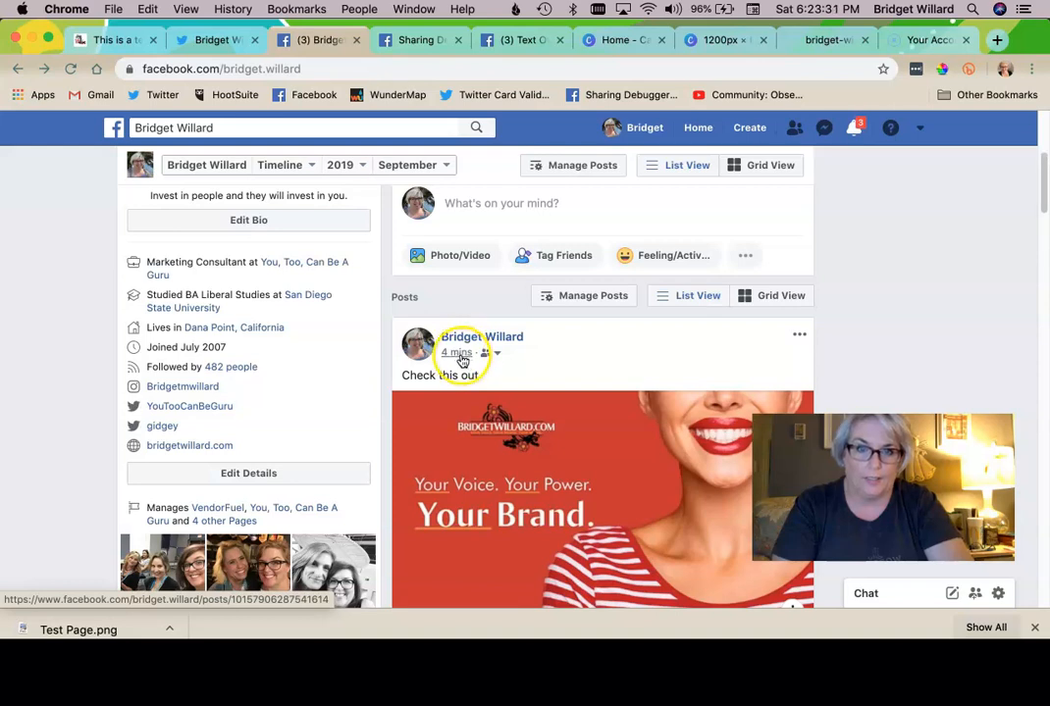
pyautogui.click(456, 353)
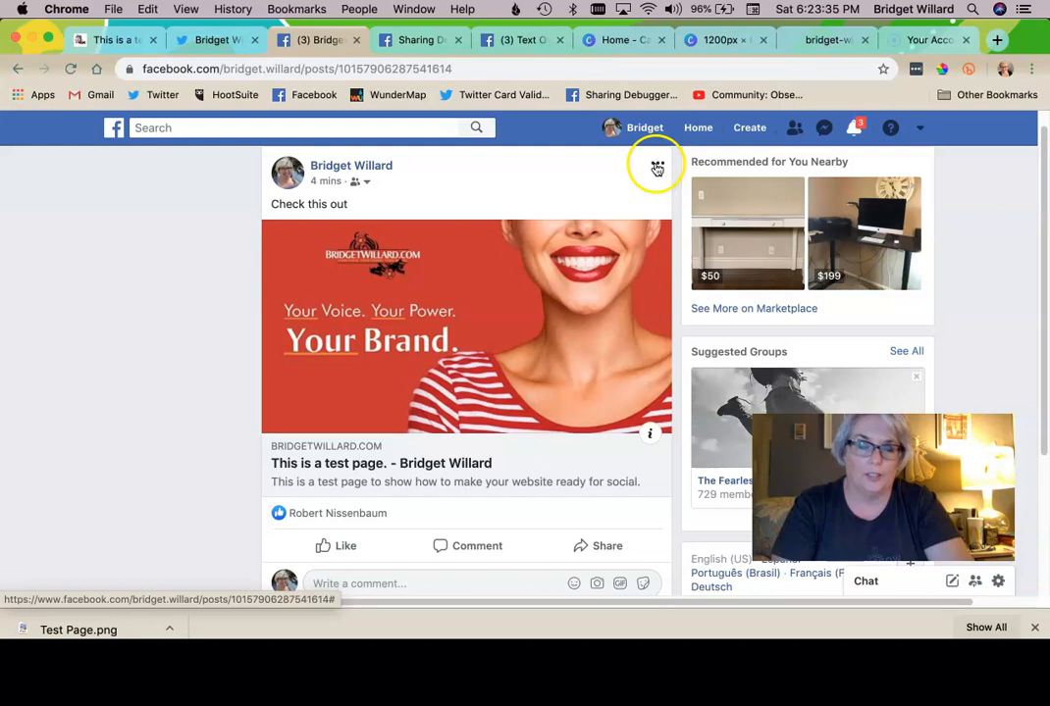
pyautogui.click(655, 165)
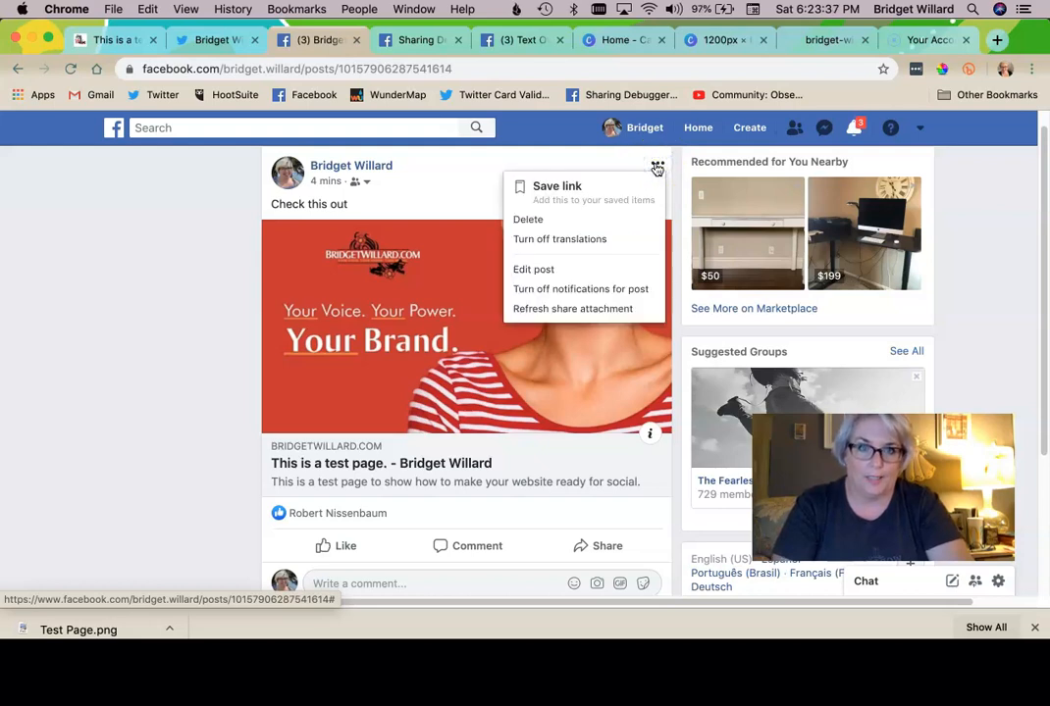
pyautogui.moveTo(608, 308)
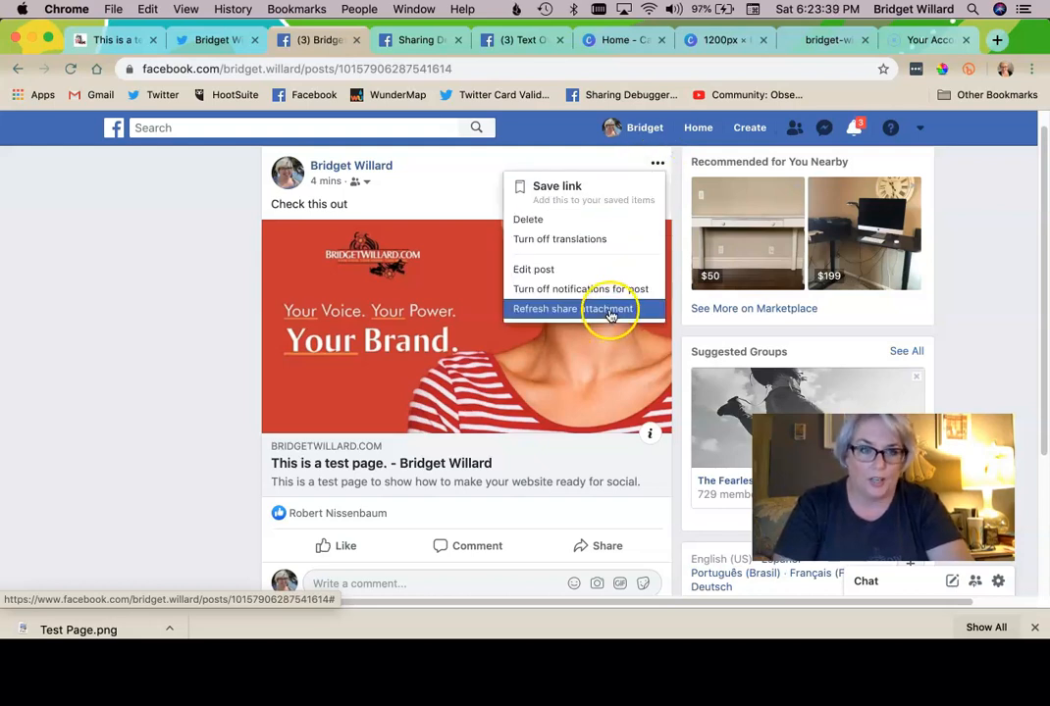
pyautogui.click(573, 308)
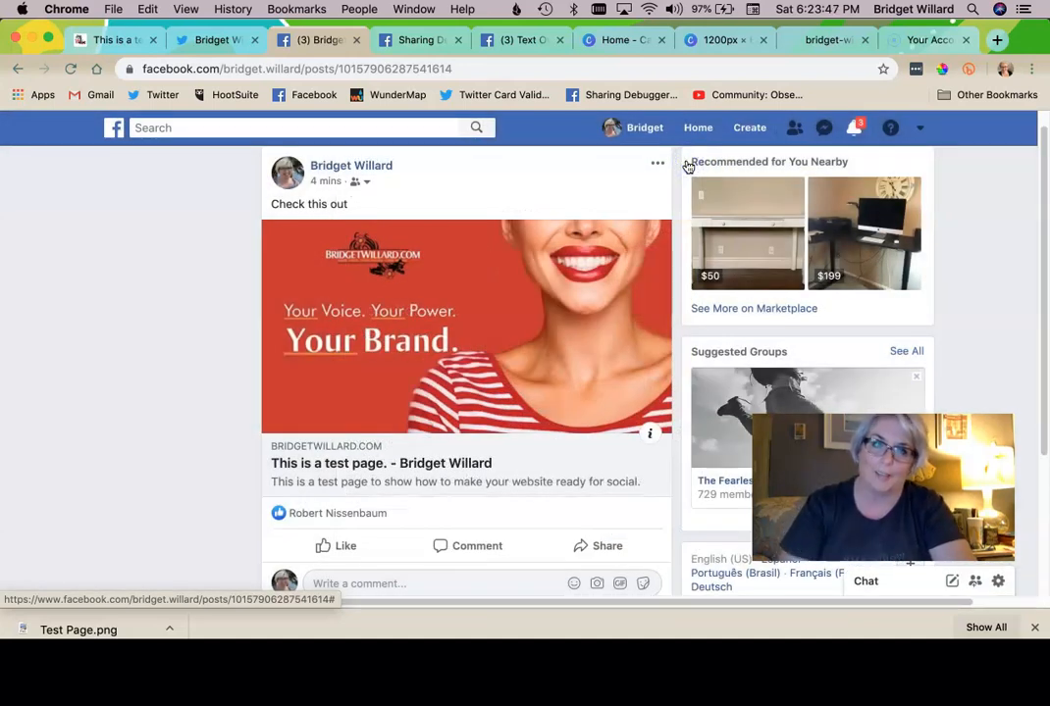
pyautogui.click(420, 40)
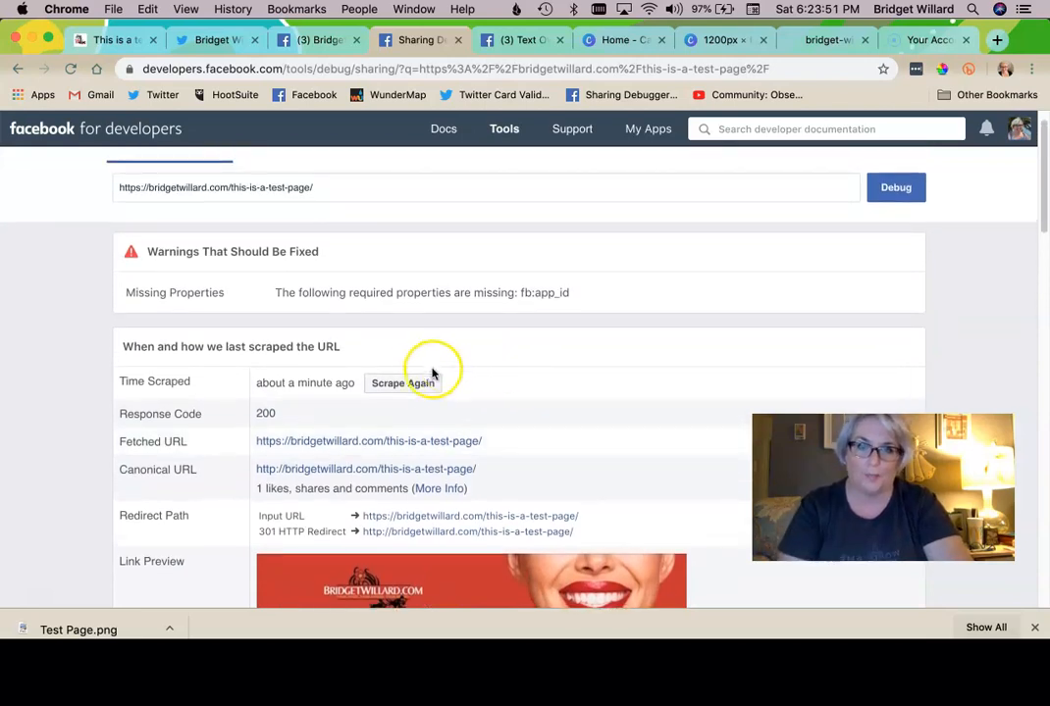
# Scrape the test page URL again so the link preview shows the teal Test Page image.
pyautogui.click(402, 382)
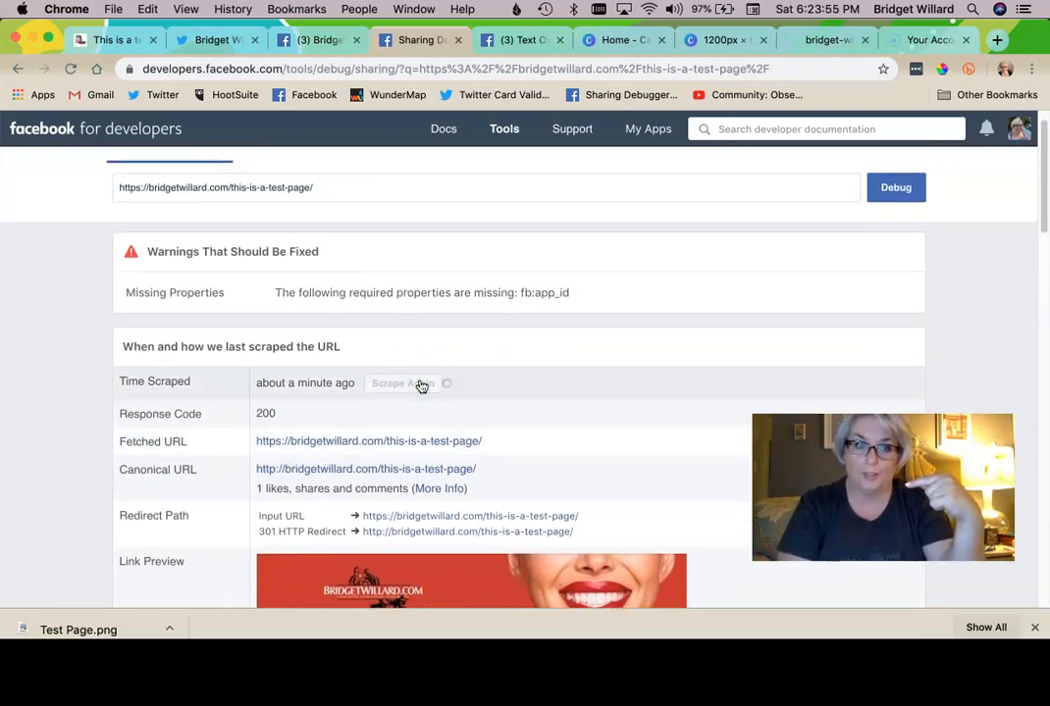
pyautogui.click(396, 382)
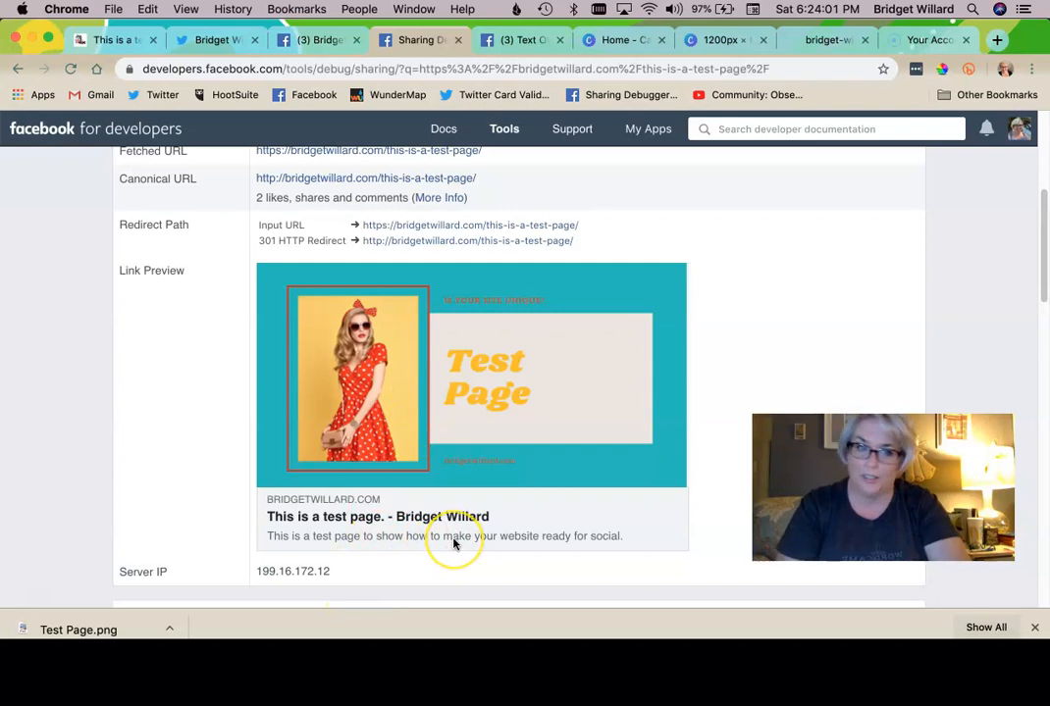
pyautogui.moveTo(573, 521)
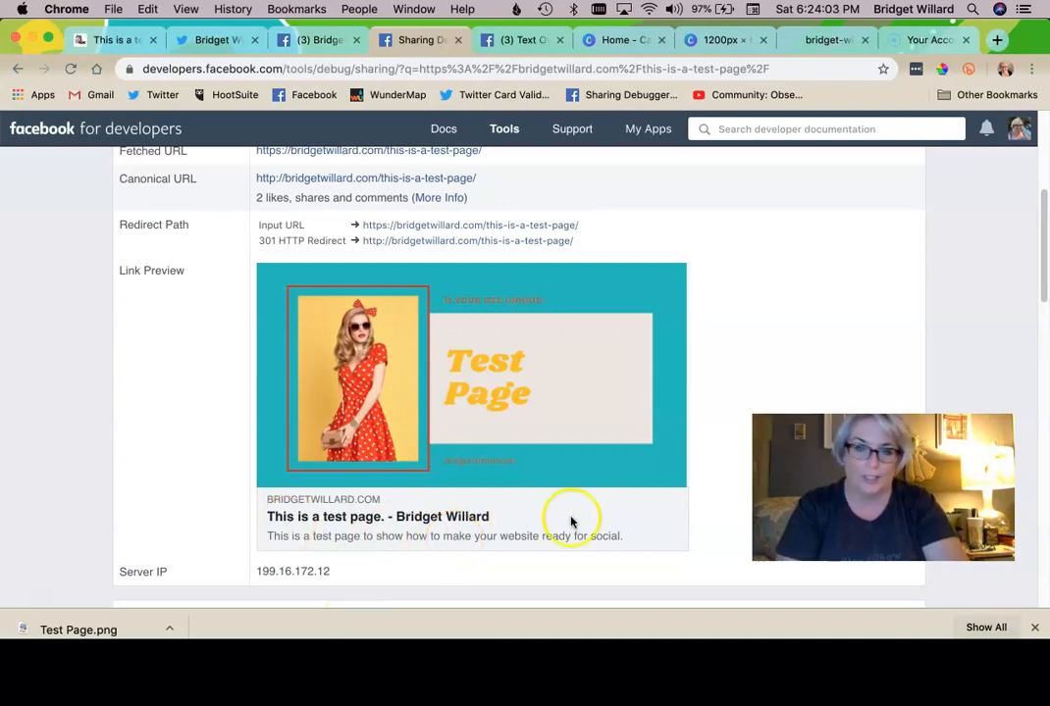
pyautogui.moveTo(451, 371)
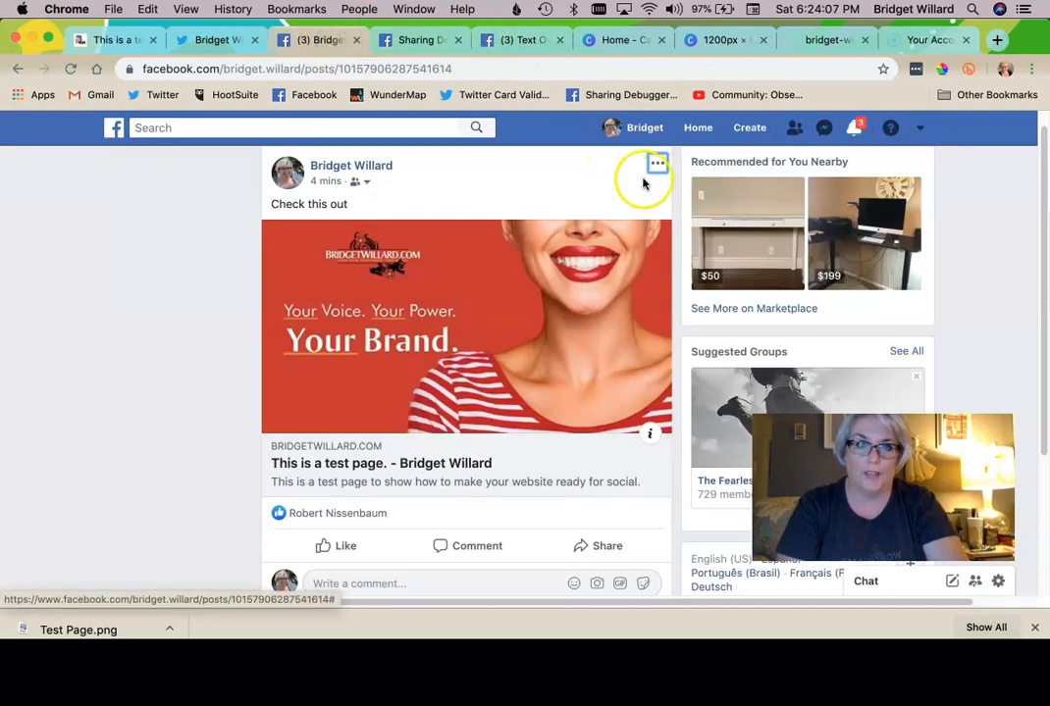
pyautogui.moveTo(599, 310)
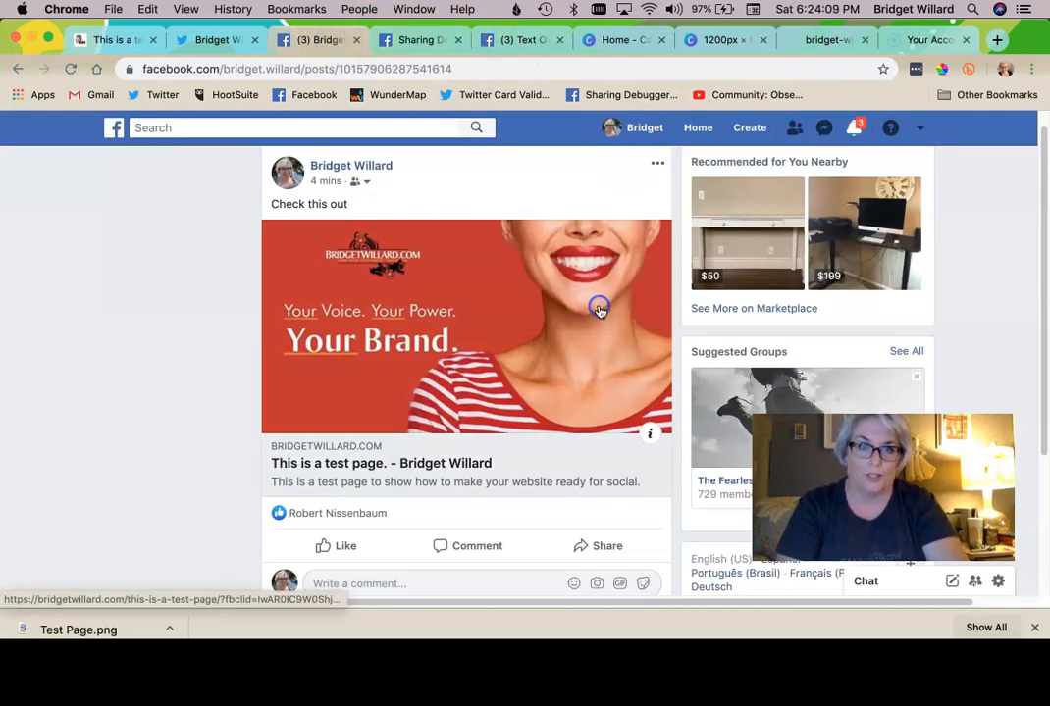
# Refresh the post's share attachment so it shows the teal Test Page image.
pyautogui.click(600, 310)
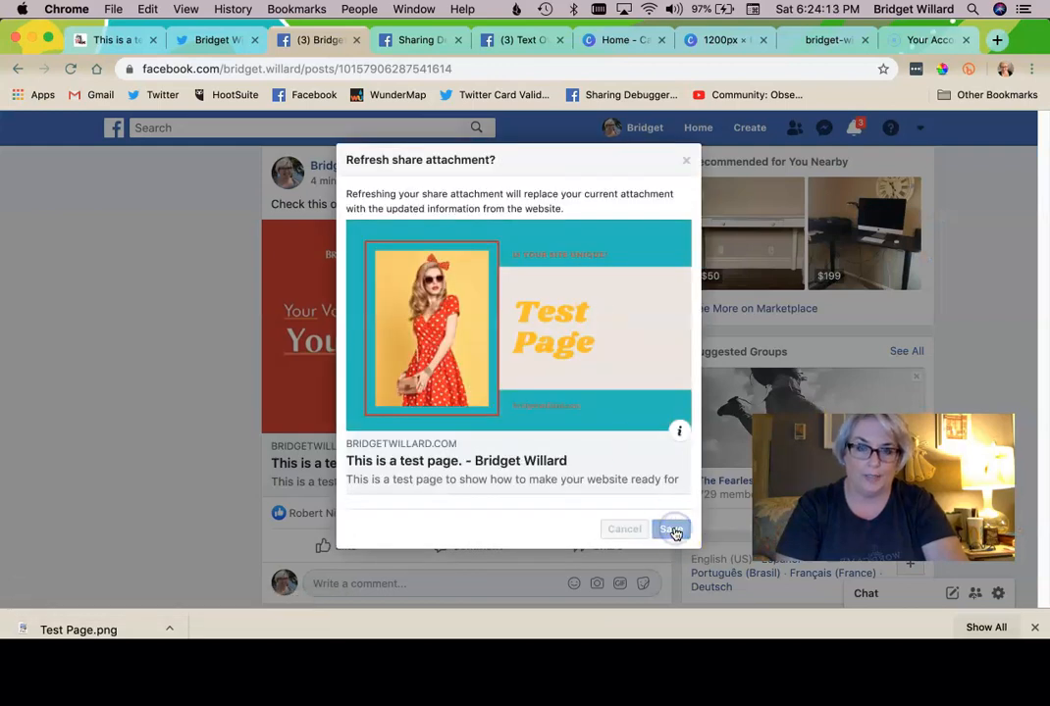
pyautogui.click(671, 530)
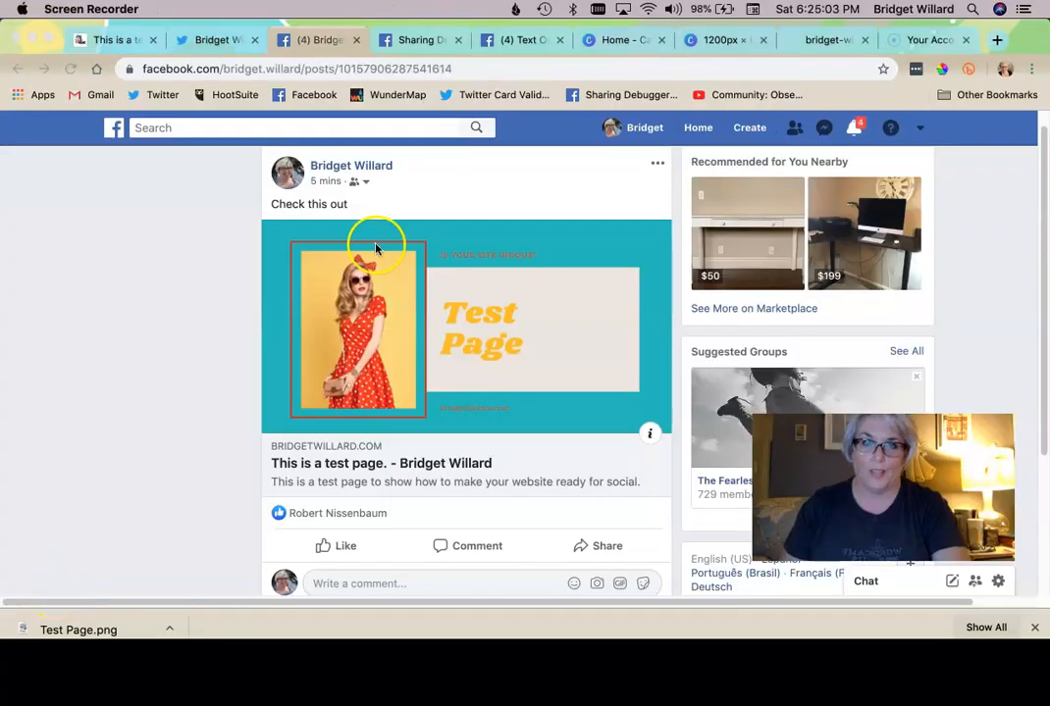
pyautogui.click(518, 40)
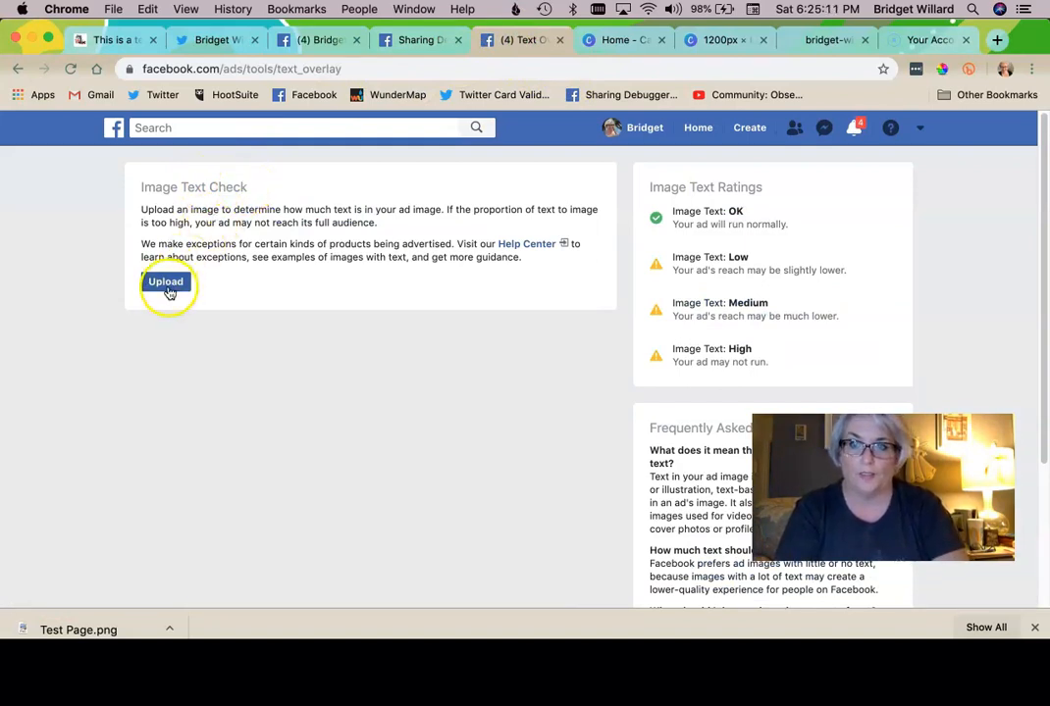
pyautogui.click(165, 286)
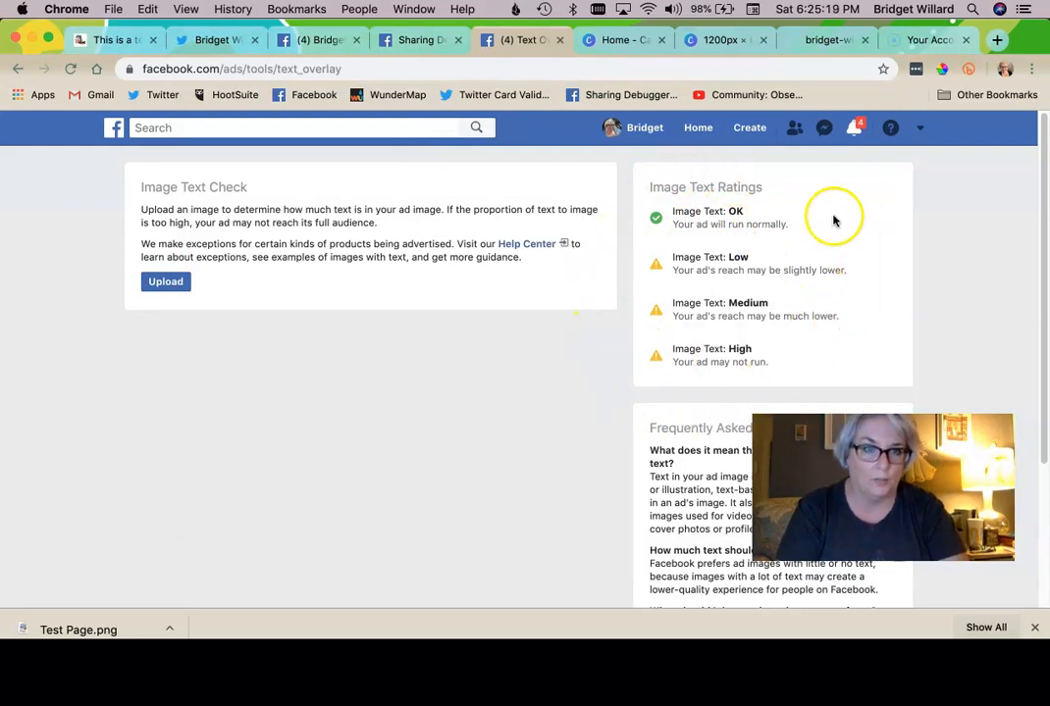
pyautogui.click(165, 283)
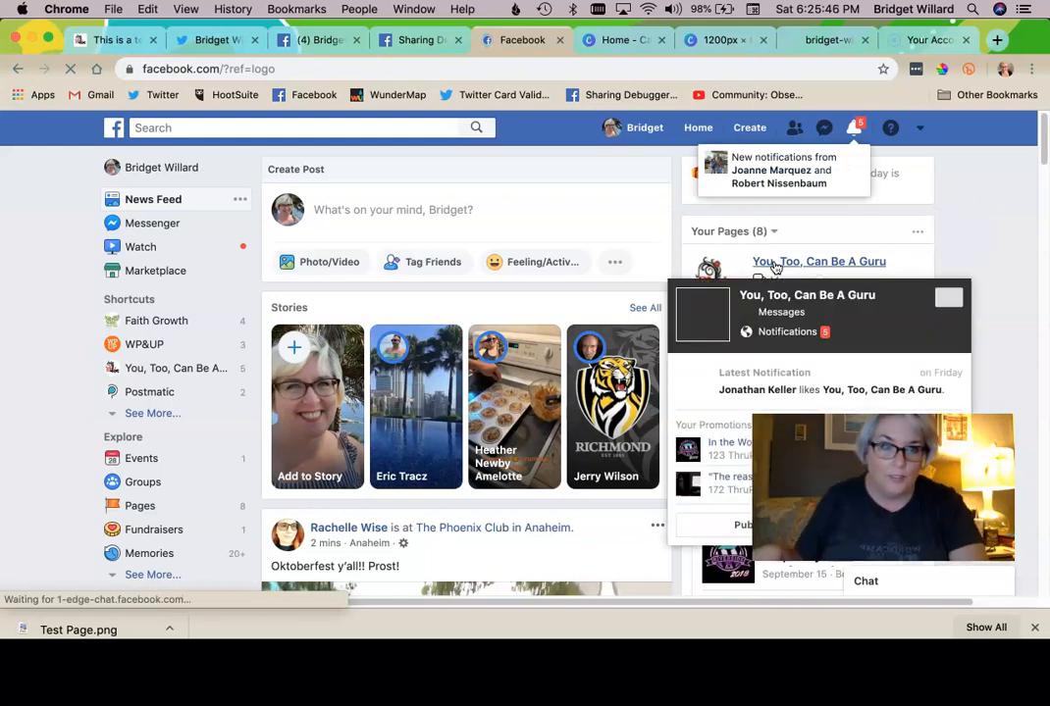
# Open the You, Too, Can Be A Guru page and scroll through its posts.
pyautogui.click(818, 261)
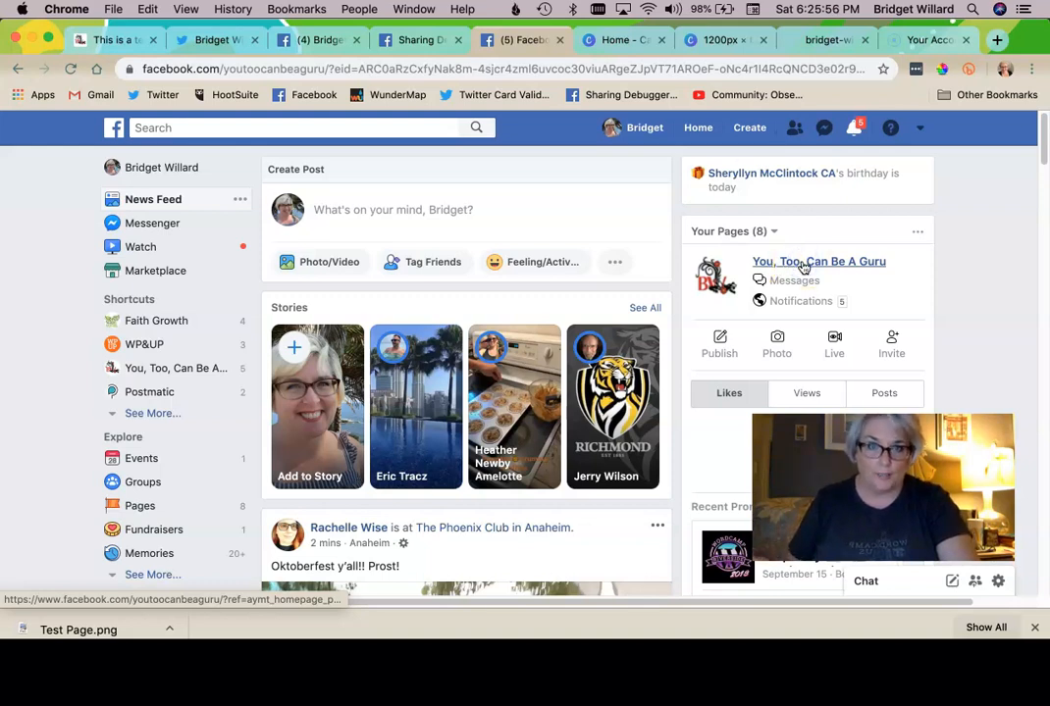
pyautogui.click(818, 261)
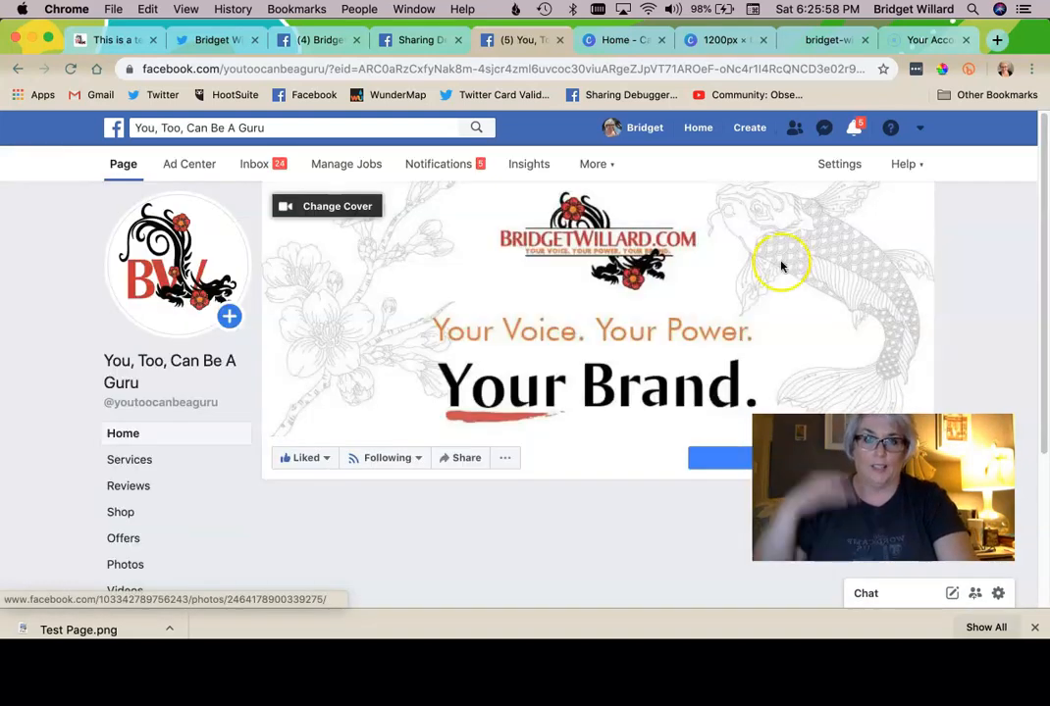
pyautogui.scroll(-3)
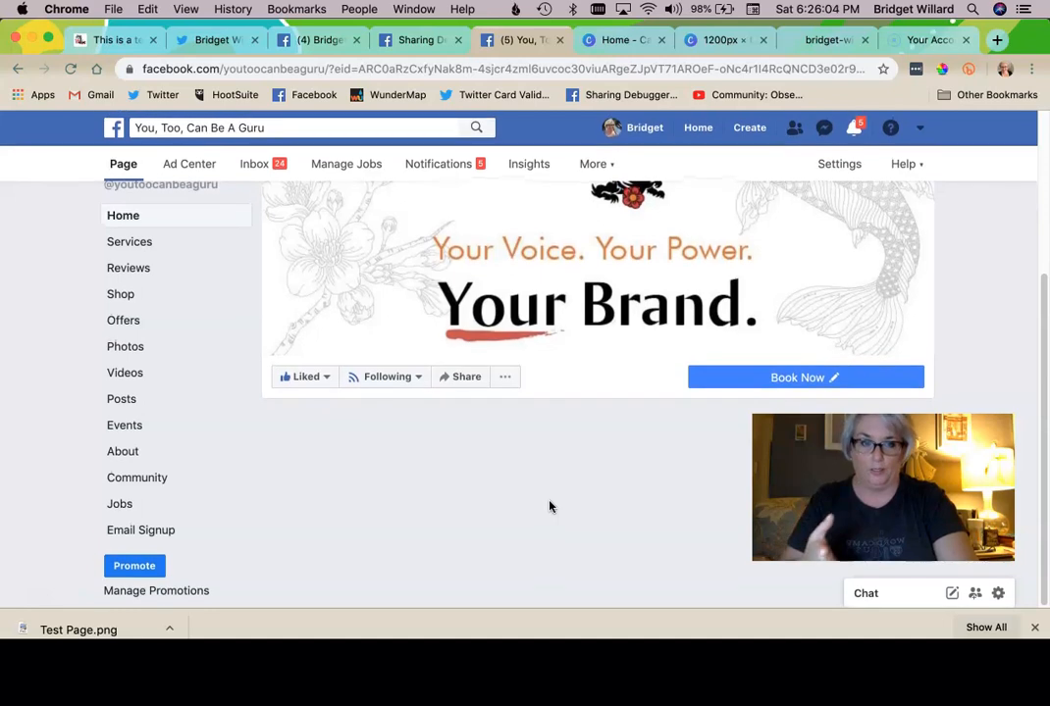
pyautogui.scroll(-3)
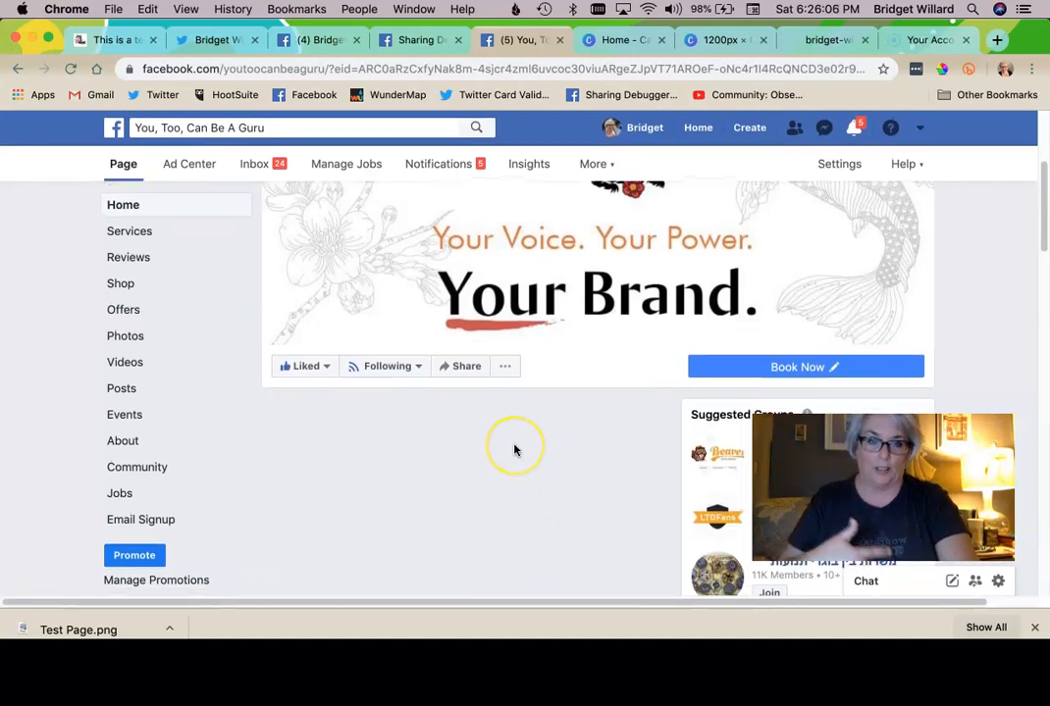
pyautogui.scroll(-3)
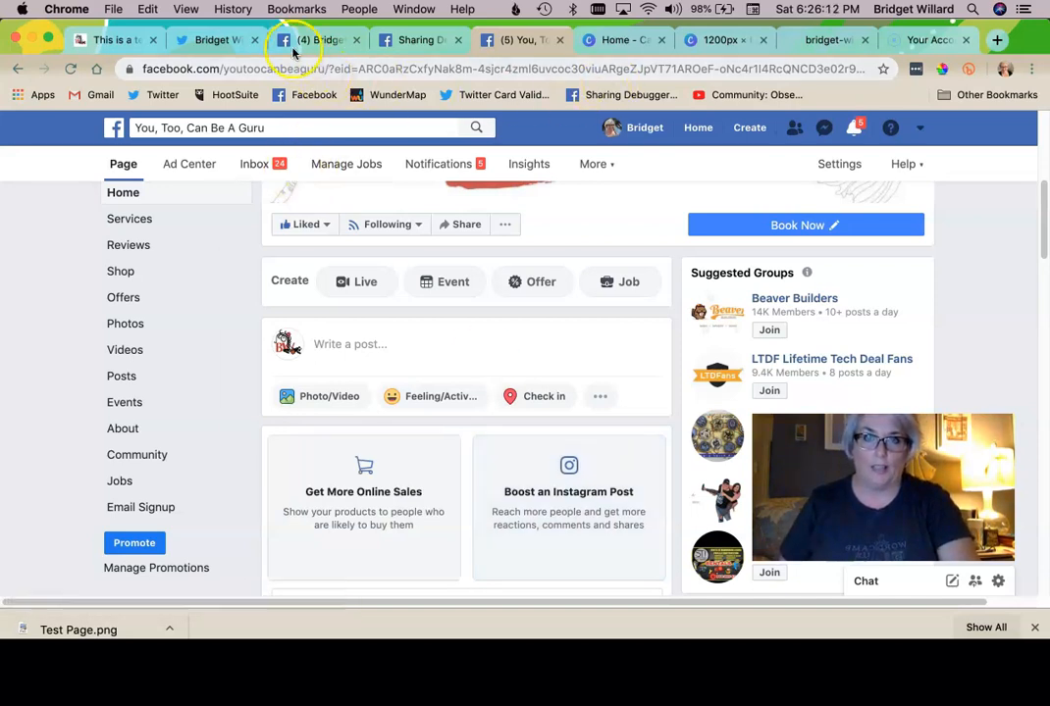
pyautogui.click(208, 40)
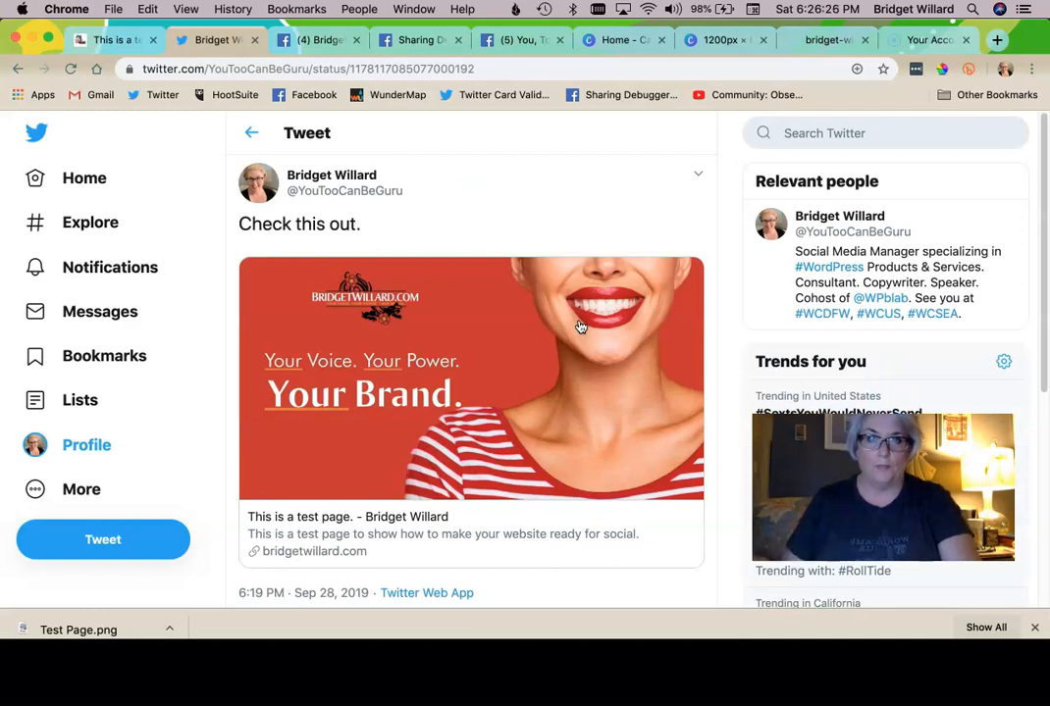
pyautogui.moveTo(510, 106)
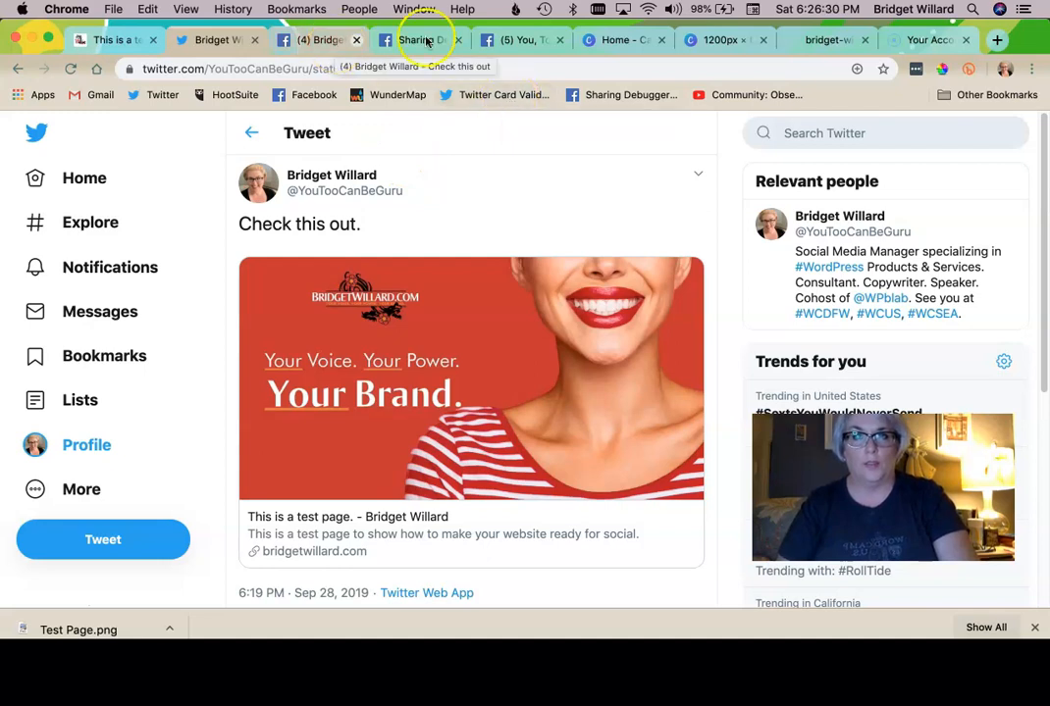
# Open the Twitter Card Validator from the bookmarks bar.
pyautogui.click(828, 40)
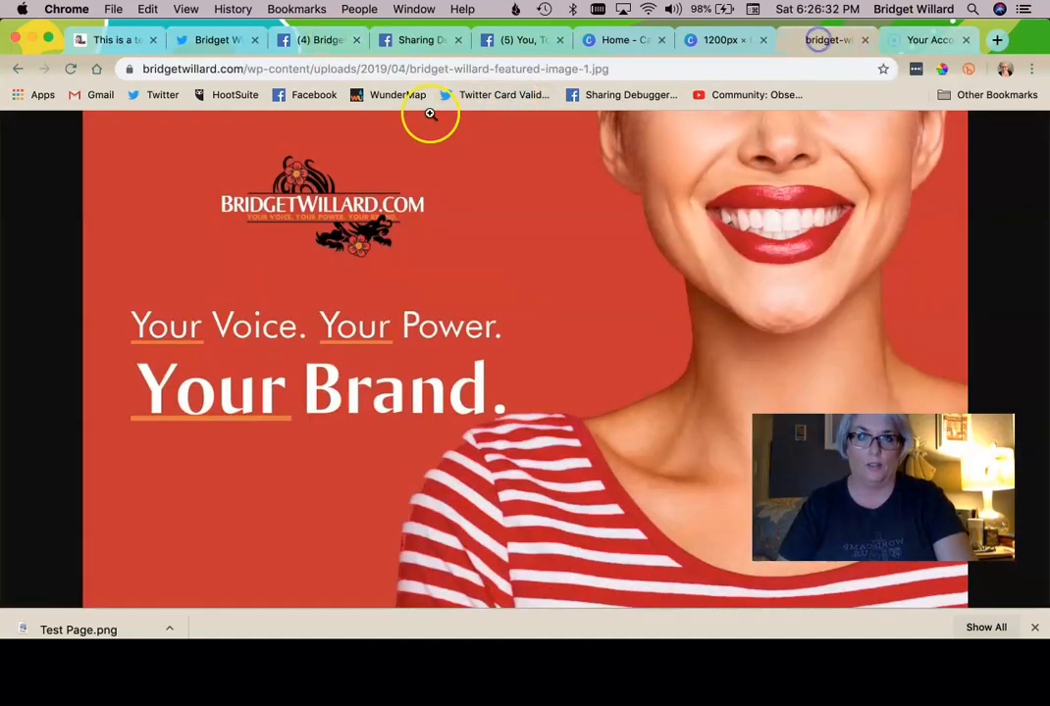
pyautogui.click(503, 94)
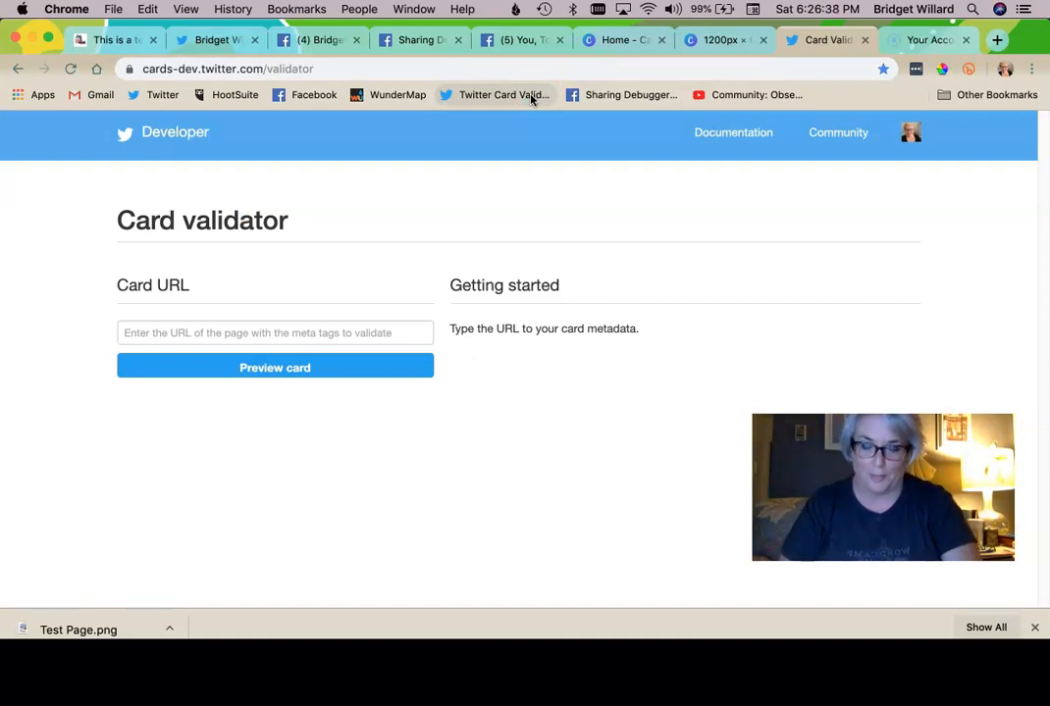
pyautogui.moveTo(349, 227)
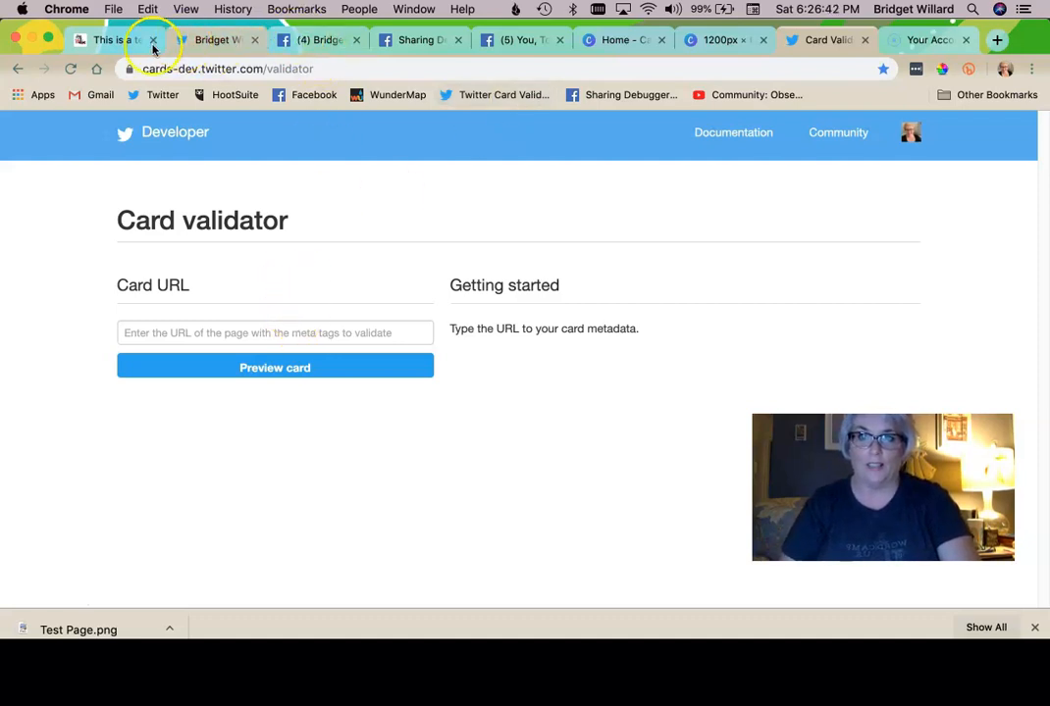
# Preview the test page URL's card, now showing the teal Test Page image.
pyautogui.click(108, 39)
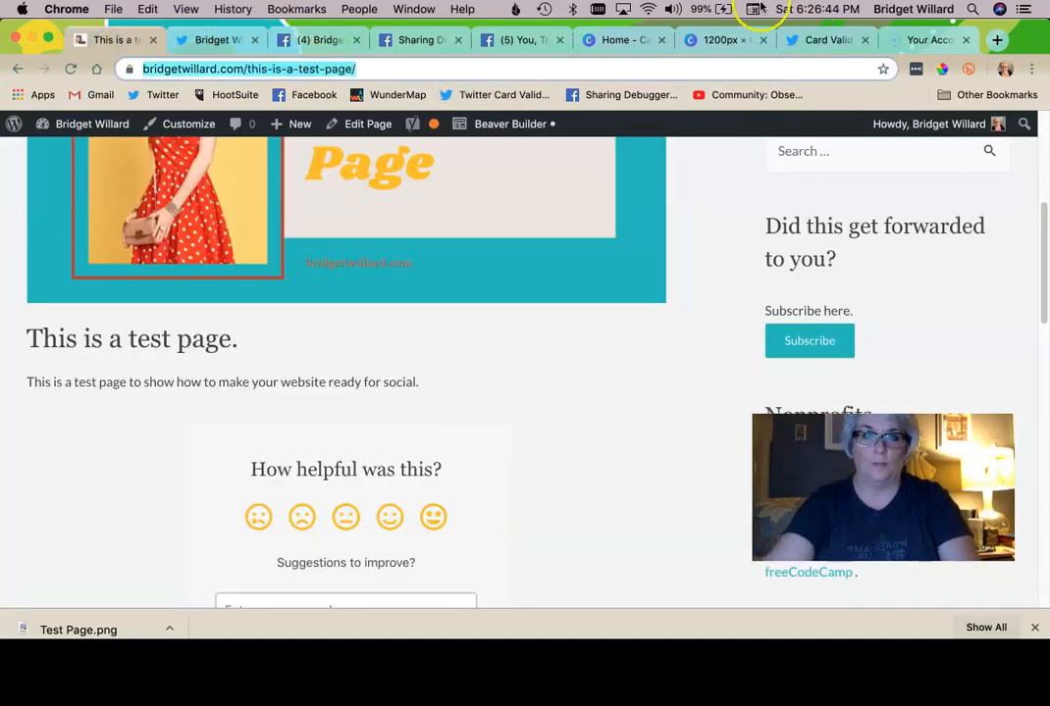
pyautogui.click(824, 39)
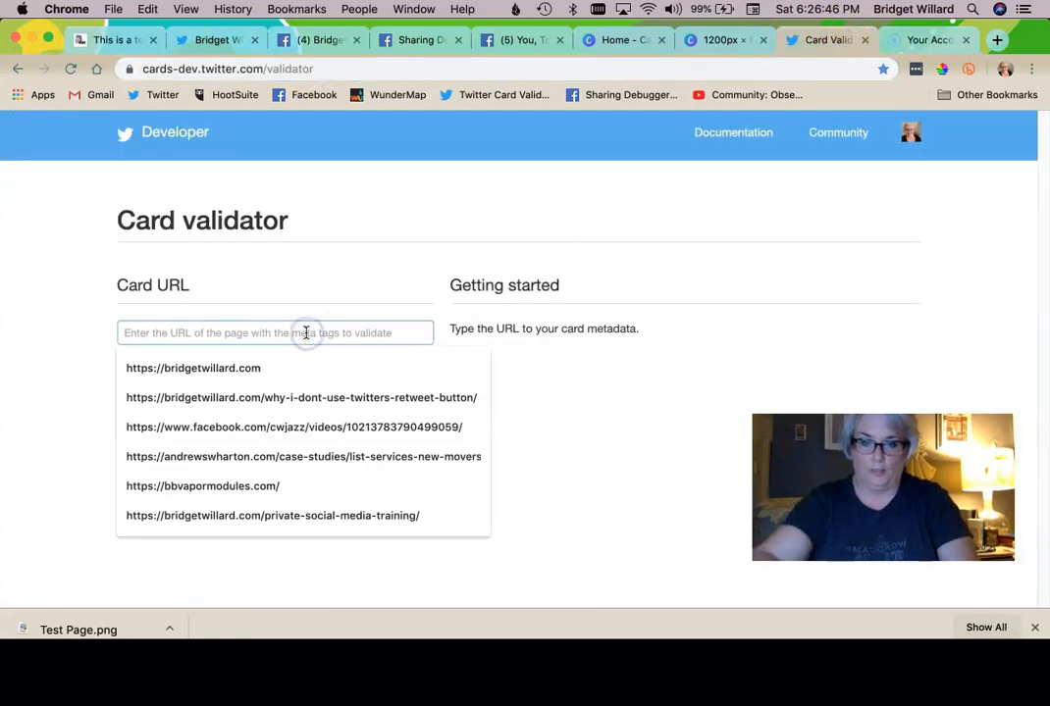
pyautogui.click(275, 369)
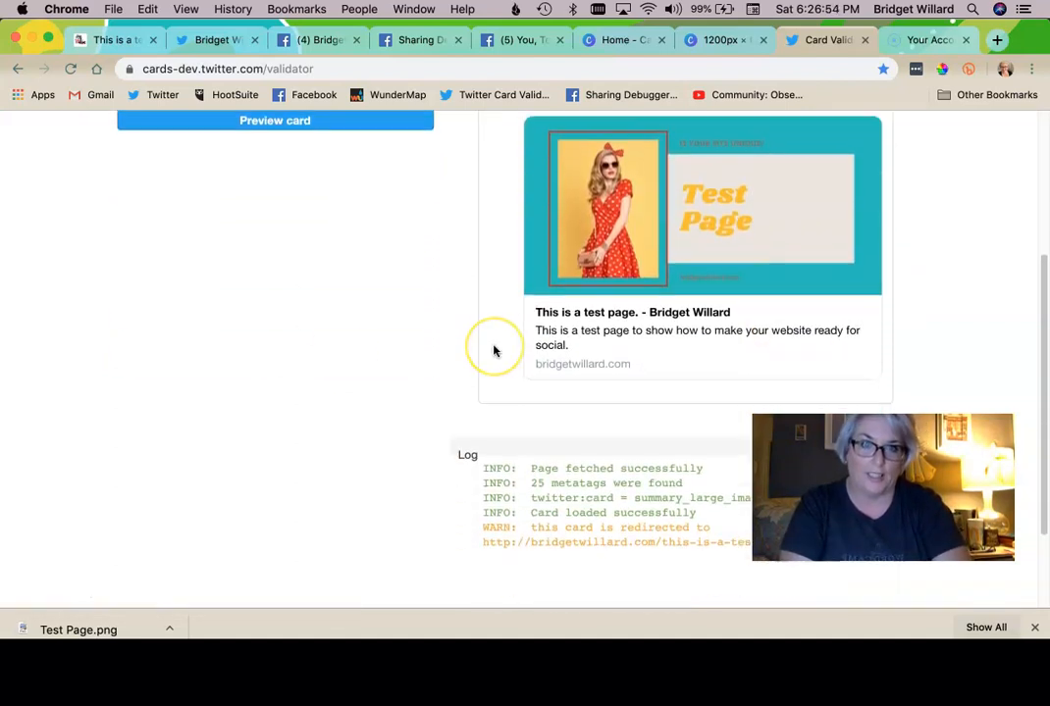
pyautogui.scroll(-3)
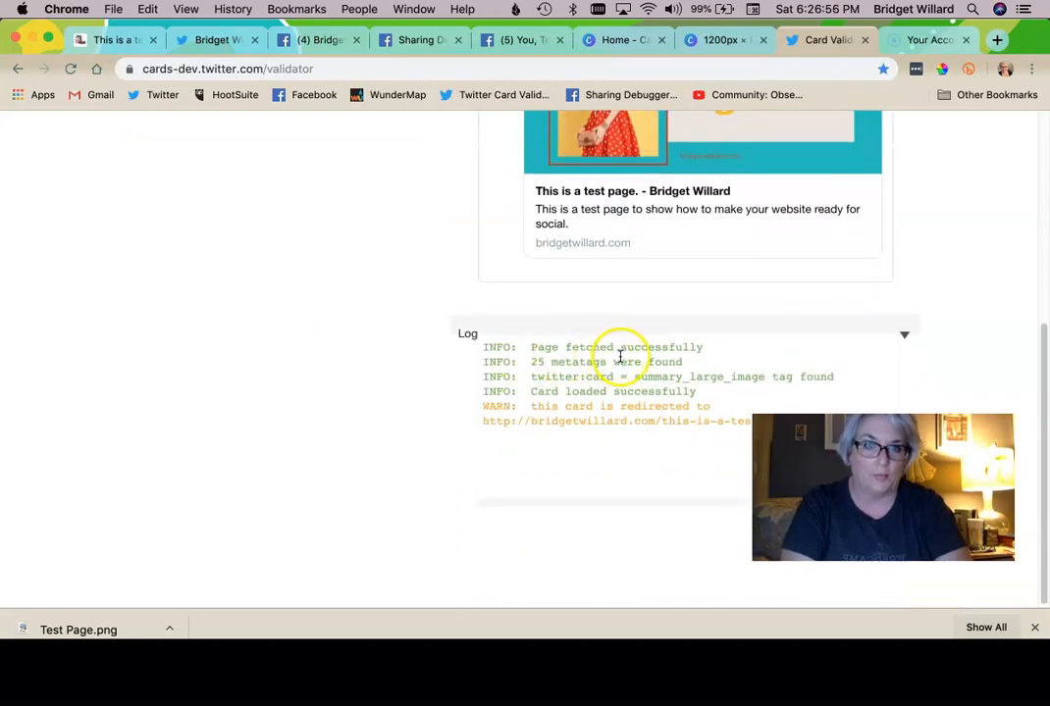